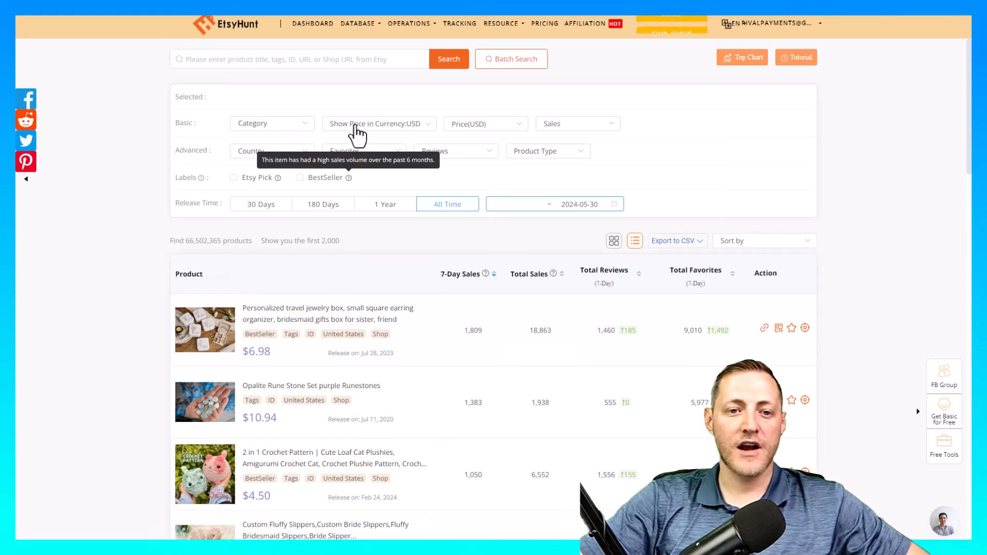
# Step: Filter EtsyHunt products to Clothing > Tops & Tees and Customizable type (~140,610 listings)
pyautogui.click(272, 123)
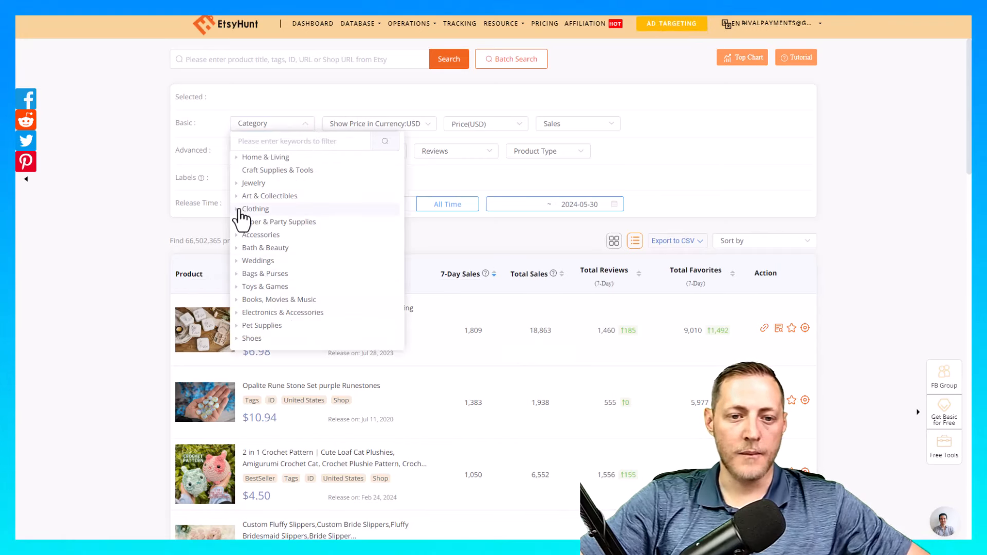
pyautogui.click(255, 208)
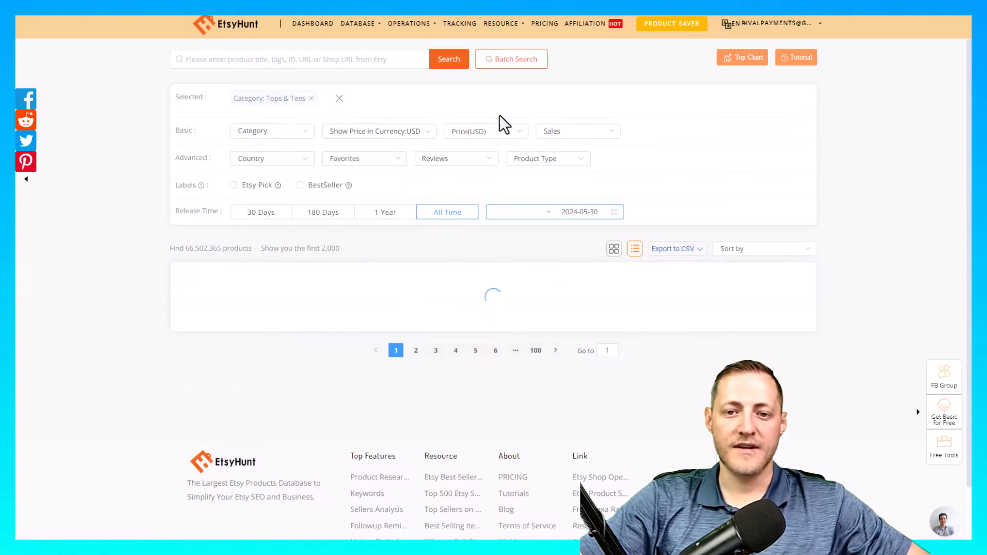
pyautogui.click(449, 58)
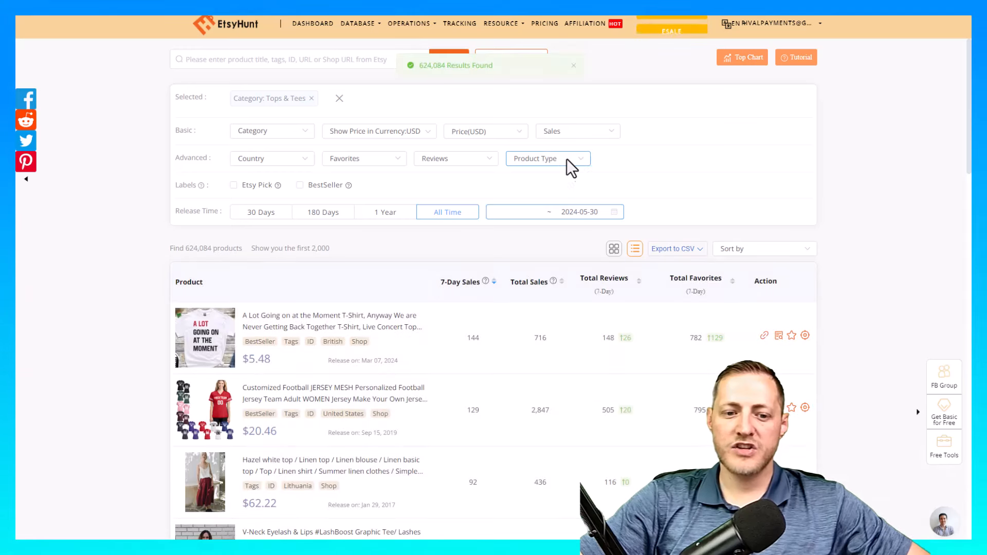
pyautogui.click(546, 158)
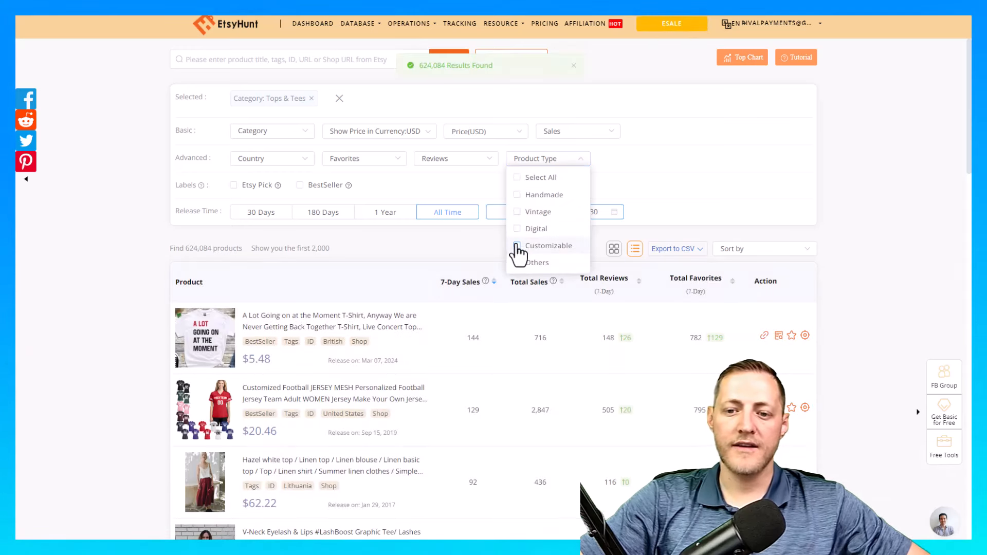
pyautogui.click(516, 246)
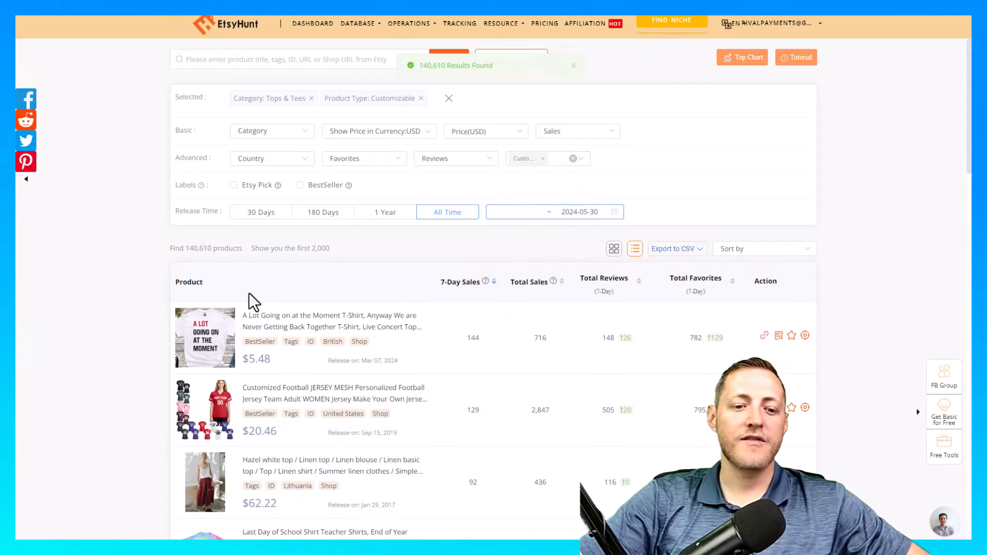
pyautogui.scroll(-3)
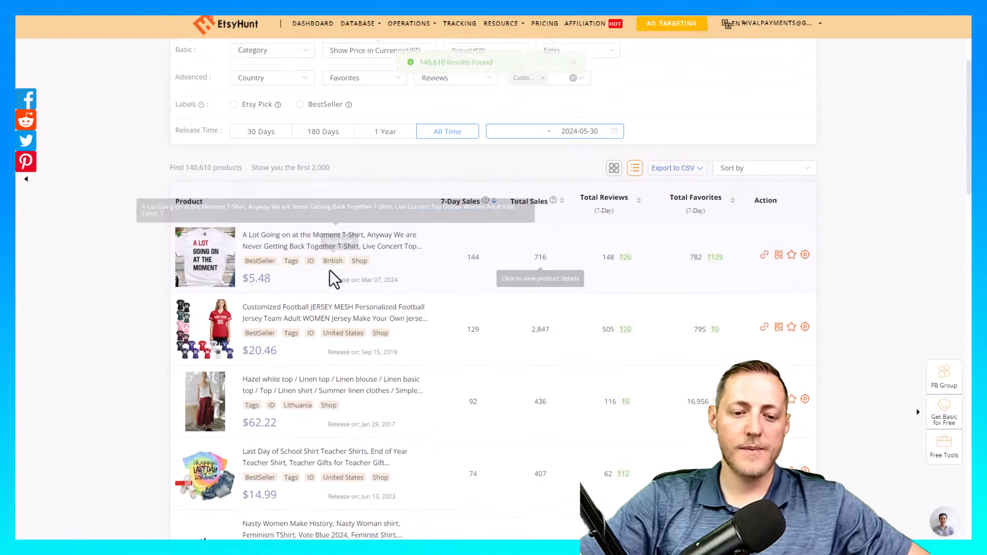
pyautogui.scroll(-3)
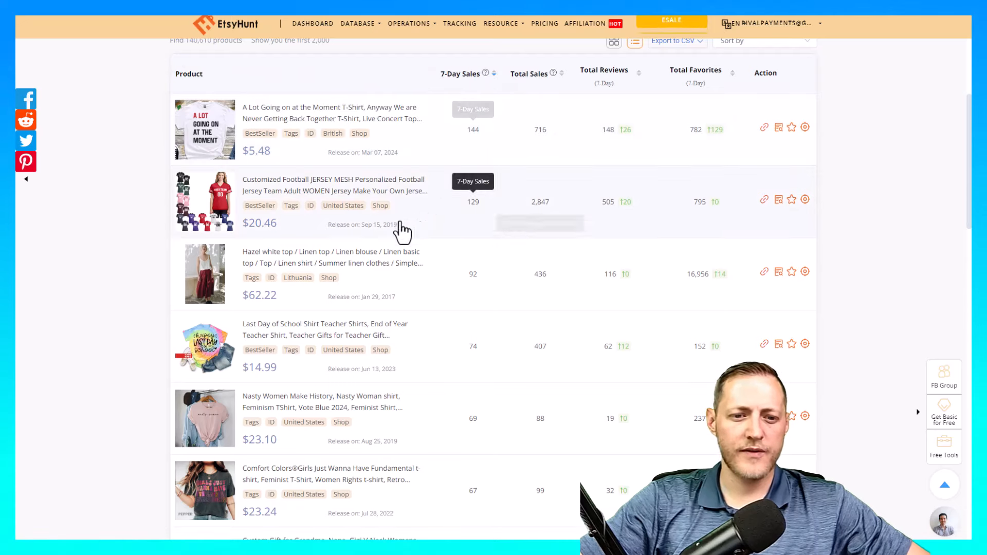
pyautogui.scroll(-3)
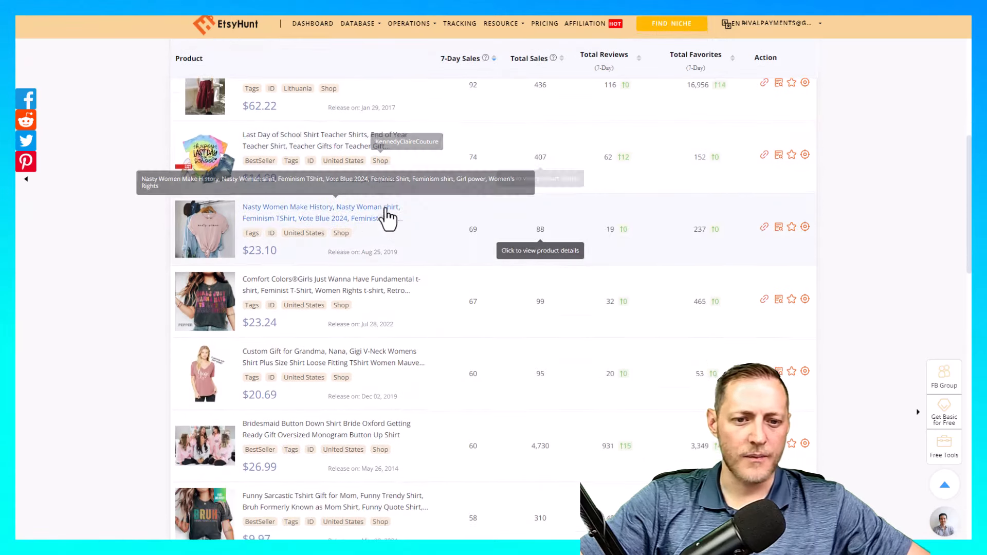
pyautogui.scroll(-3)
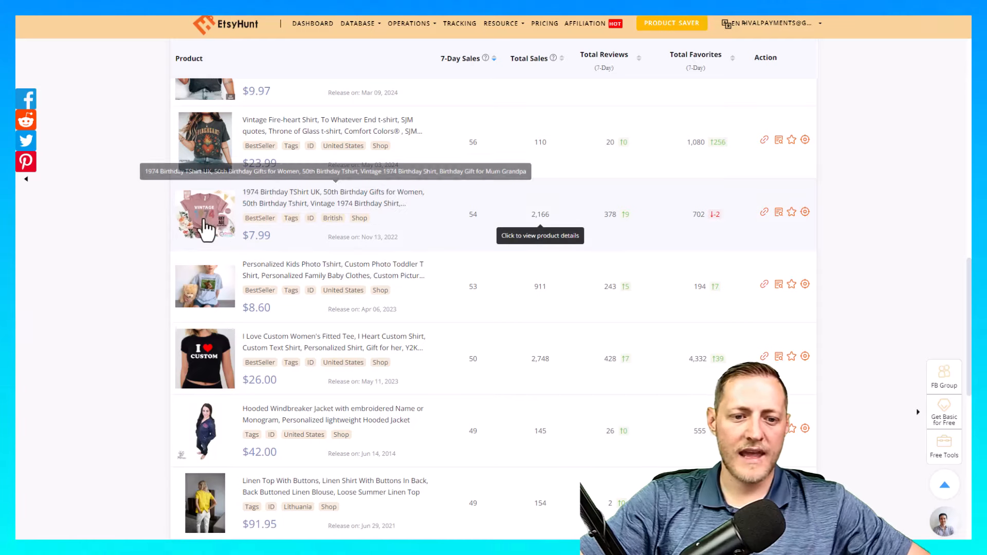
pyautogui.scroll(-3)
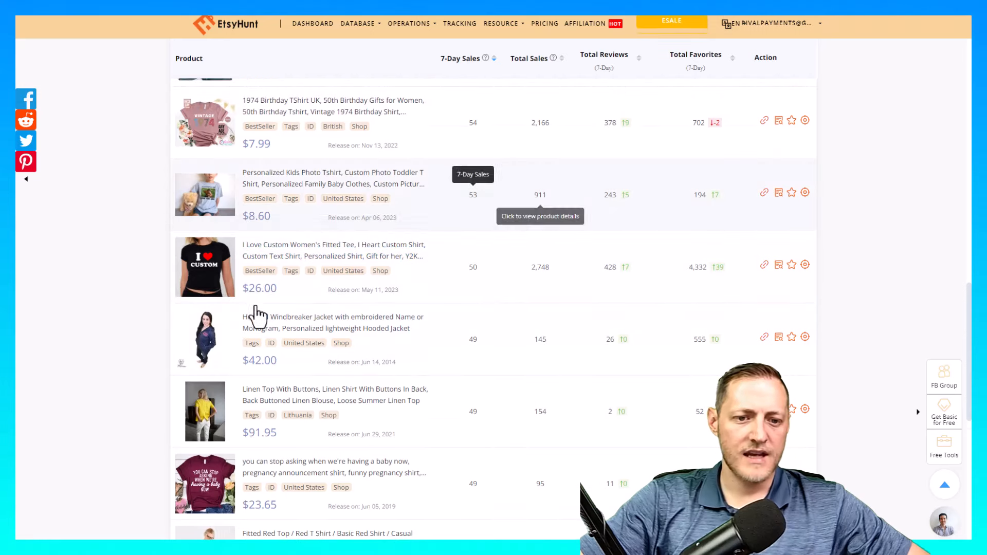
pyautogui.moveTo(182, 287)
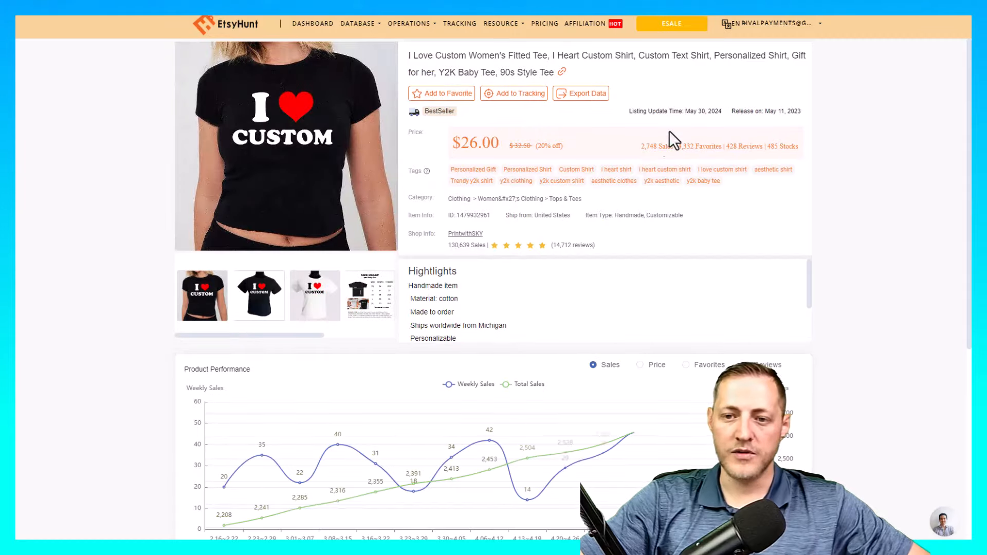
# Step: Scroll the 'I Love Custom Women's Fitted Tee' details down to its performance chart
pyautogui.scroll(-3)
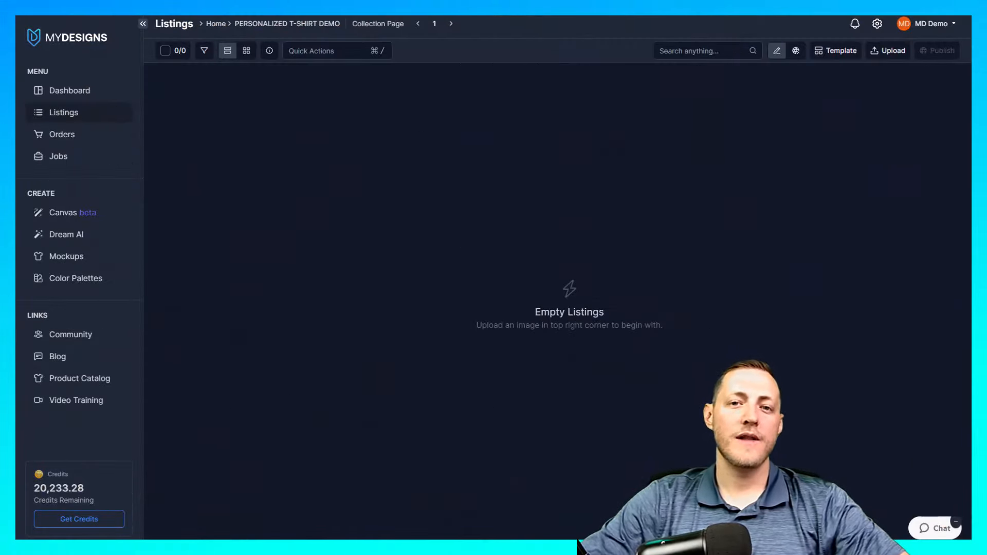
pyautogui.moveTo(693, 331)
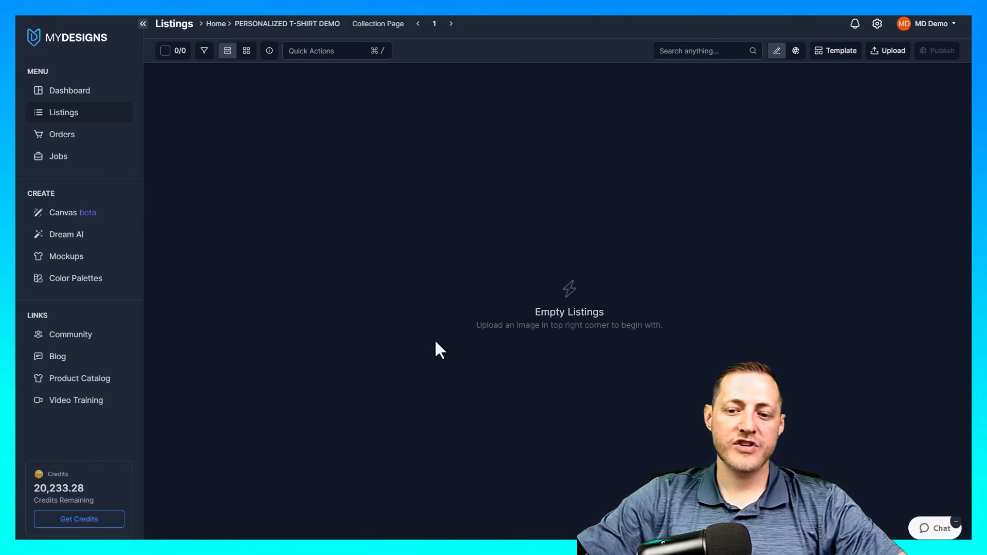
pyautogui.moveTo(367, 82)
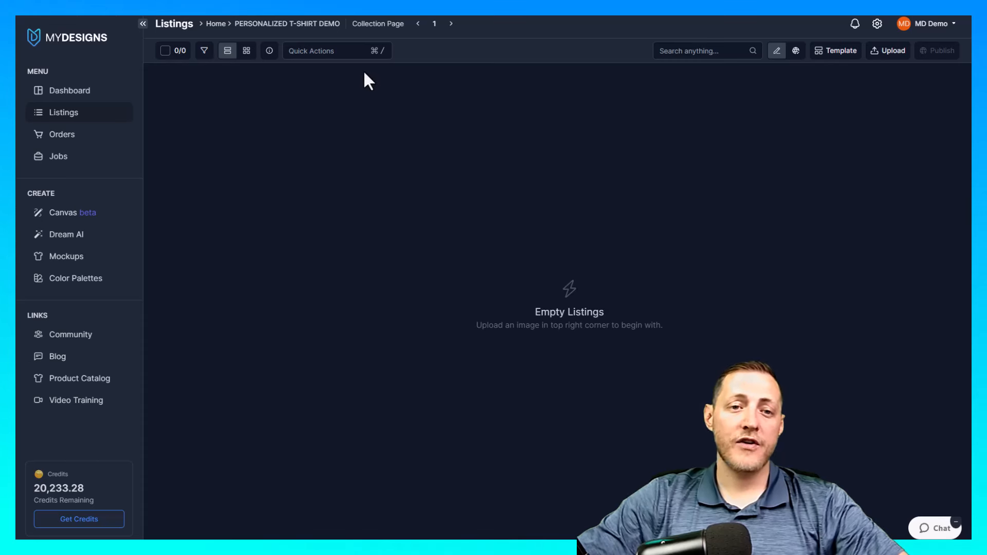
pyautogui.moveTo(92, 132)
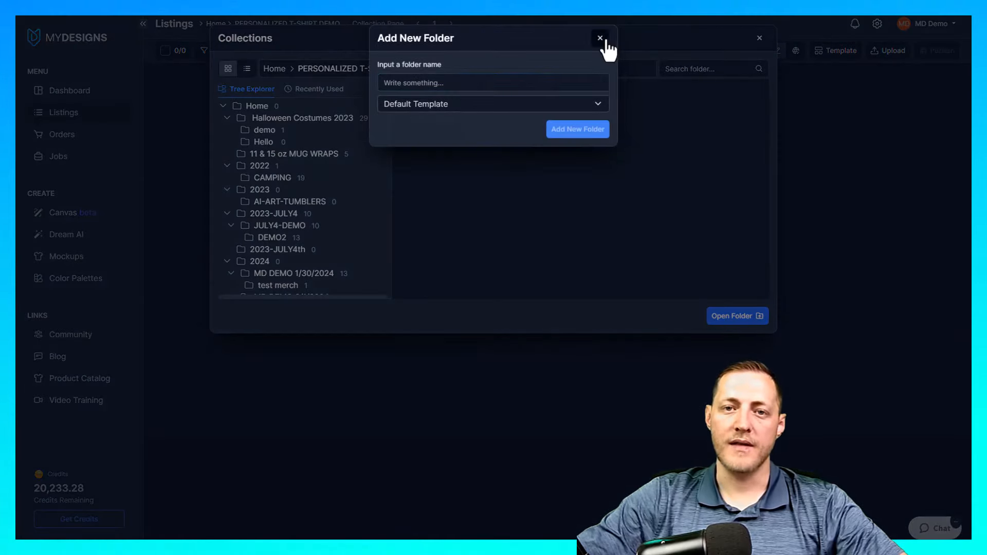
# Step: Dismiss the Add New Folder window and Upload options, then start a blank Canvas design
pyautogui.click(598, 39)
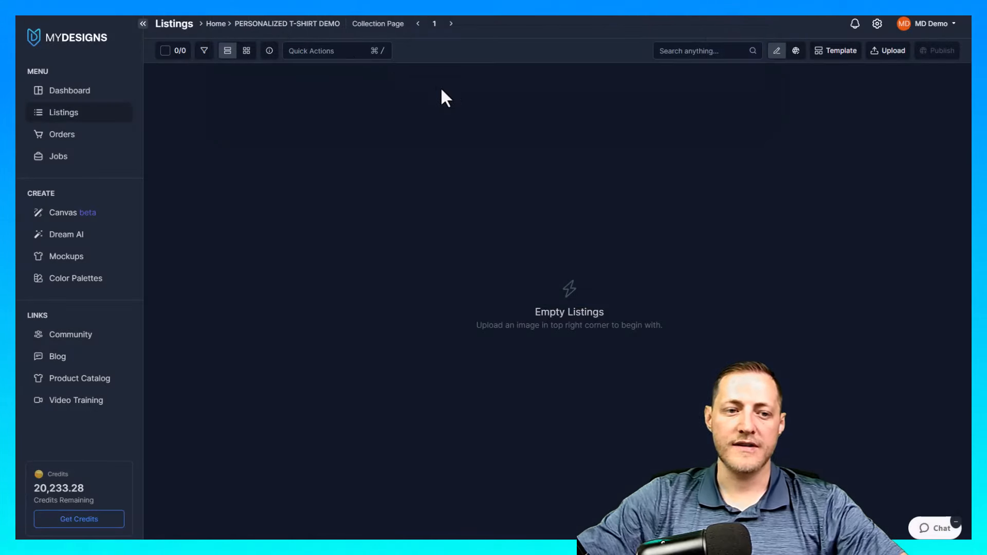
pyautogui.moveTo(496, 160)
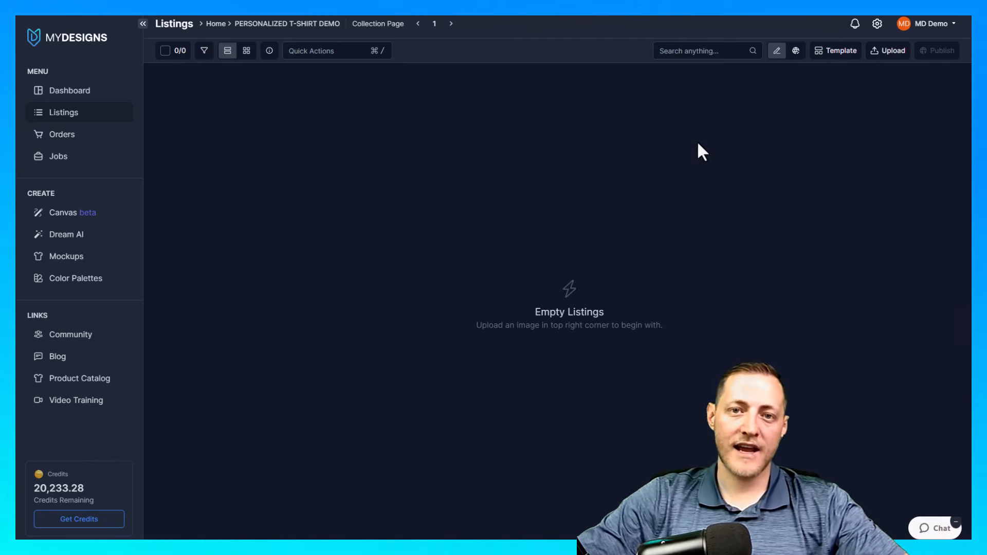
pyautogui.click(892, 50)
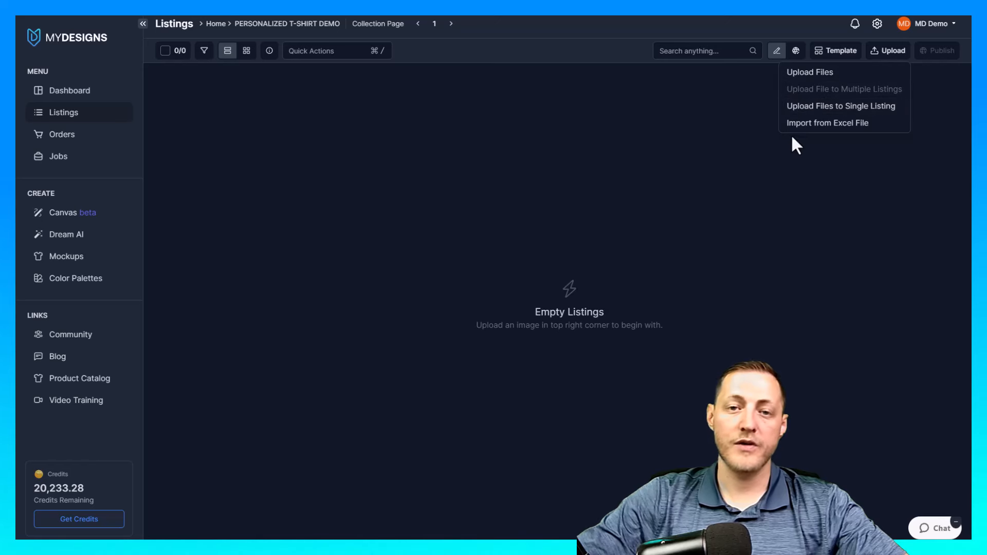
pyautogui.click(342, 214)
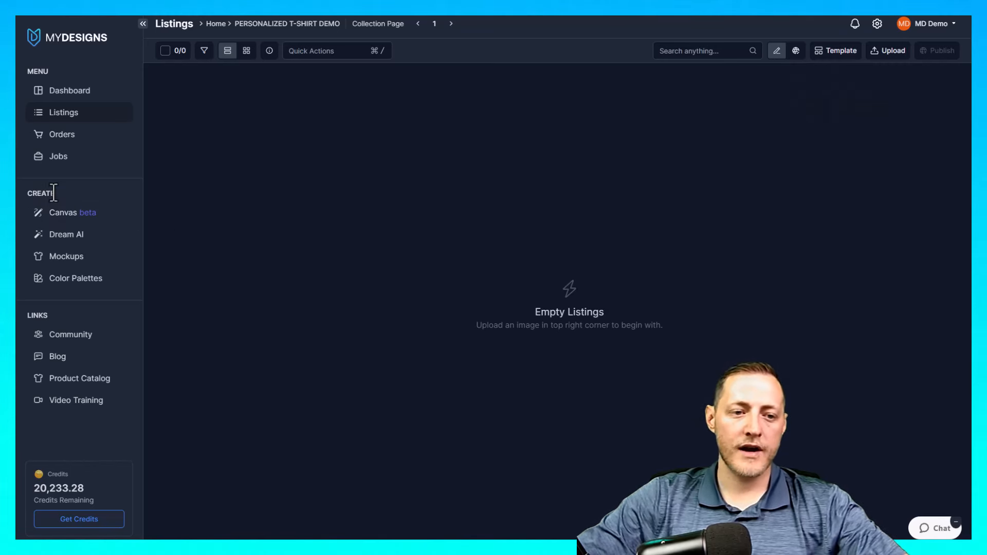
pyautogui.click(63, 212)
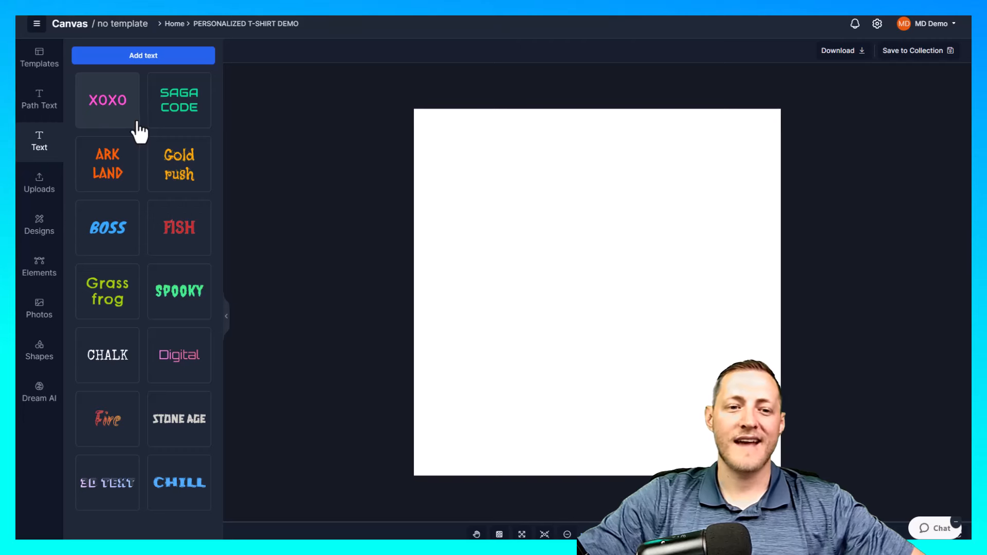
pyautogui.moveTo(210, 137)
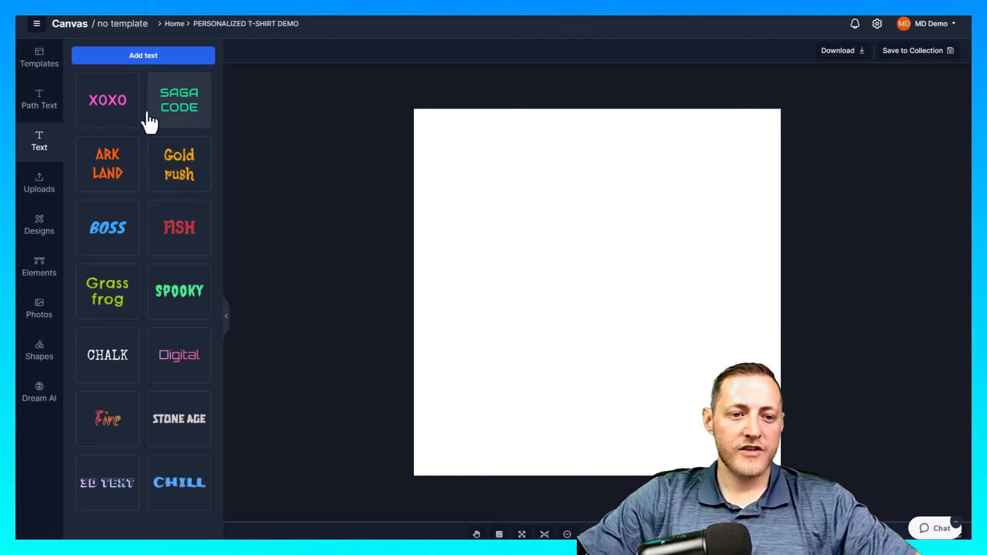
# Step: Add the XOXO text preset at font size 500, trimmed down to the letter I
pyautogui.click(107, 100)
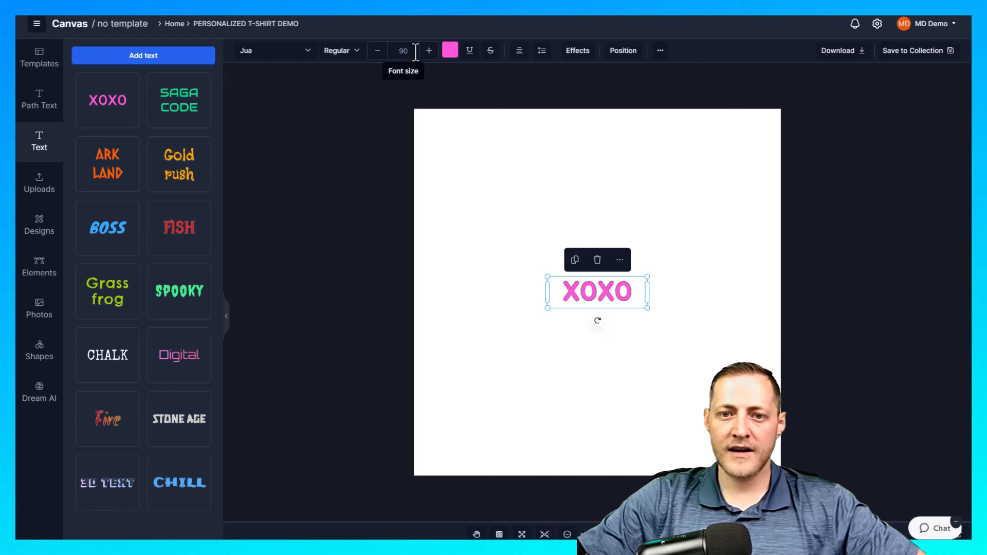
pyautogui.write('500')
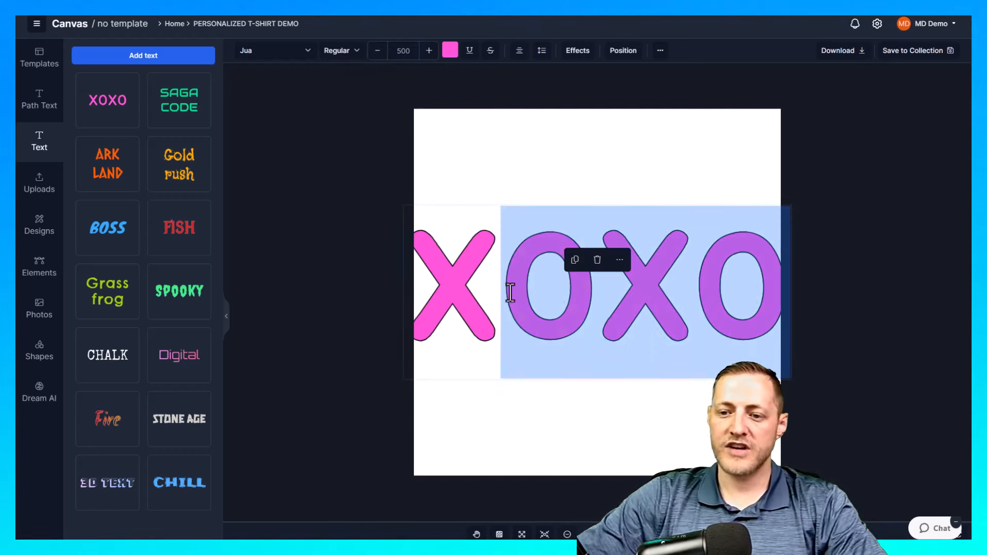
pyautogui.press('Delete')
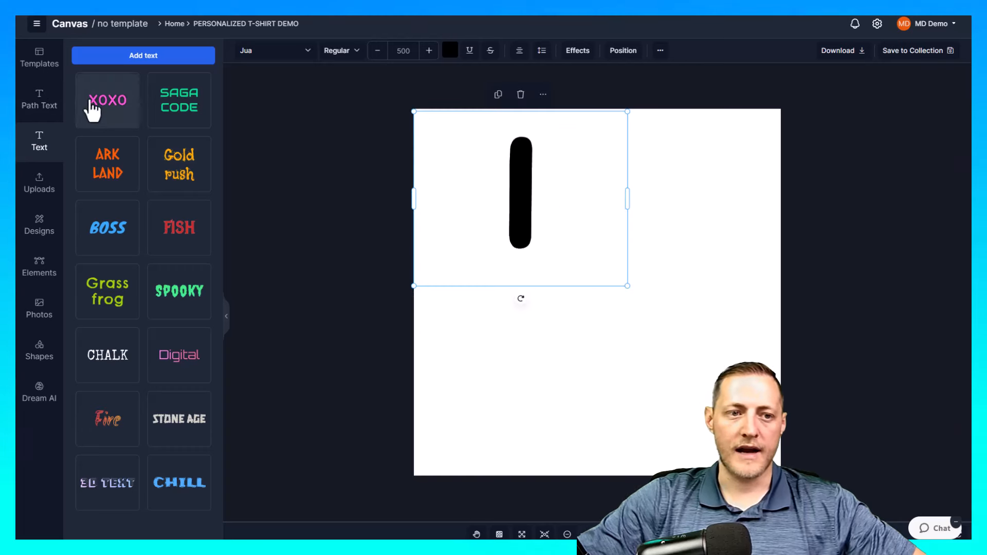
# Step: Search templates for Bella and apply the Bella 3001 front print area
pyautogui.click(39, 57)
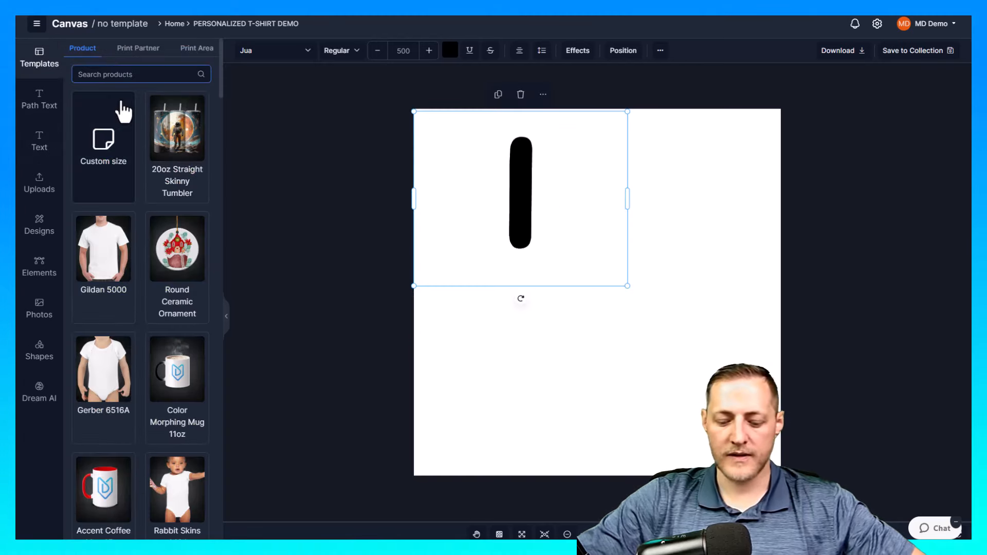
pyautogui.write('Bella')
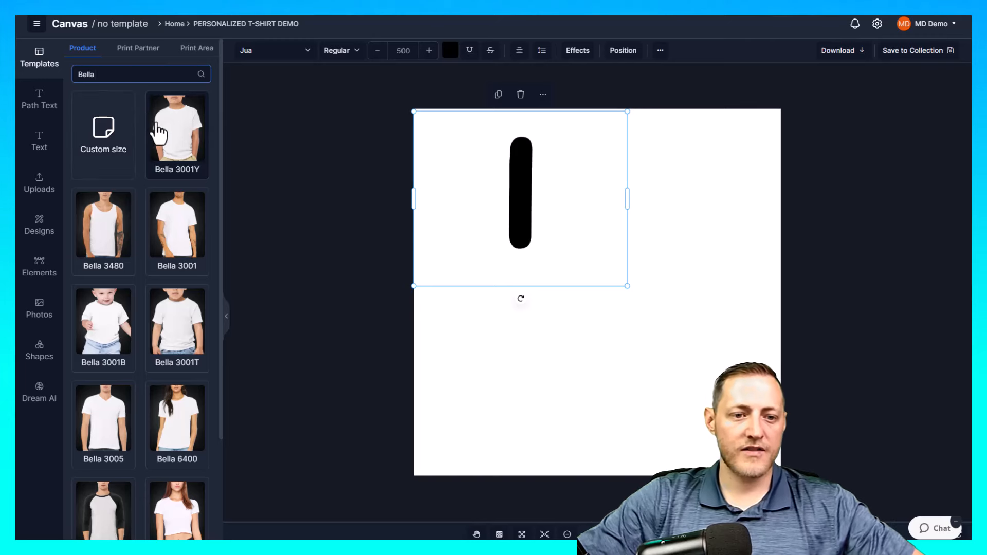
pyautogui.moveTo(189, 145)
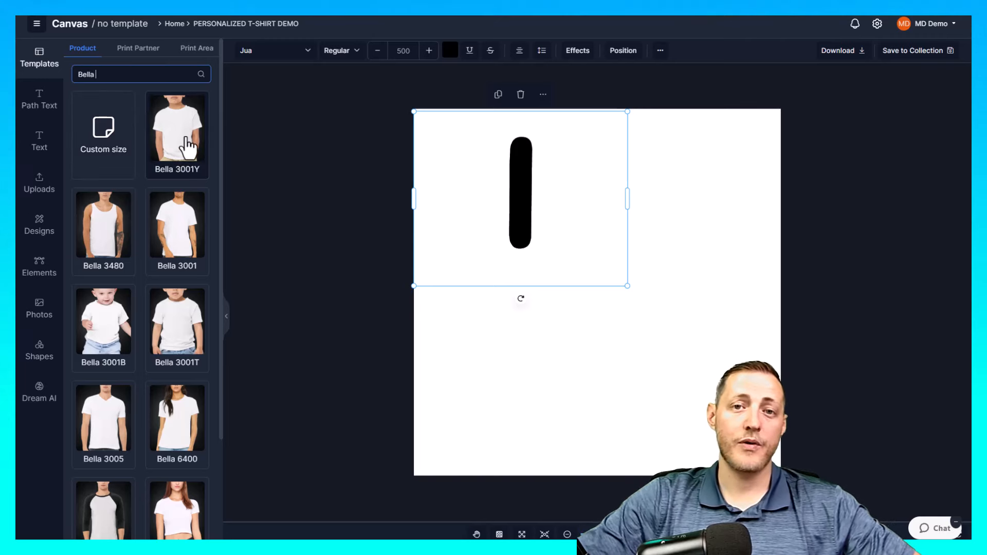
pyautogui.moveTo(192, 195)
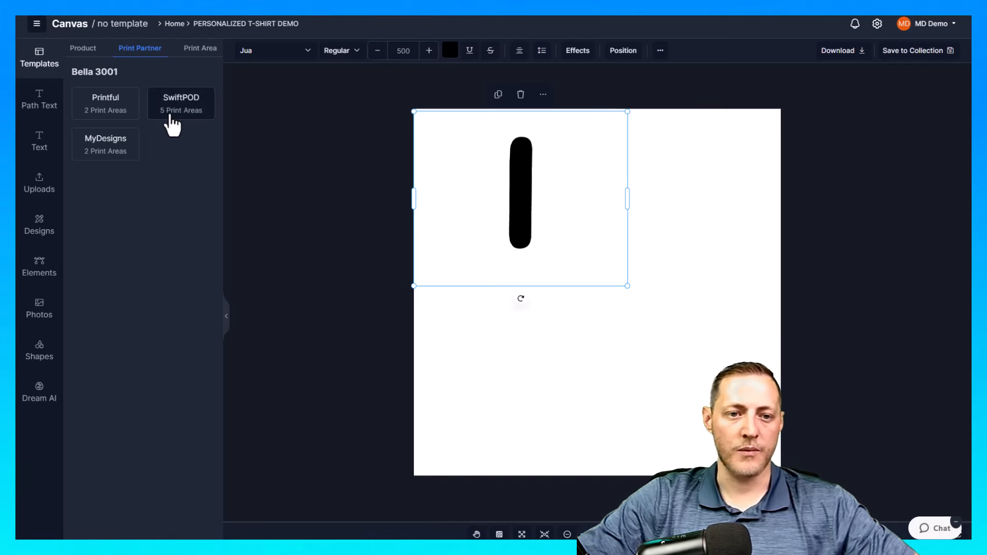
pyautogui.moveTo(186, 120)
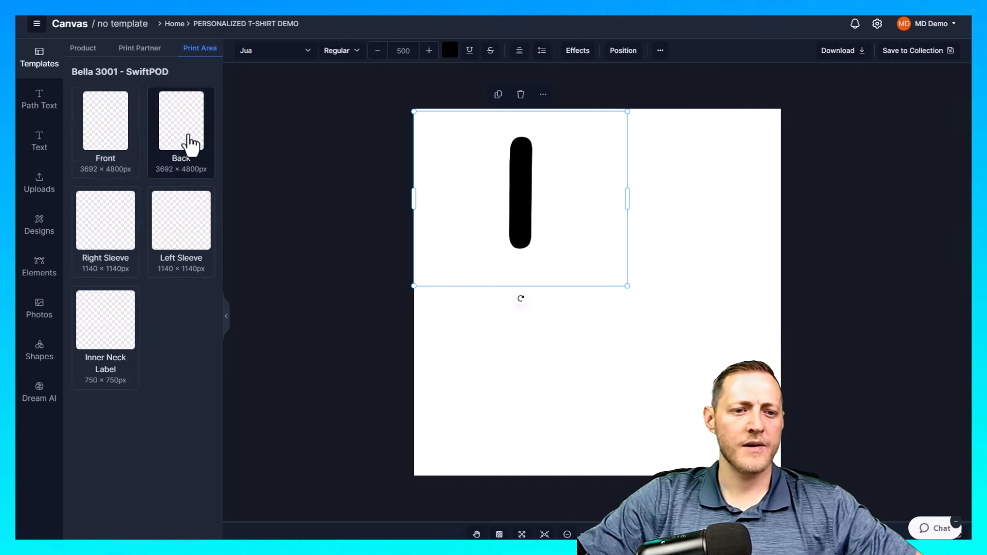
pyautogui.click(105, 121)
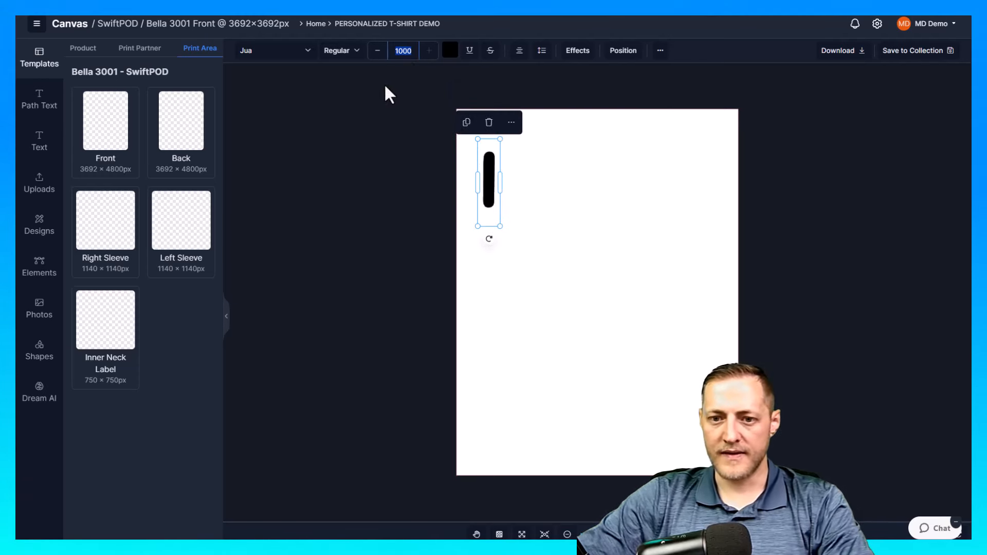
# Step: Set the letter I to font size 2000 and place a copy lower down
pyautogui.write('20')
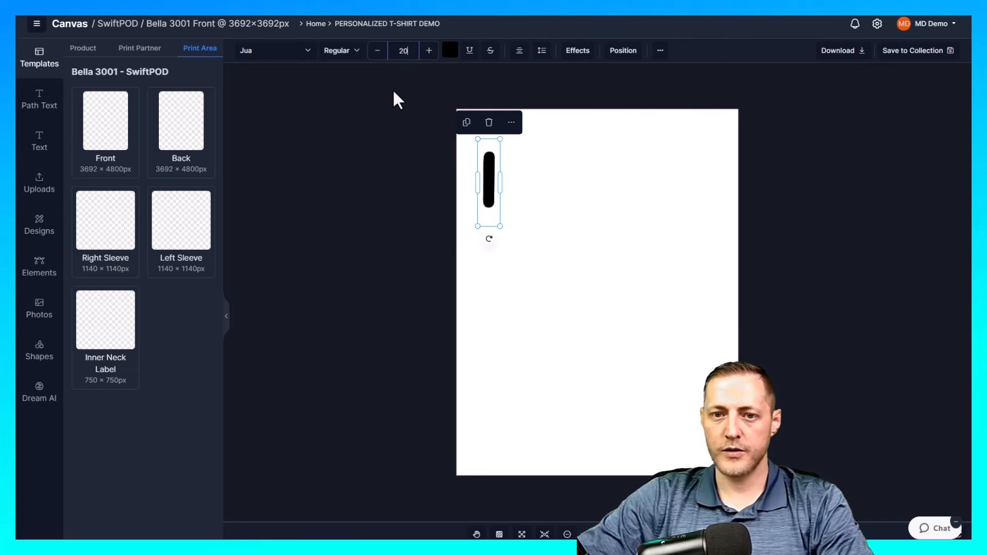
pyautogui.write('2000')
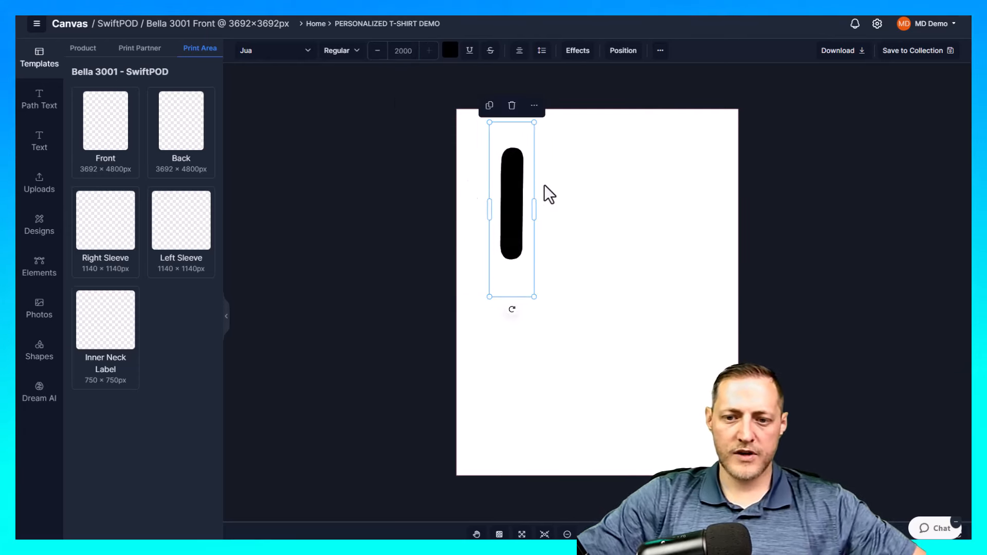
pyautogui.moveTo(560, 241)
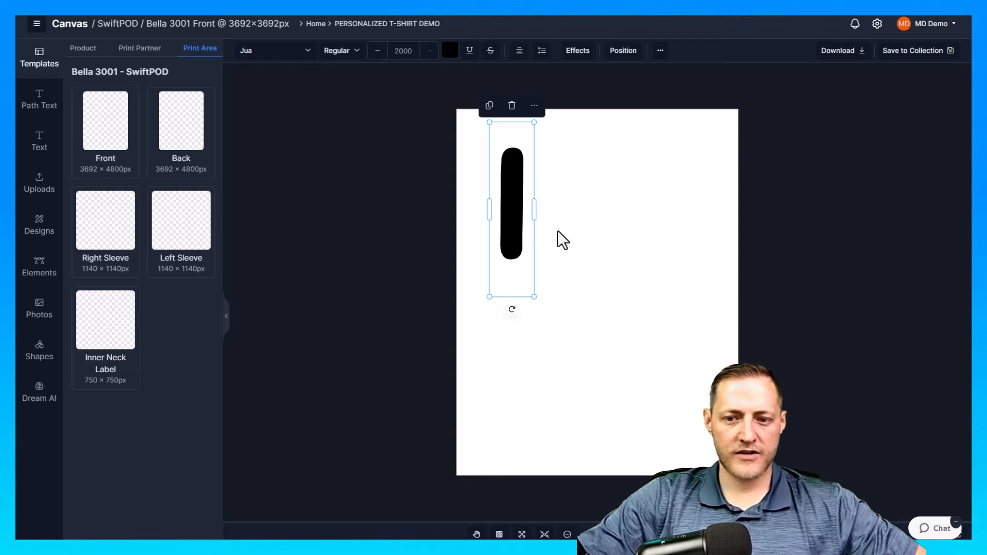
pyautogui.moveTo(512, 211); pyautogui.dragTo(505, 375)
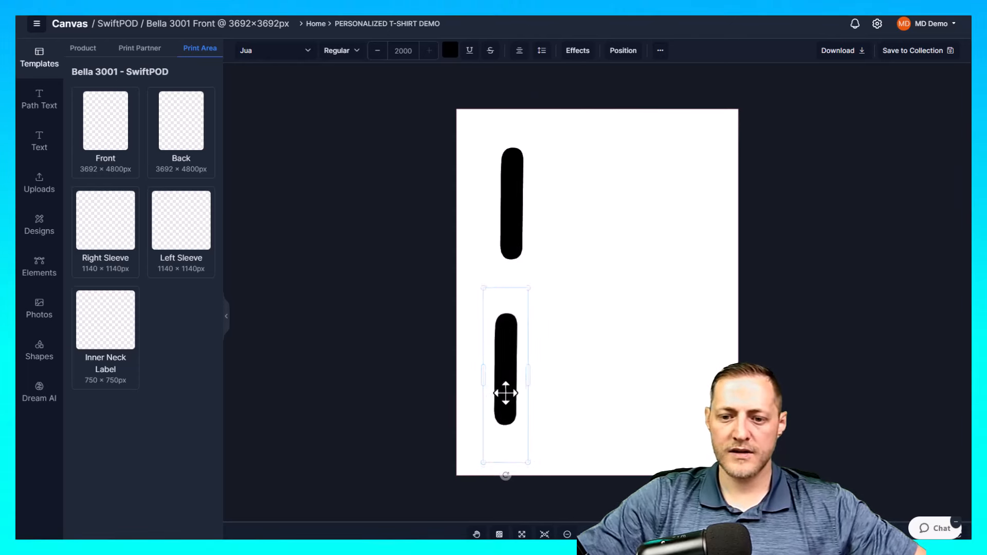
# Step: Widen the copy, change it to 'Custom', and align both texts on the centre
pyautogui.click(377, 51)
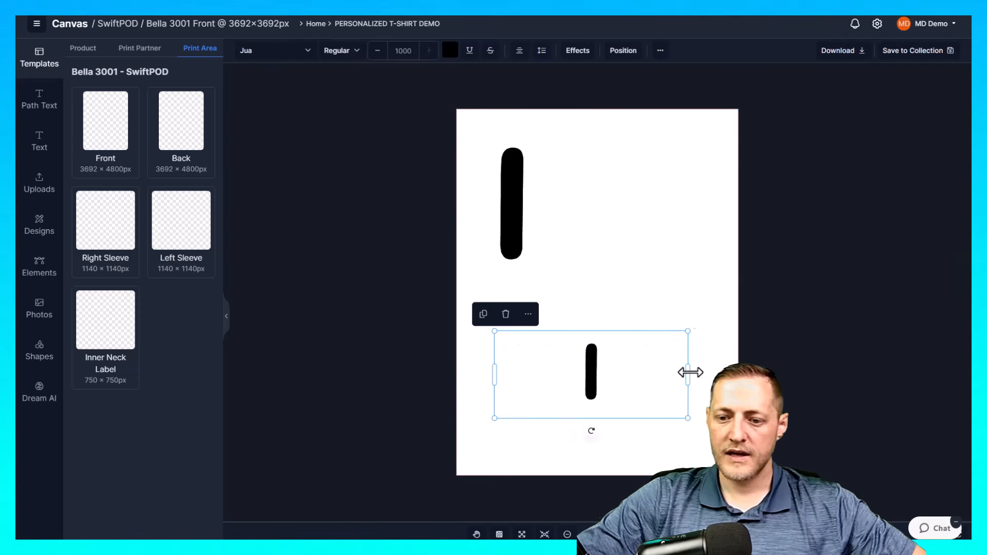
pyautogui.moveTo(687, 373); pyautogui.dragTo(737, 373)
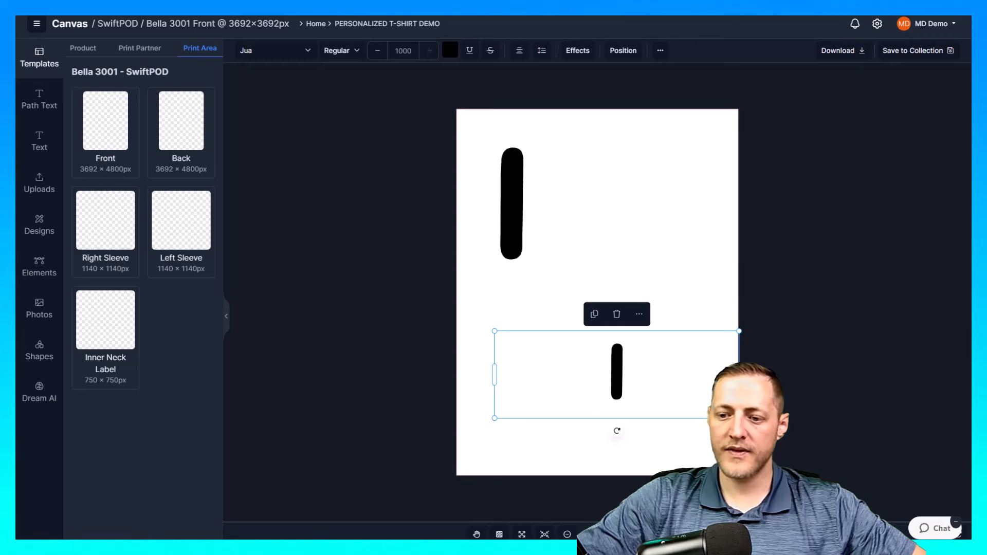
pyautogui.moveTo(495, 376)
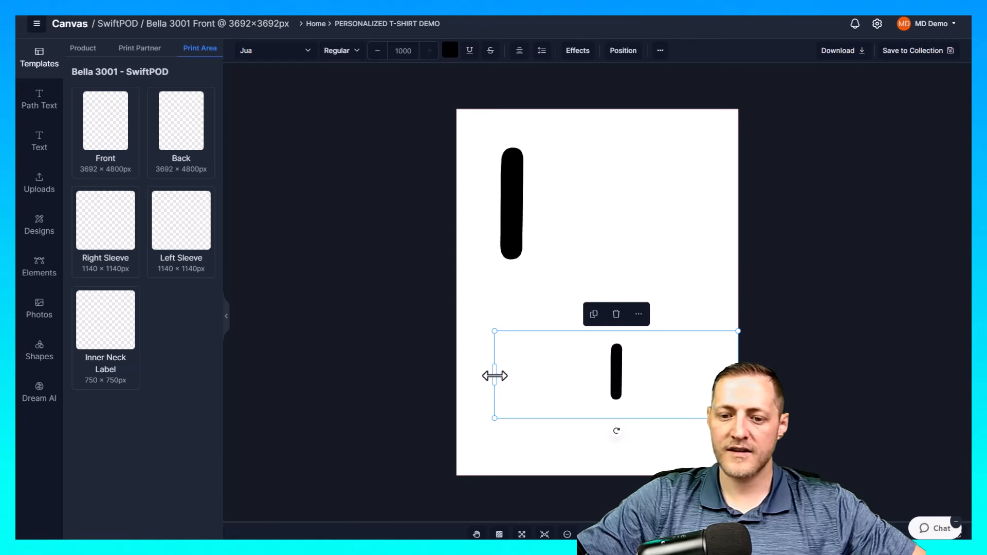
pyautogui.moveTo(494, 376); pyautogui.dragTo(458, 373)
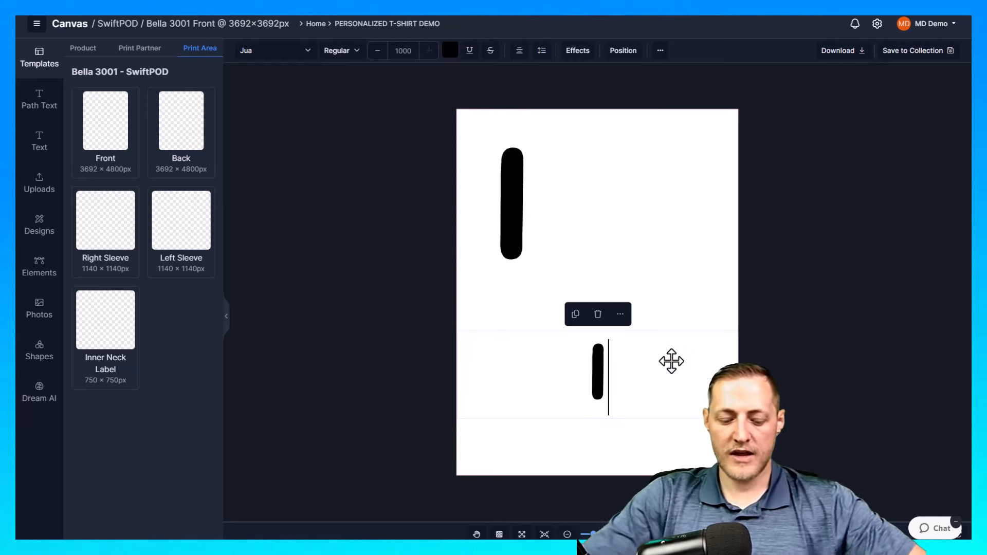
pyautogui.write('Custom')
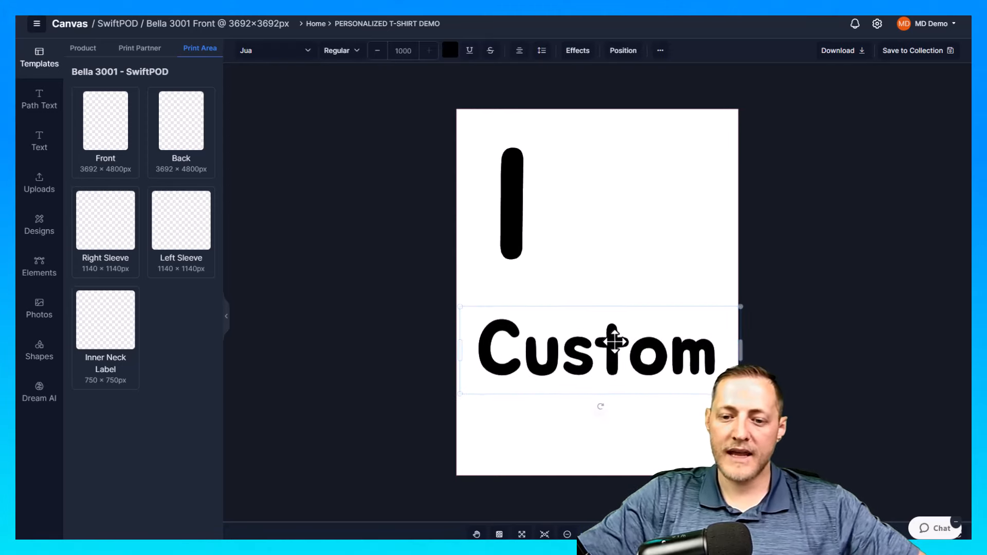
pyautogui.moveTo(611, 342); pyautogui.dragTo(610, 327)
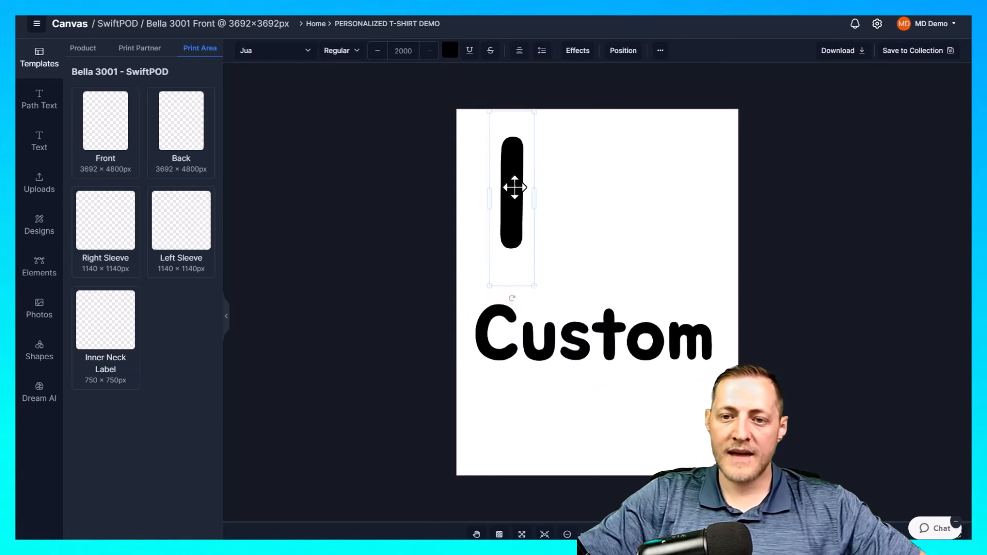
pyautogui.moveTo(512, 200); pyautogui.dragTo(512, 183)
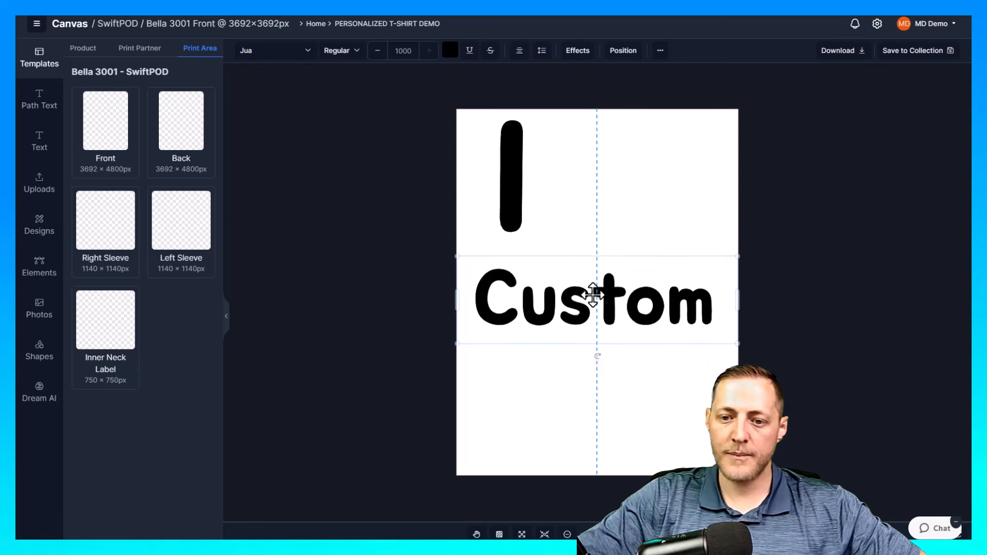
# Step: Search elements for 'Heart' and add the red heart with rays
pyautogui.click(594, 300)
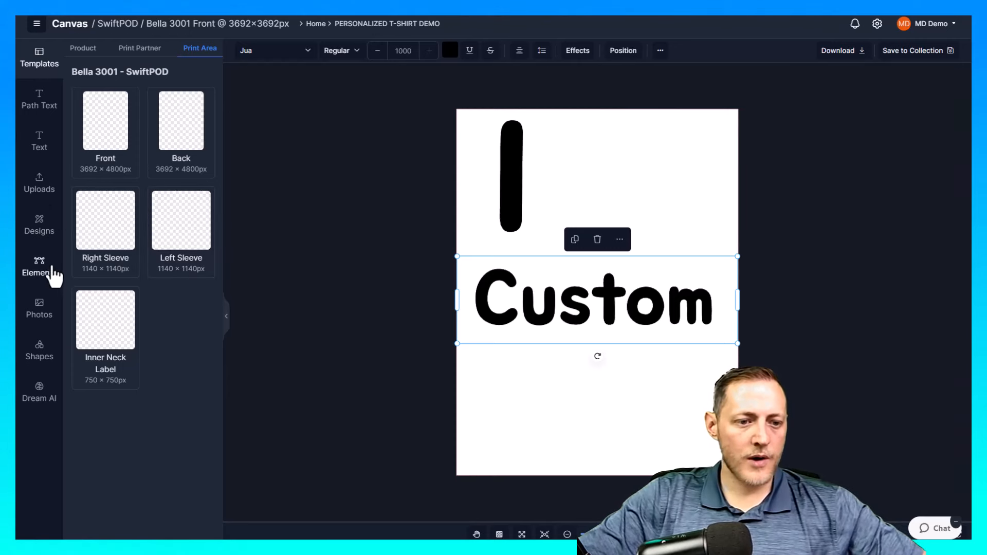
pyautogui.click(39, 266)
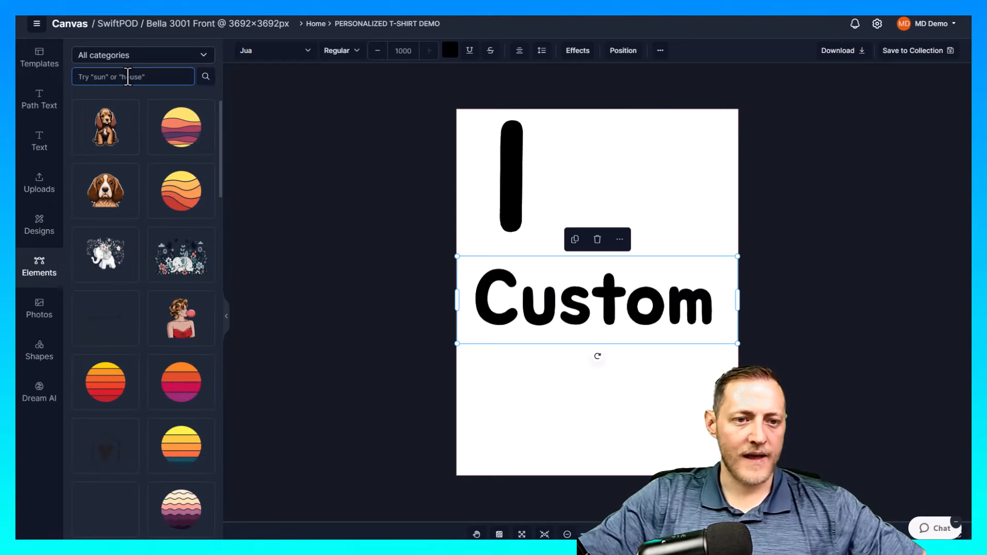
pyautogui.write('Heart')
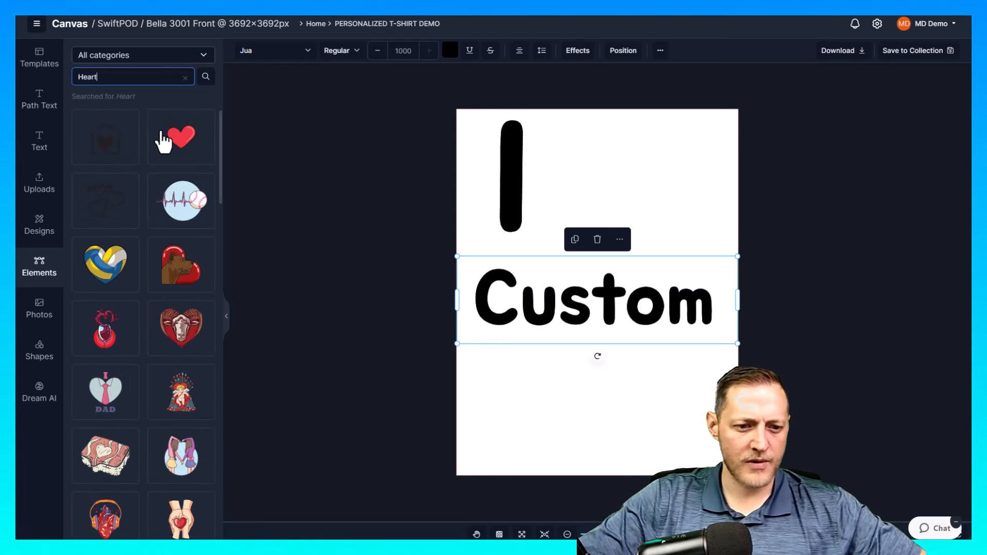
pyautogui.scroll(-3)
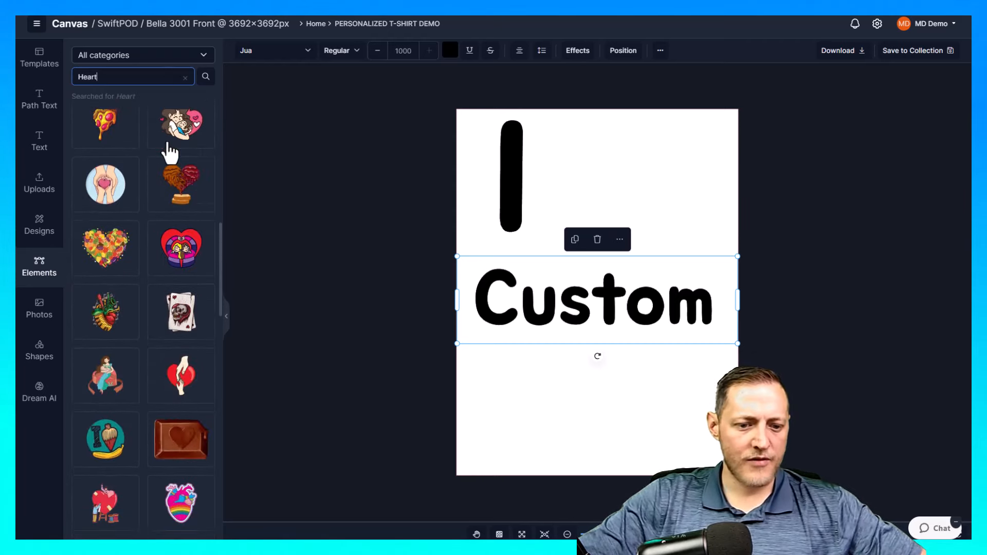
pyautogui.scroll(-3)
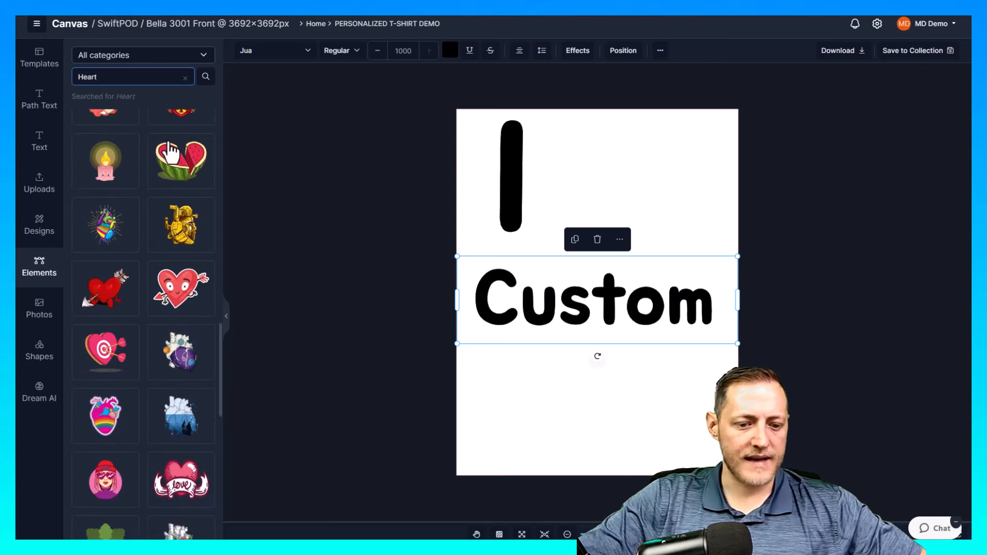
pyautogui.scroll(-3)
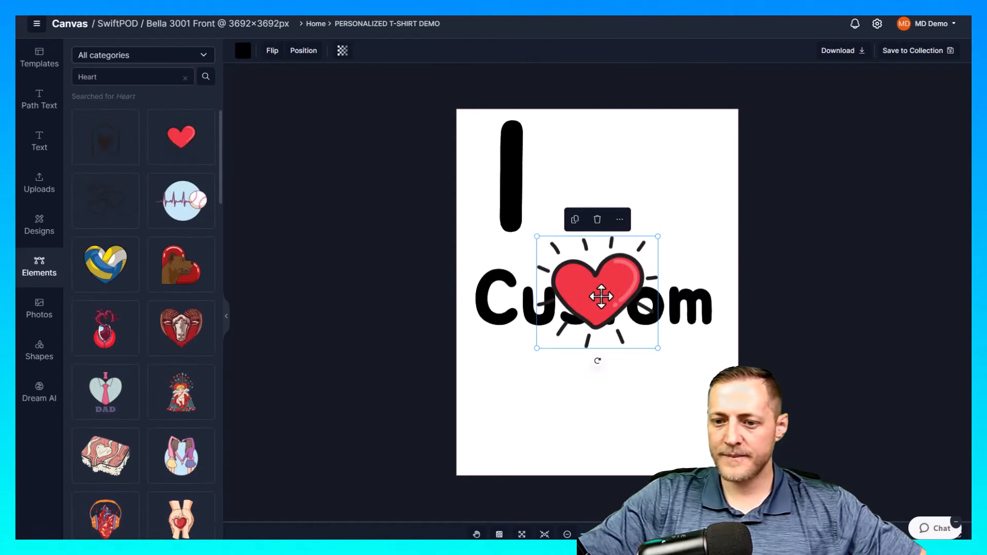
# Step: Drag the heart beside the letter I and level it with the I
pyautogui.moveTo(596, 296); pyautogui.dragTo(635, 178)
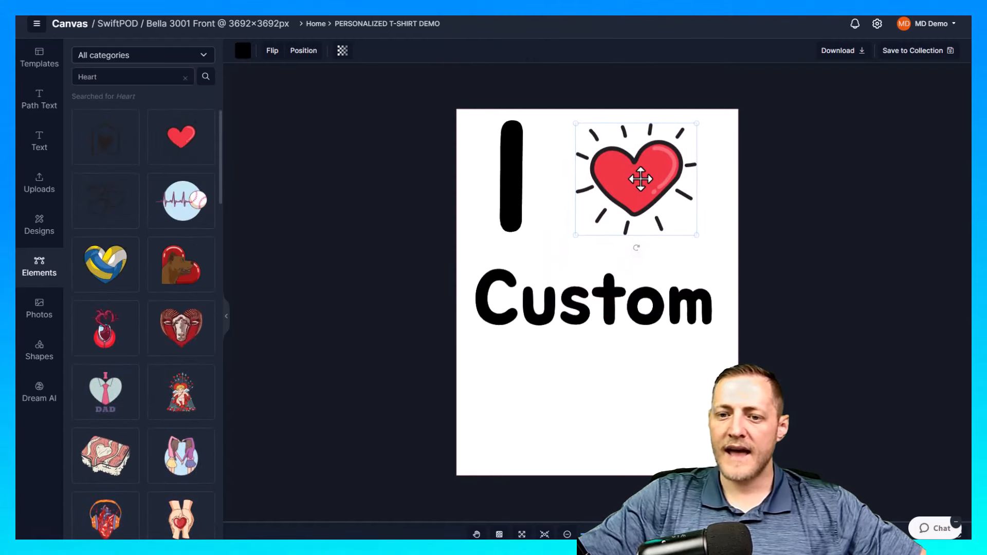
pyautogui.click(511, 178)
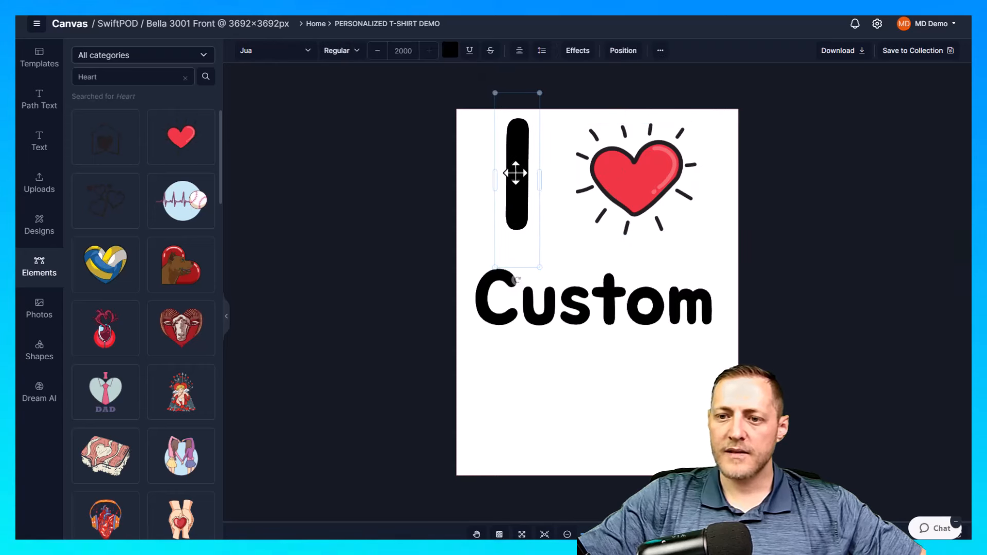
pyautogui.click(634, 176)
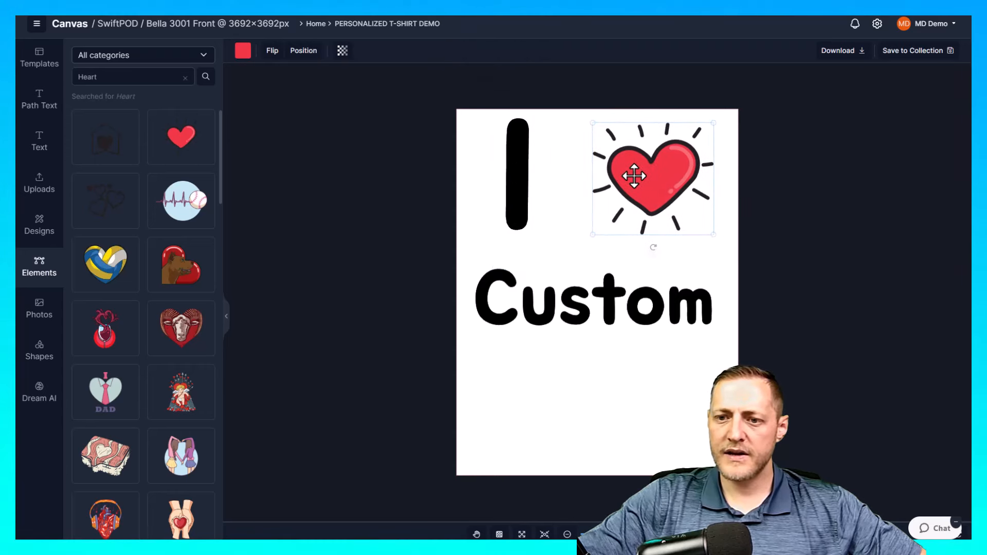
pyautogui.moveTo(653, 176); pyautogui.dragTo(644, 178)
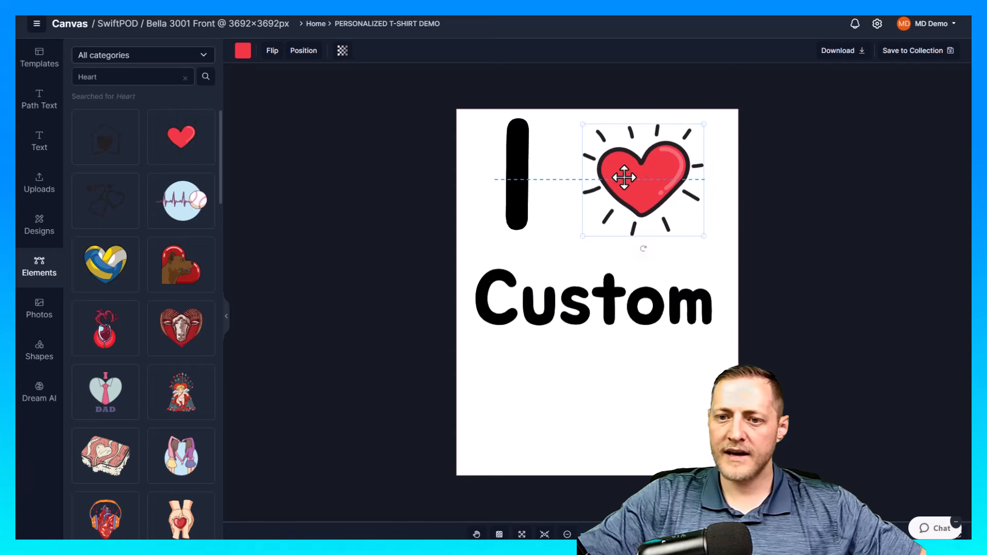
pyautogui.moveTo(623, 177); pyautogui.dragTo(620, 181)
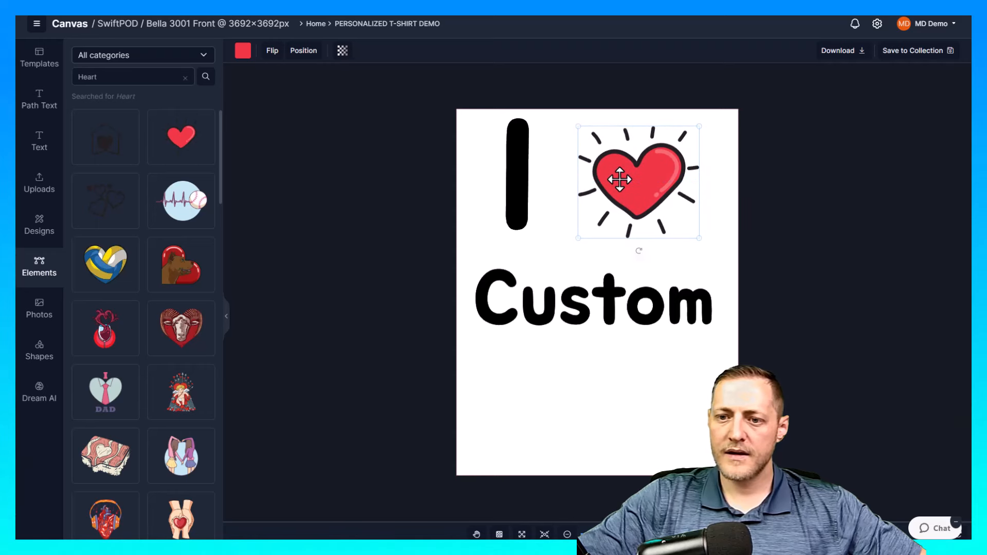
pyautogui.moveTo(618, 180); pyautogui.dragTo(627, 177)
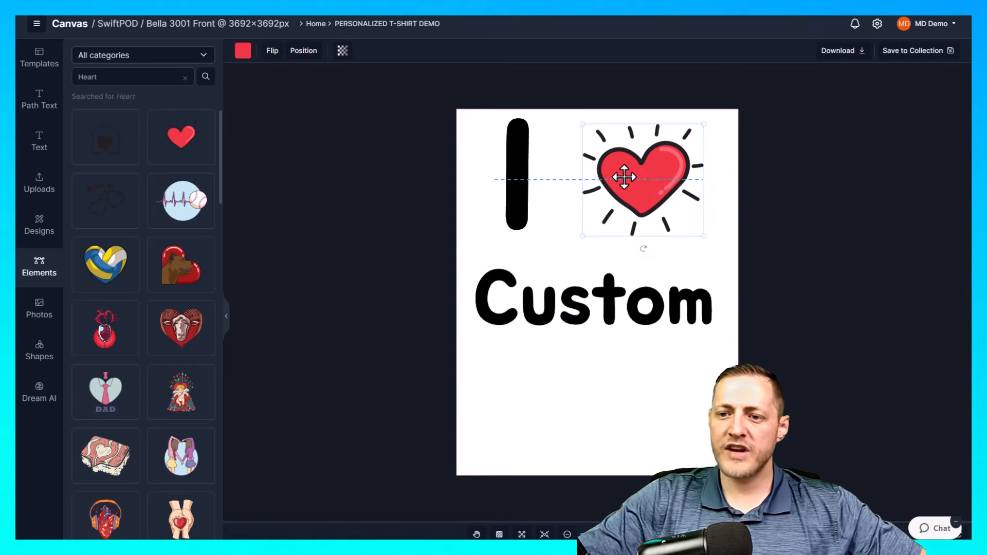
# Step: Check the heart's colour swatches, then deselect it on the empty canvas
pyautogui.click(243, 50)
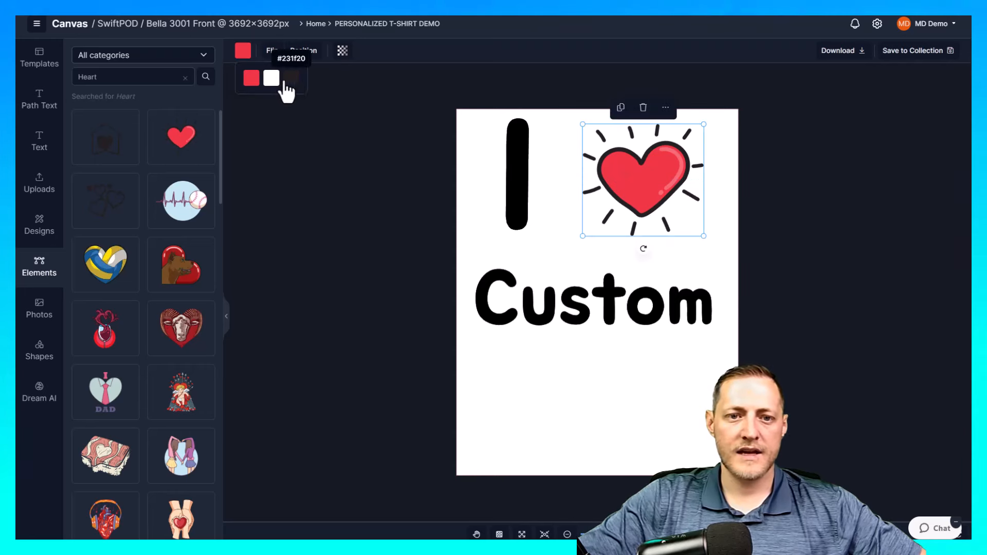
pyautogui.click(290, 78)
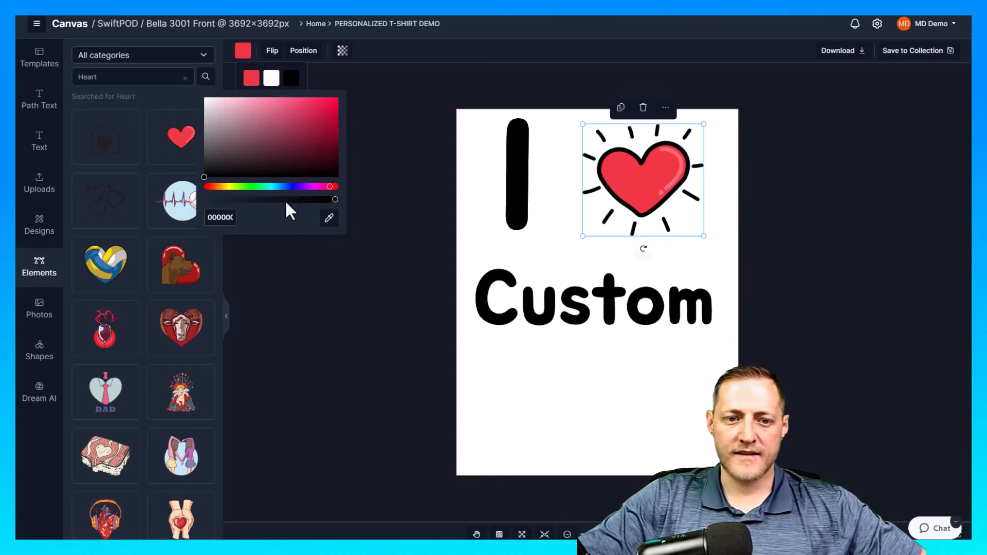
pyautogui.click(409, 164)
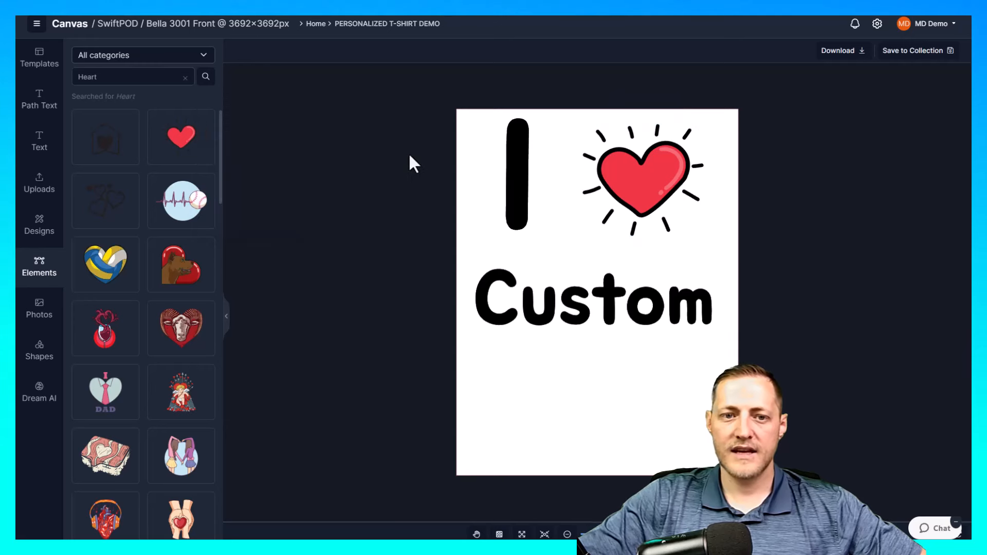
pyautogui.click(595, 300)
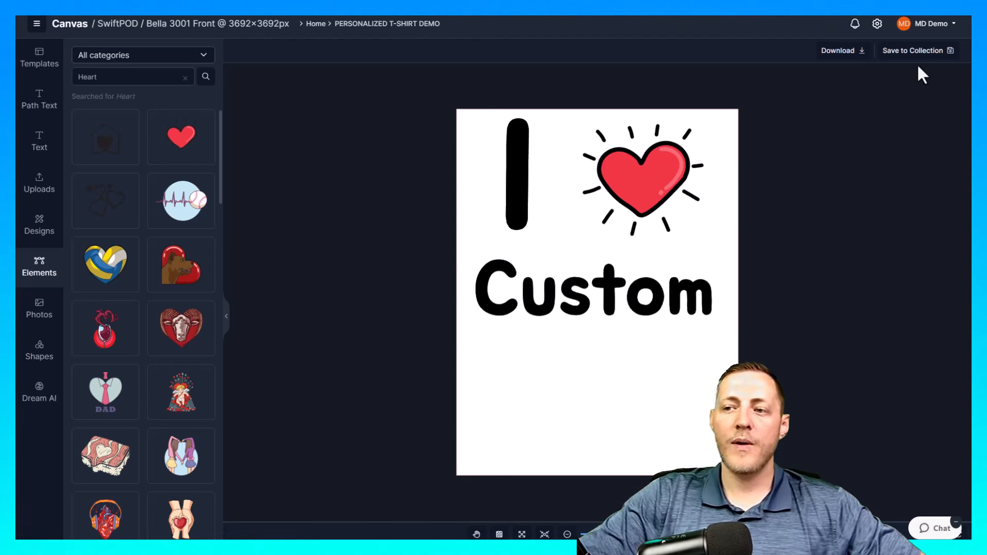
# Step: Name the file '1 Heart Custom', keeping New Listing, Main file, PNG, and enabling editable
pyautogui.click(912, 51)
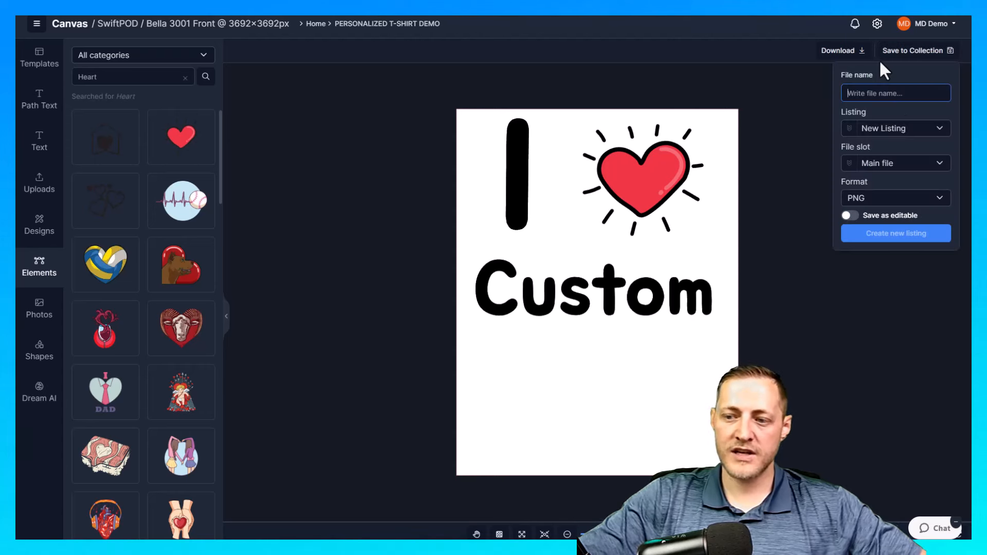
pyautogui.write('1 Heart Custom')
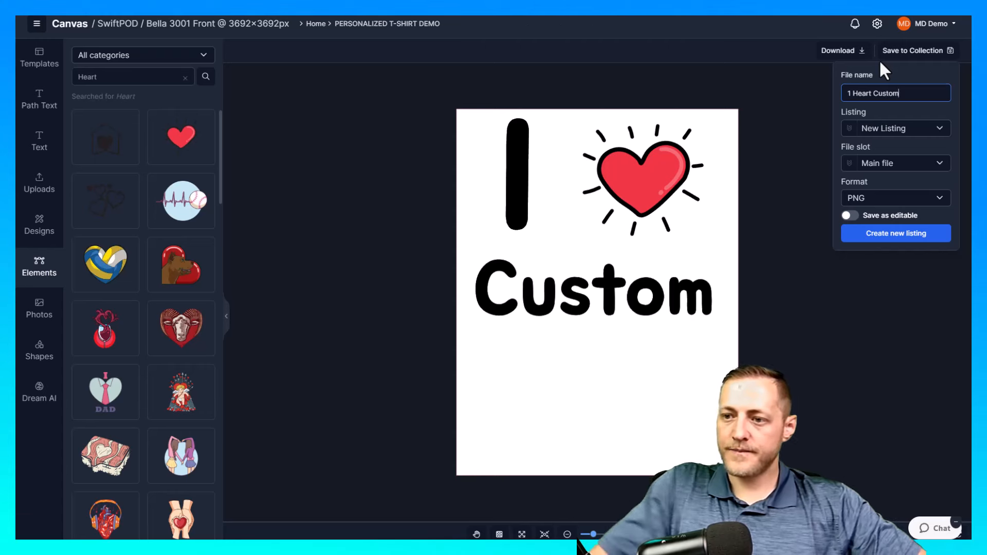
pyautogui.click(895, 128)
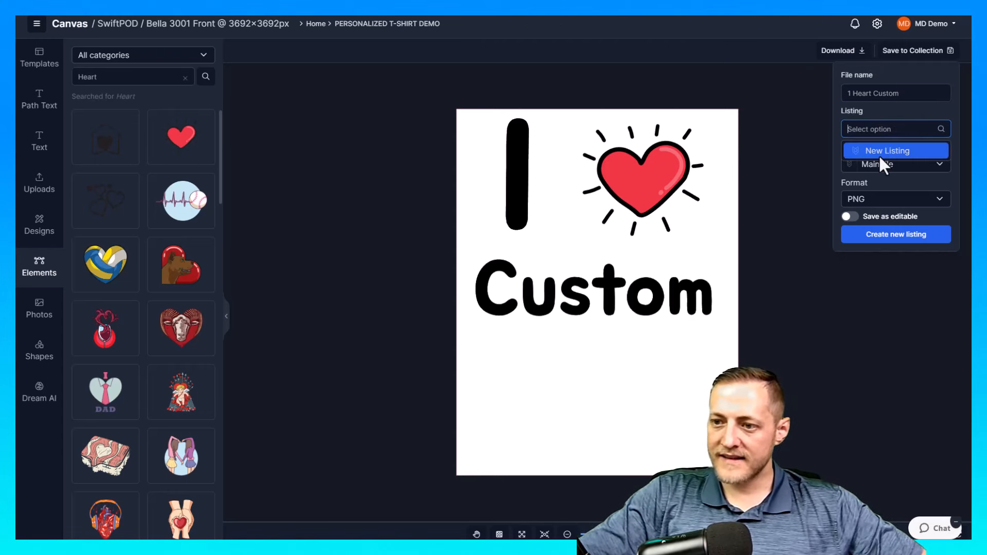
pyautogui.click(888, 150)
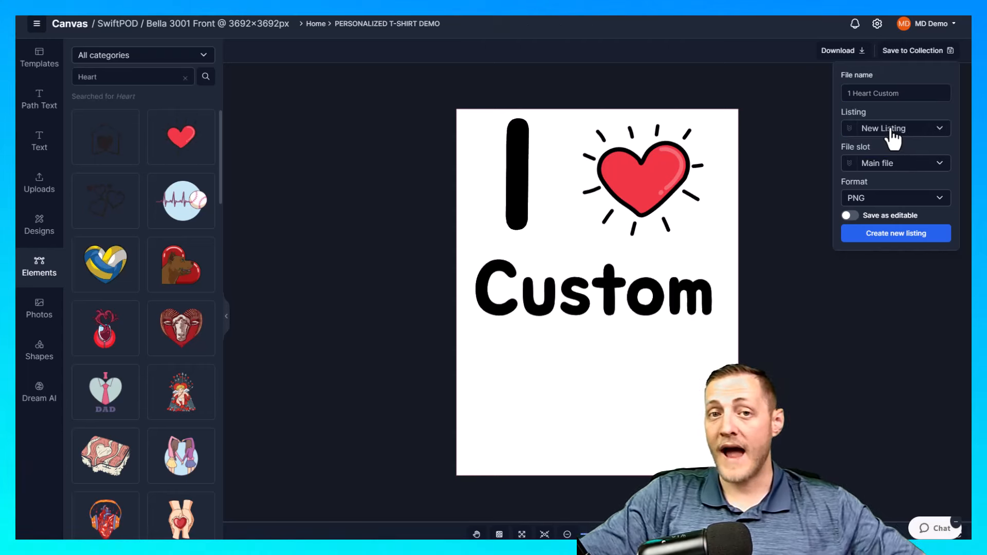
pyautogui.moveTo(900, 167)
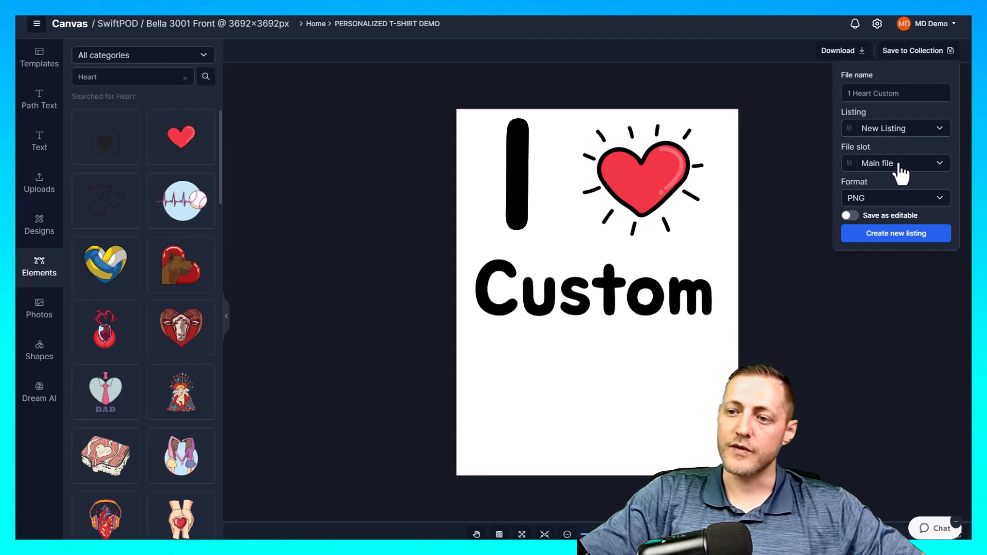
pyautogui.moveTo(759, 178)
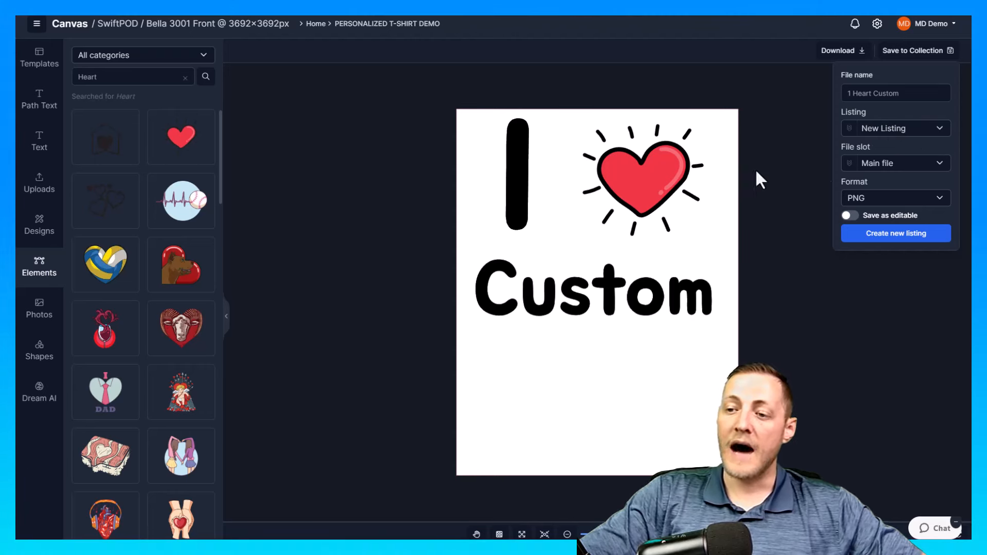
pyautogui.click(894, 163)
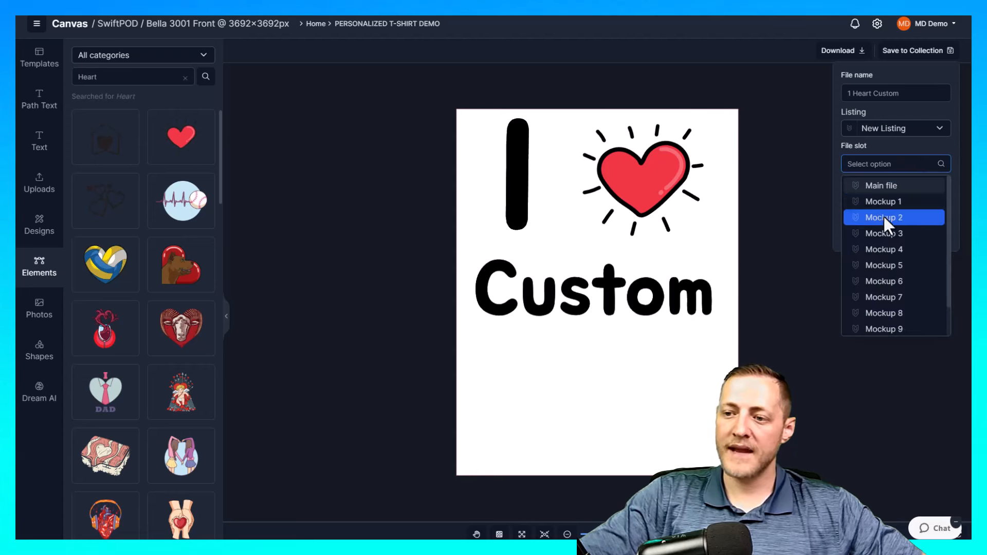
pyautogui.moveTo(881, 185)
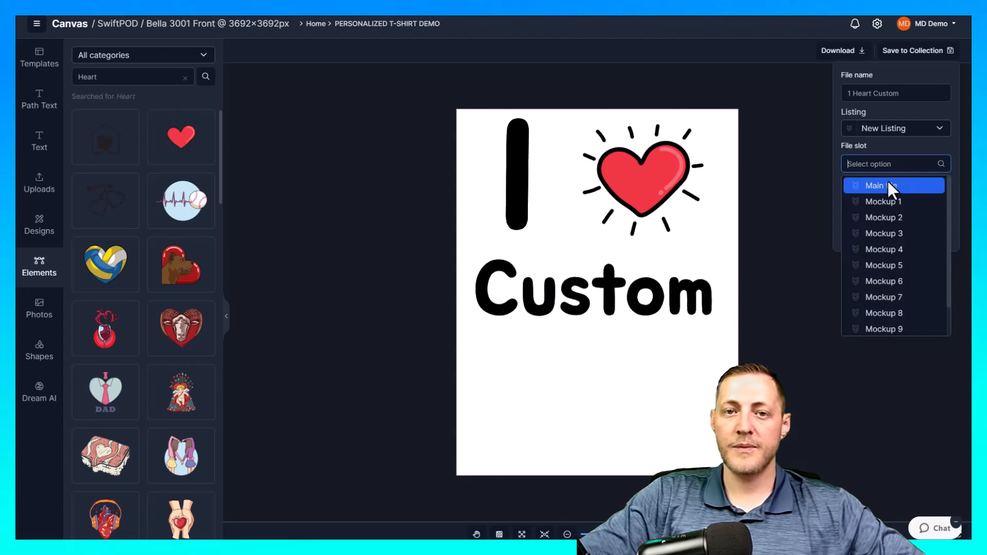
pyautogui.click(874, 185)
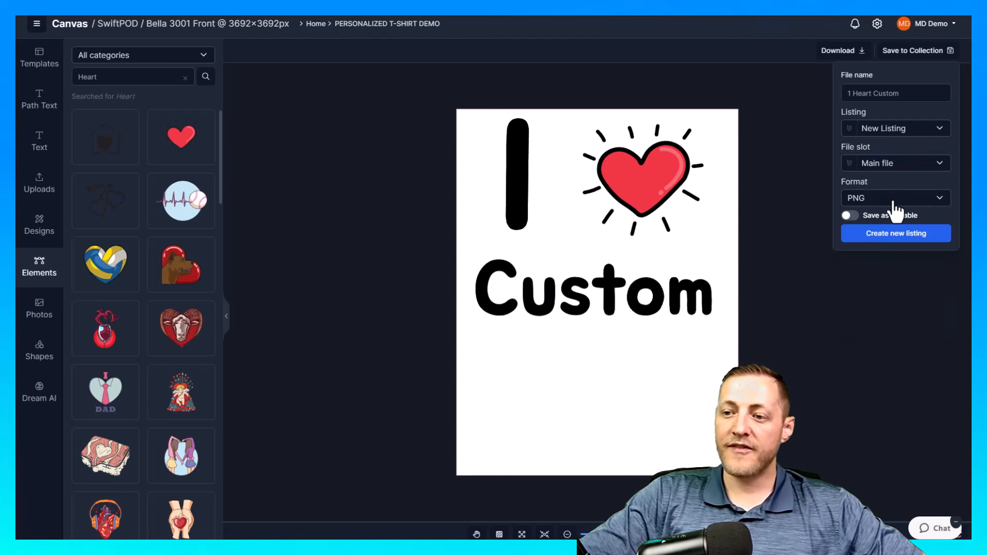
pyautogui.click(893, 198)
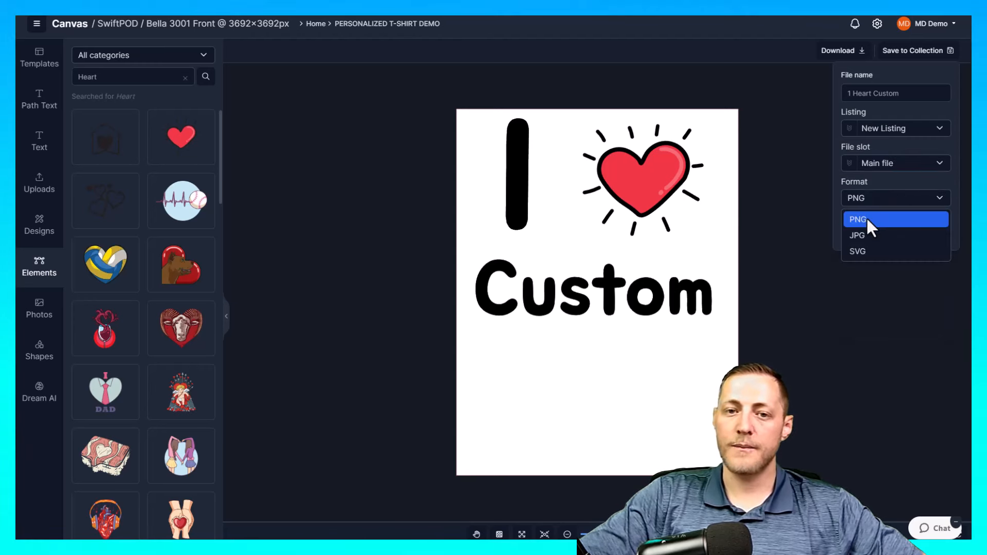
pyautogui.click(858, 219)
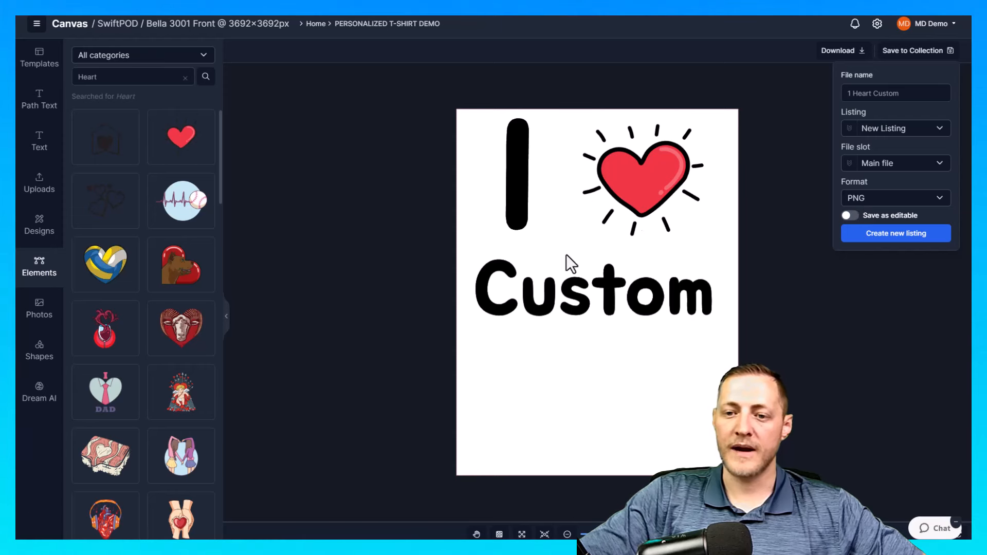
pyautogui.moveTo(875, 227)
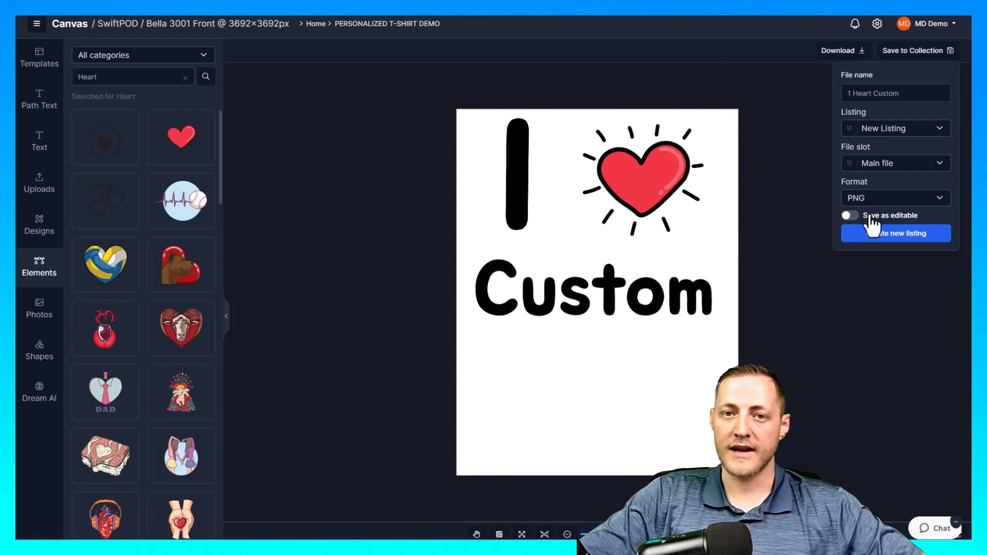
pyautogui.click(849, 215)
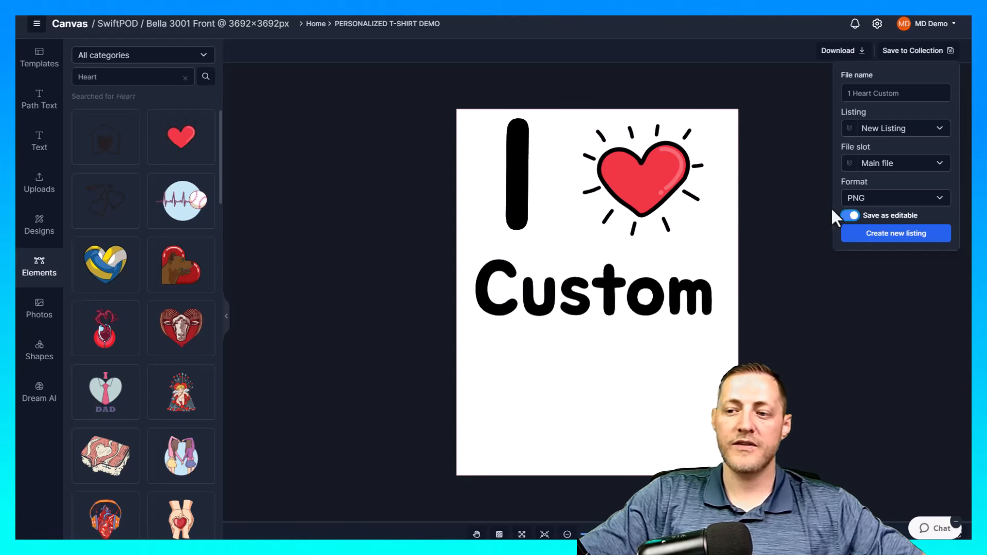
pyautogui.moveTo(862, 217)
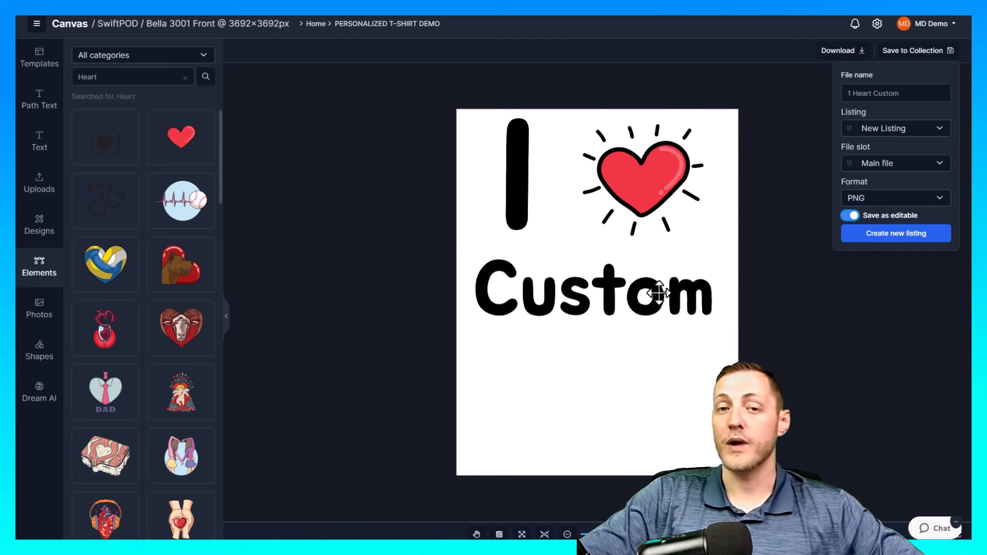
pyautogui.moveTo(681, 262)
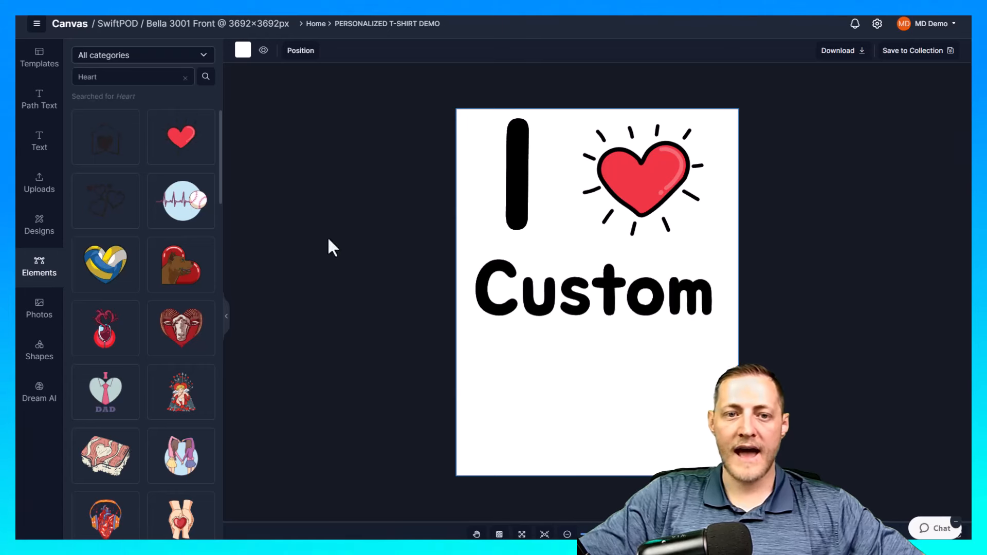
# Step: Hide the template's white background via the eye icon and reopen Save to Collection
pyautogui.click(39, 99)
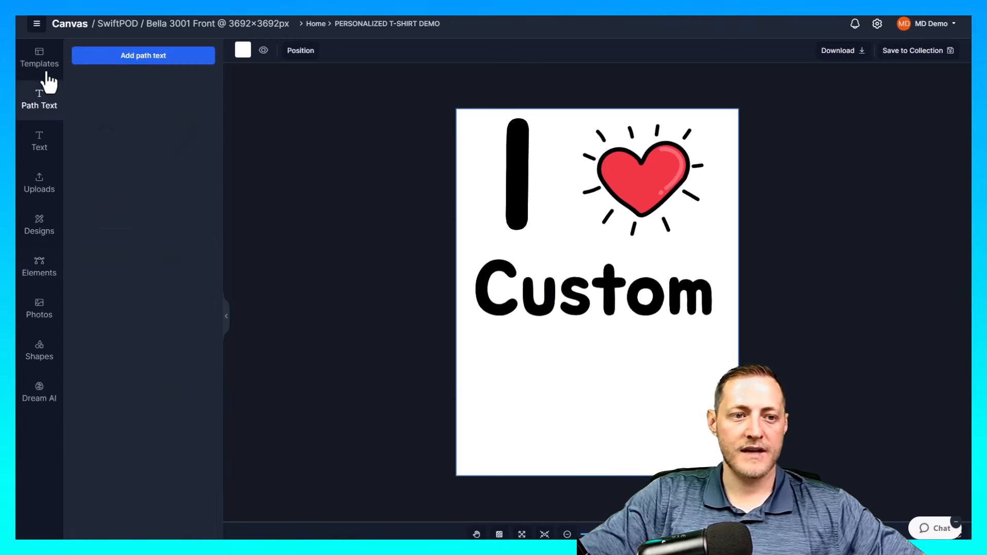
pyautogui.click(39, 57)
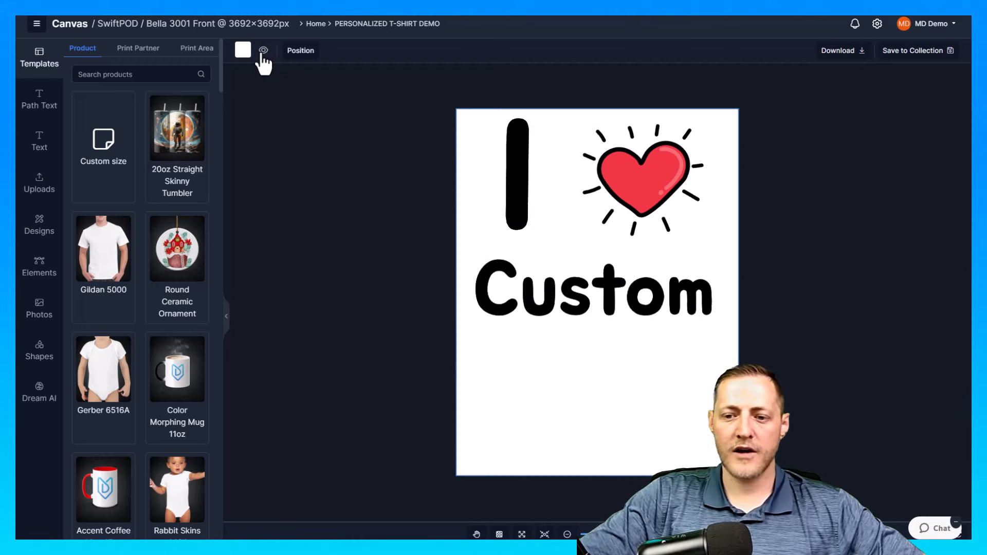
pyautogui.click(263, 50)
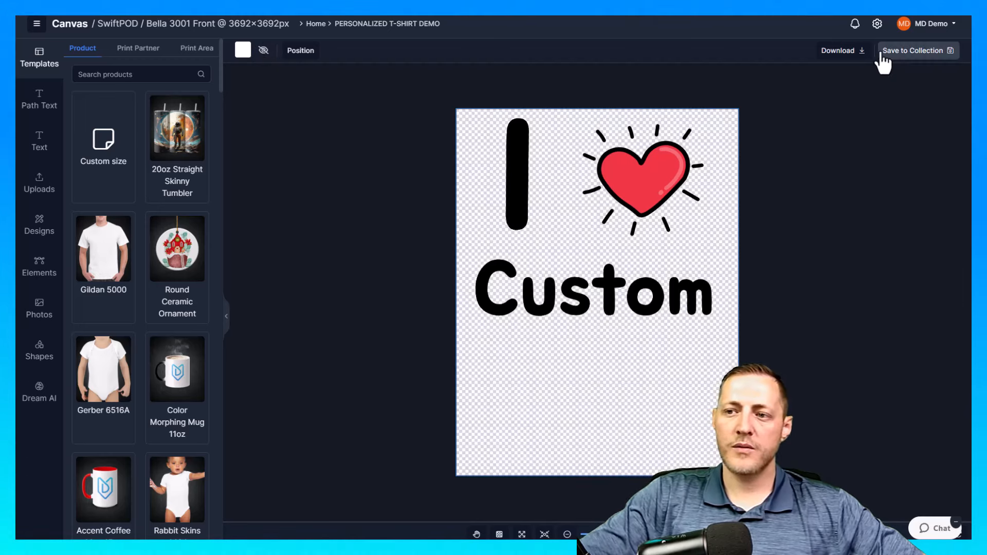
pyautogui.click(913, 51)
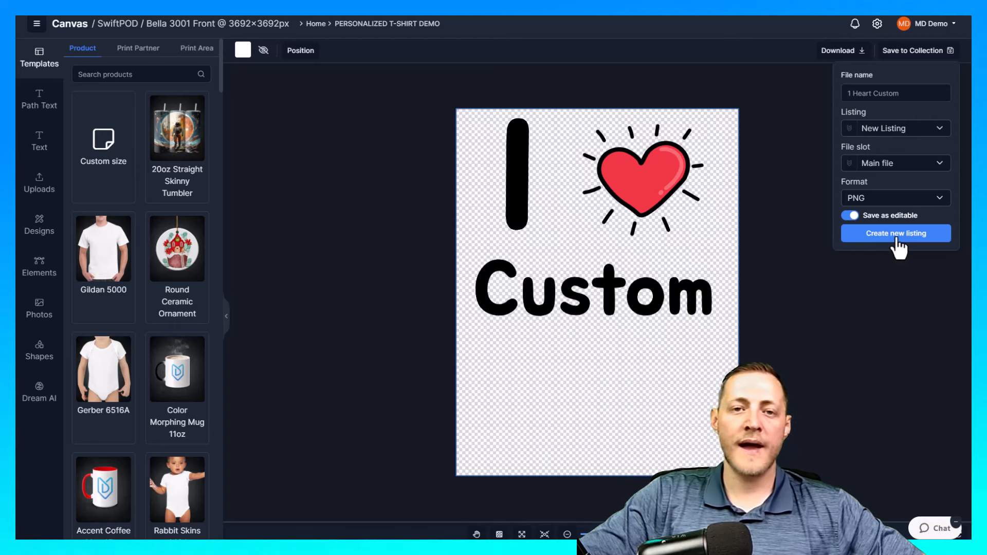
# Step: Create listing #5181135 from the transparent I ♥ Custom design and review it
pyautogui.click(894, 233)
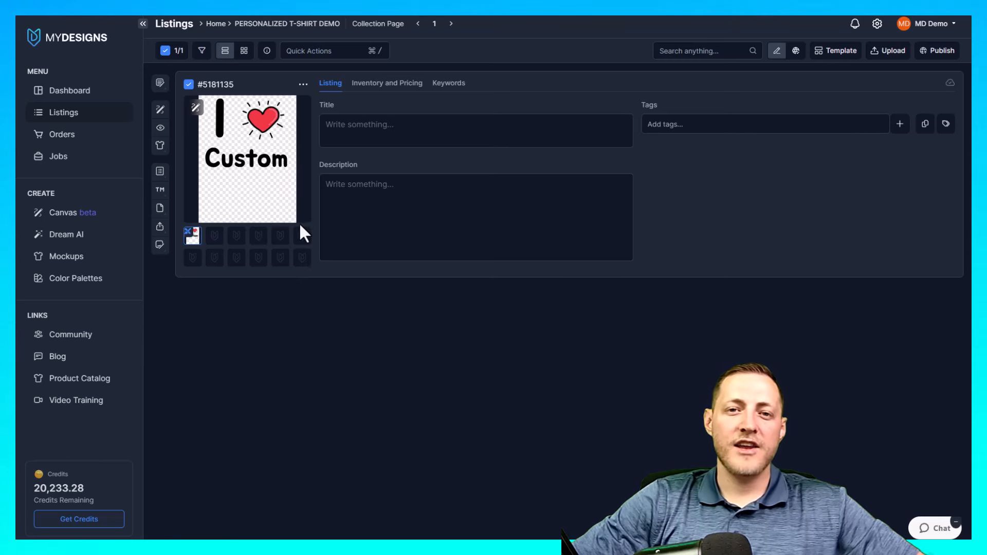
pyautogui.moveTo(193, 238)
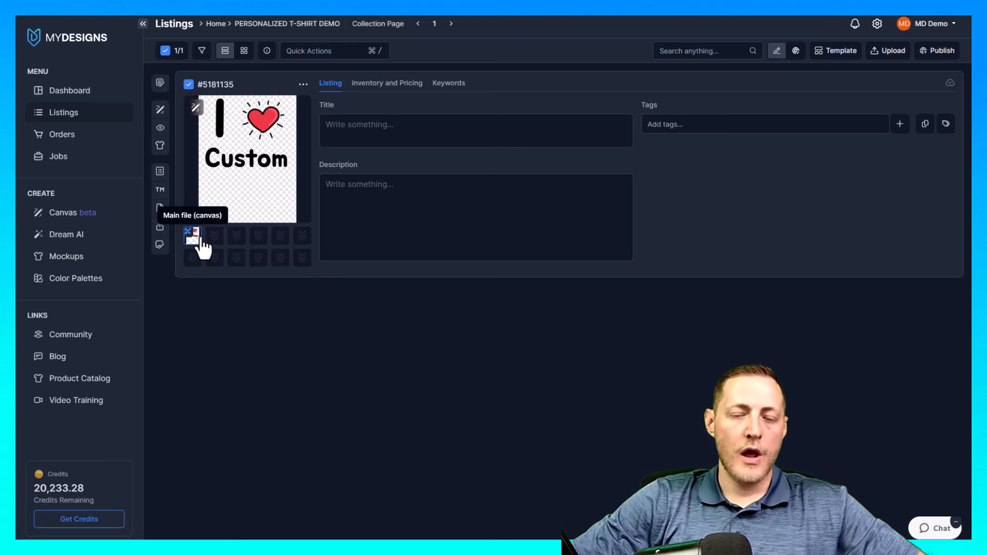
pyautogui.moveTo(208, 236)
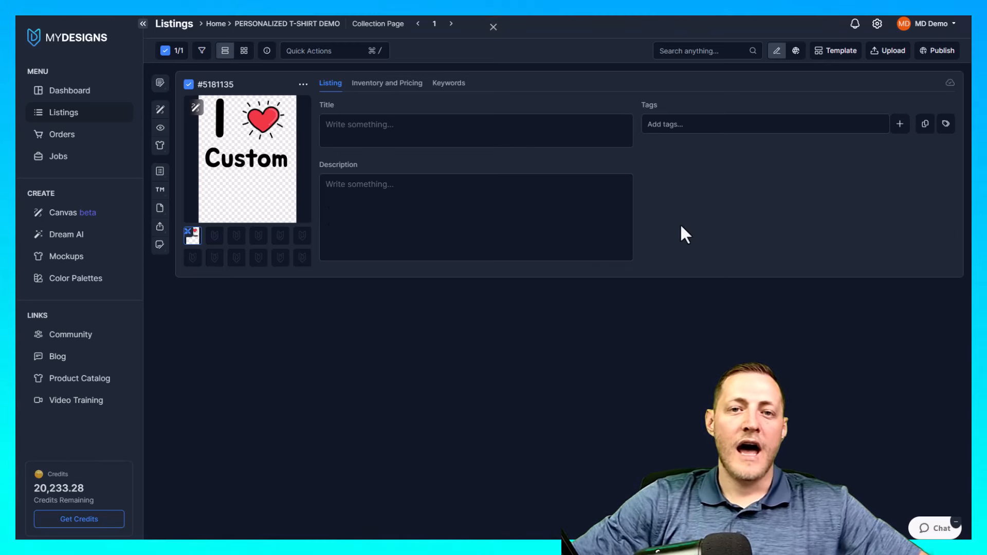
pyautogui.click(475, 130)
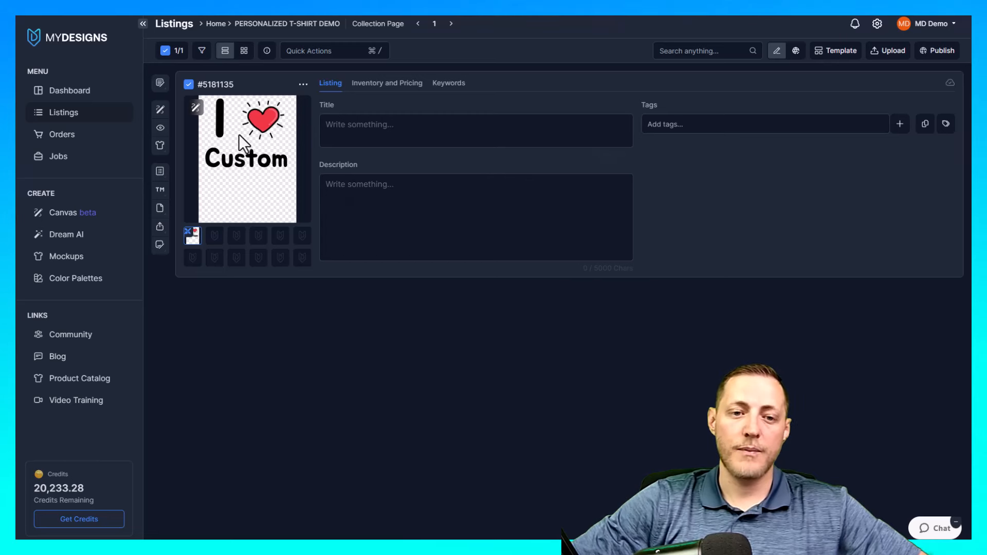
pyautogui.moveTo(161, 128)
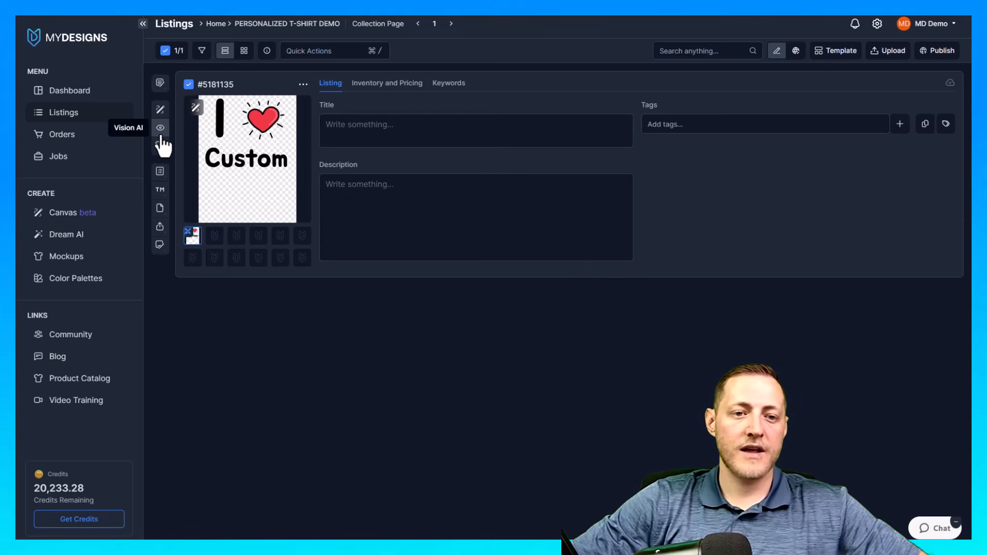
# Step: Set up Vision AI for a T-Shirt using Bella 3001 product features
pyautogui.click(160, 128)
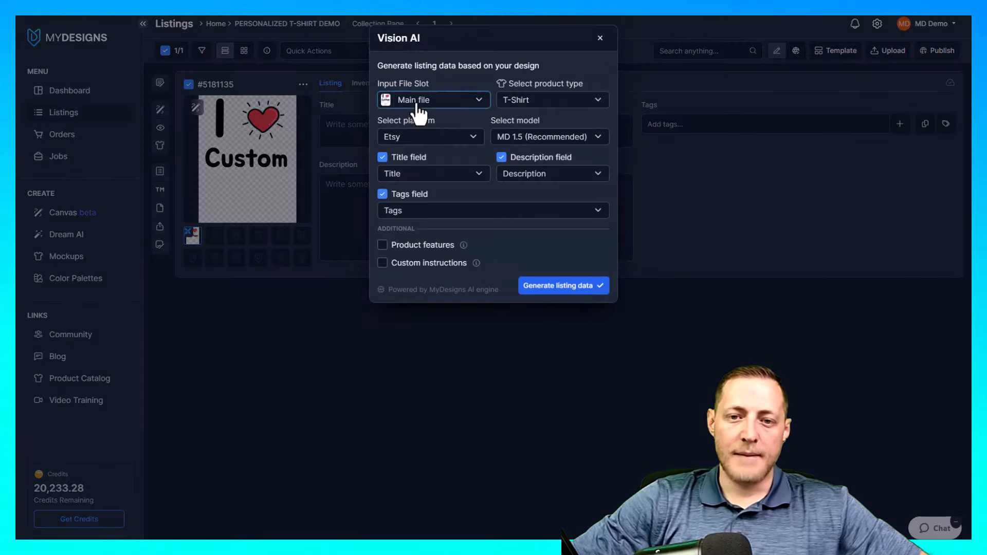
pyautogui.moveTo(545, 132)
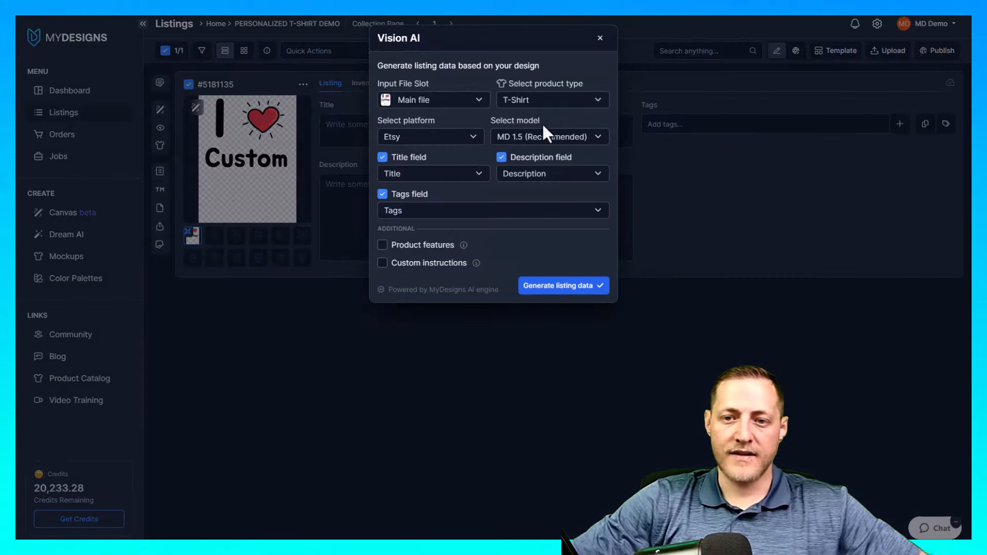
pyautogui.click(550, 99)
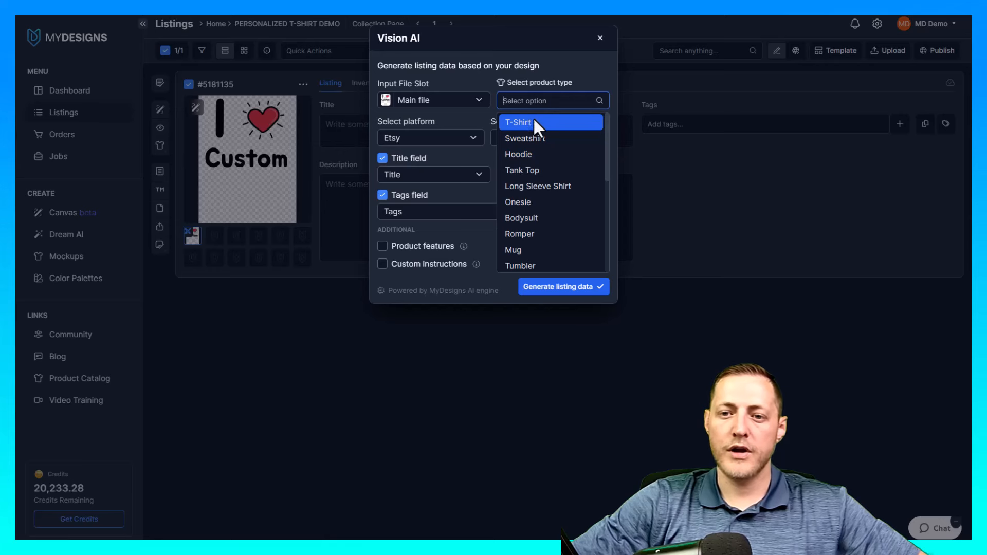
pyautogui.click(518, 123)
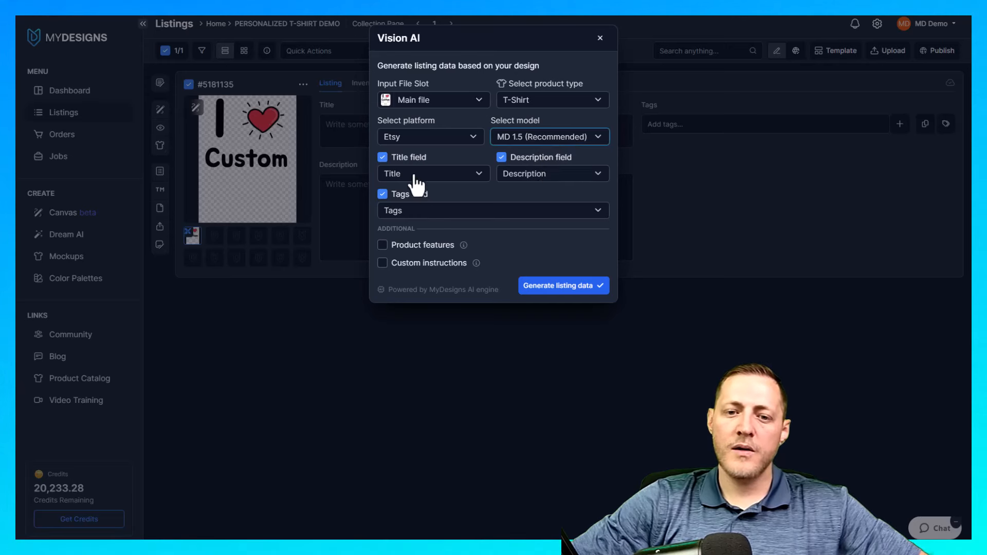
pyautogui.moveTo(378, 228)
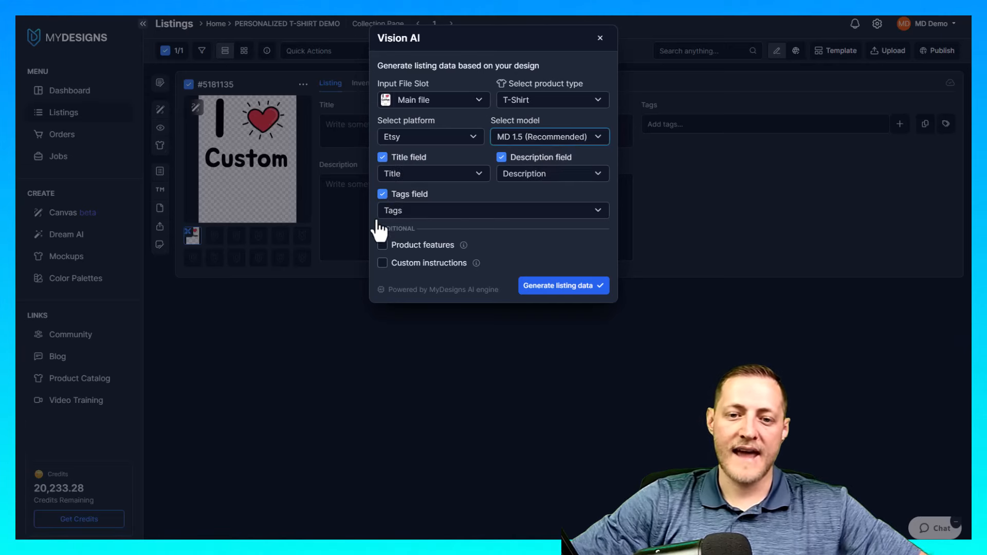
pyautogui.click(382, 245)
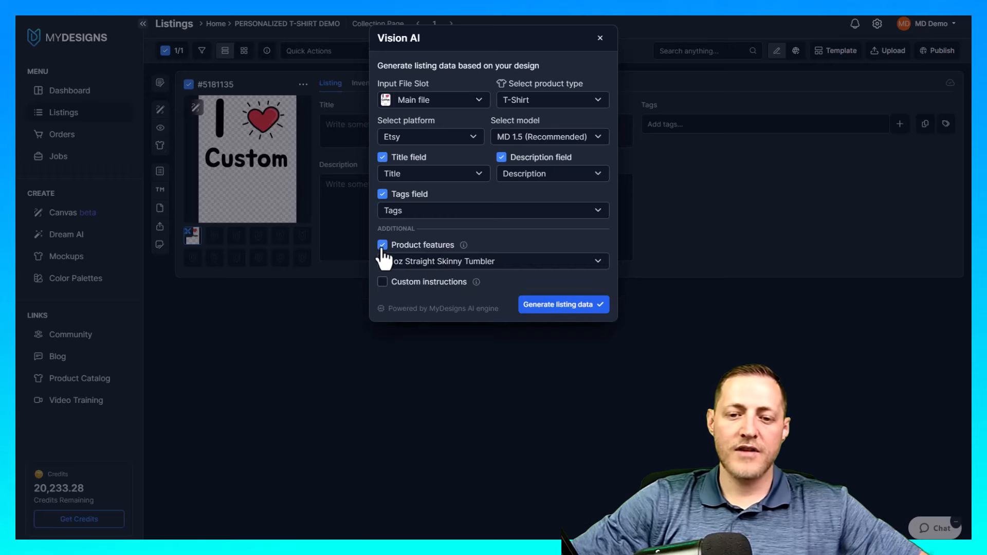
pyautogui.write('BN')
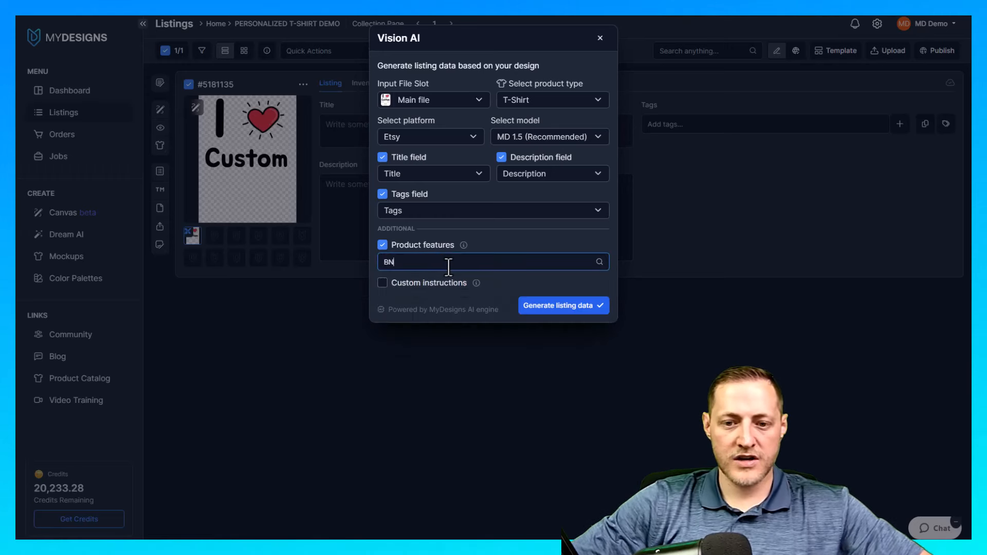
pyautogui.write('Bella 3001')
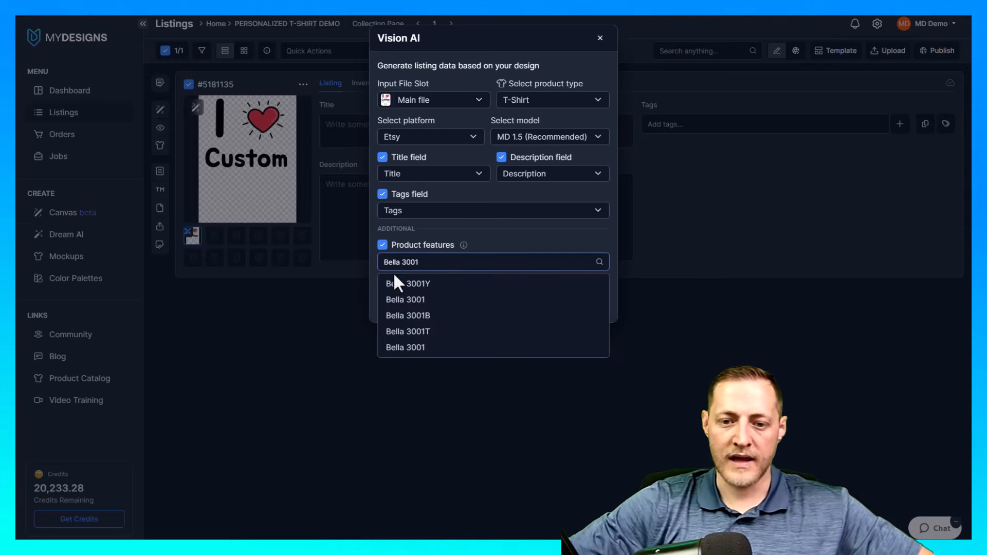
pyautogui.click(405, 299)
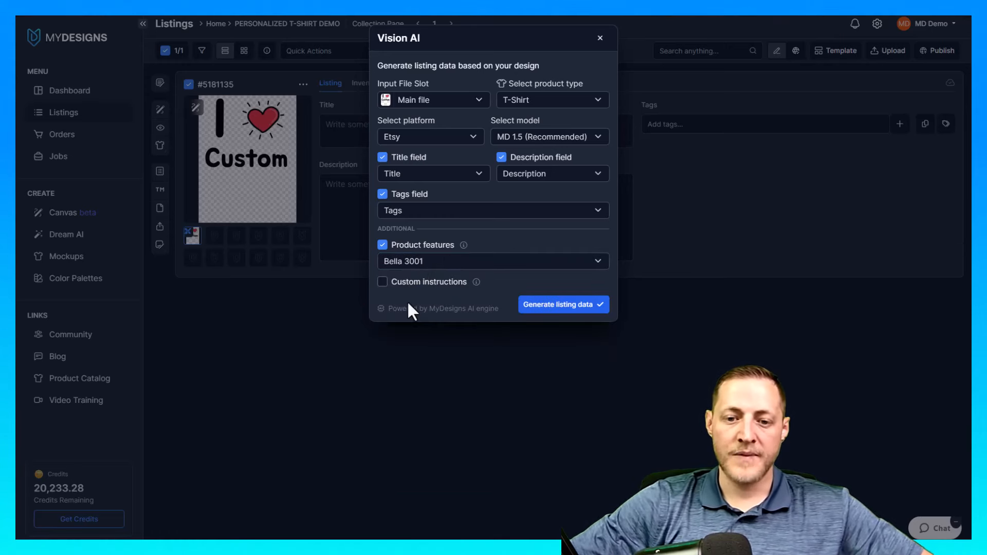
# Step: Add a personalized-design custom instruction, then generate and confirm the listing data
pyautogui.click(382, 281)
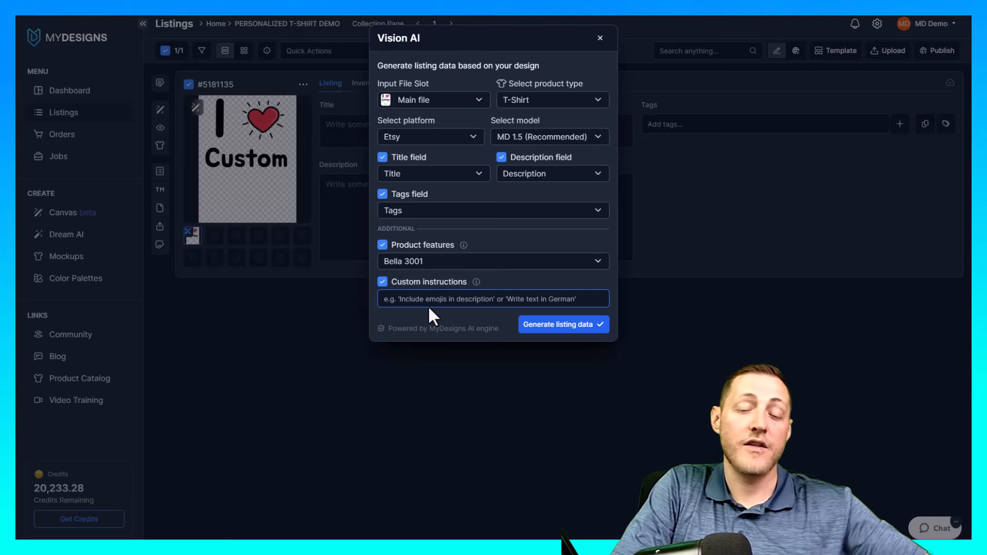
pyautogui.write('This is a personazlie')
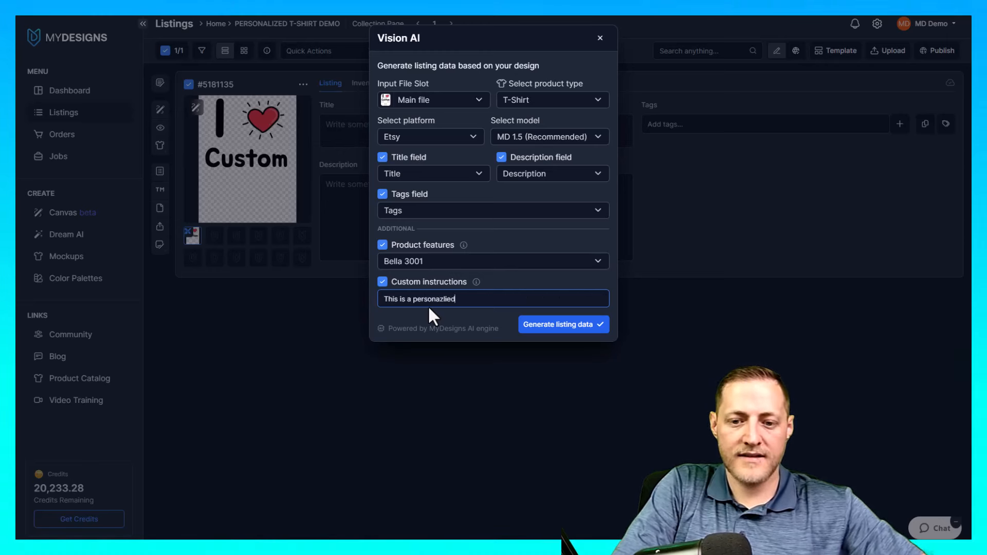
pyautogui.write('design, please include this in the data')
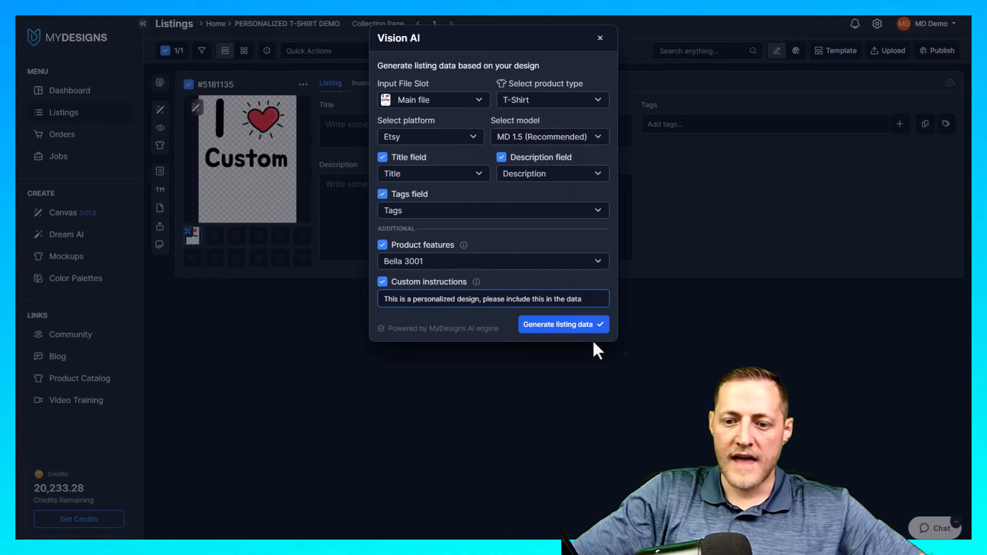
pyautogui.click(562, 324)
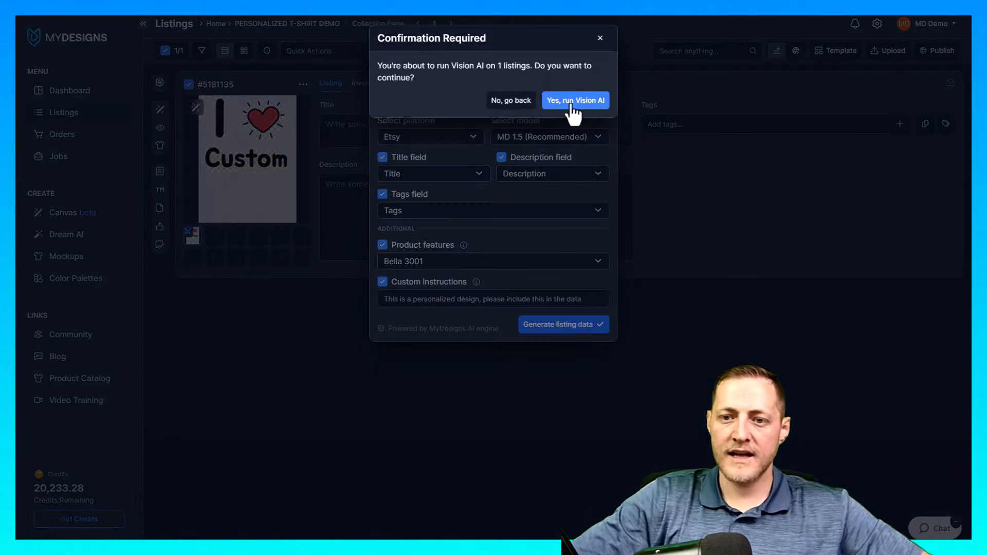
pyautogui.click(574, 100)
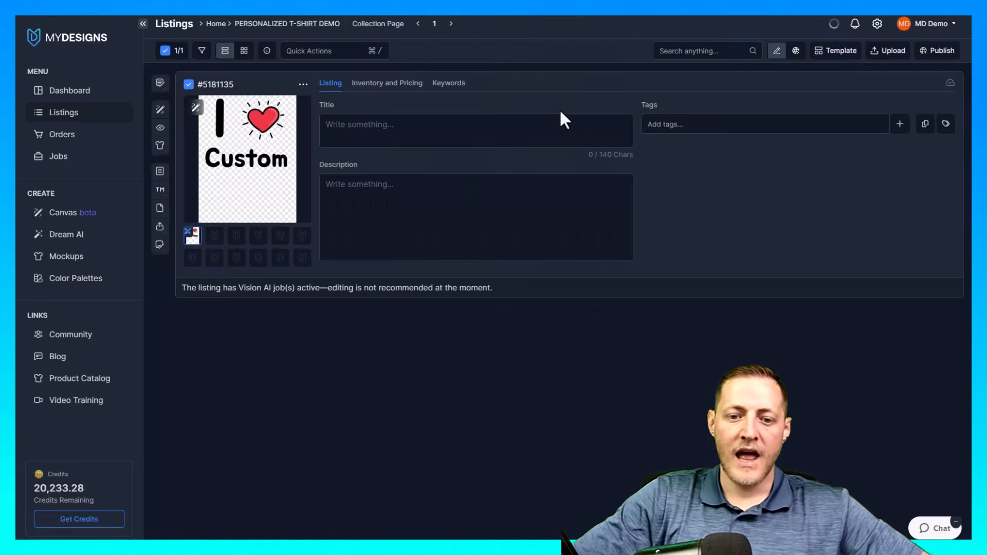
pyautogui.moveTo(552, 118)
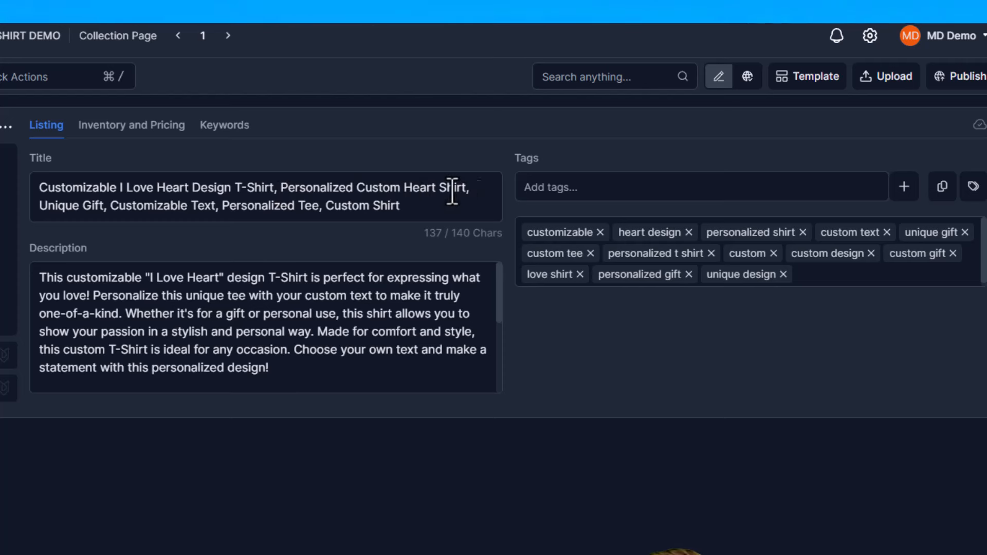
# Step: Inspect the generated title, Bella 3001 description details and thirteen tags
pyautogui.moveTo(450, 189); pyautogui.dragTo(242, 217)
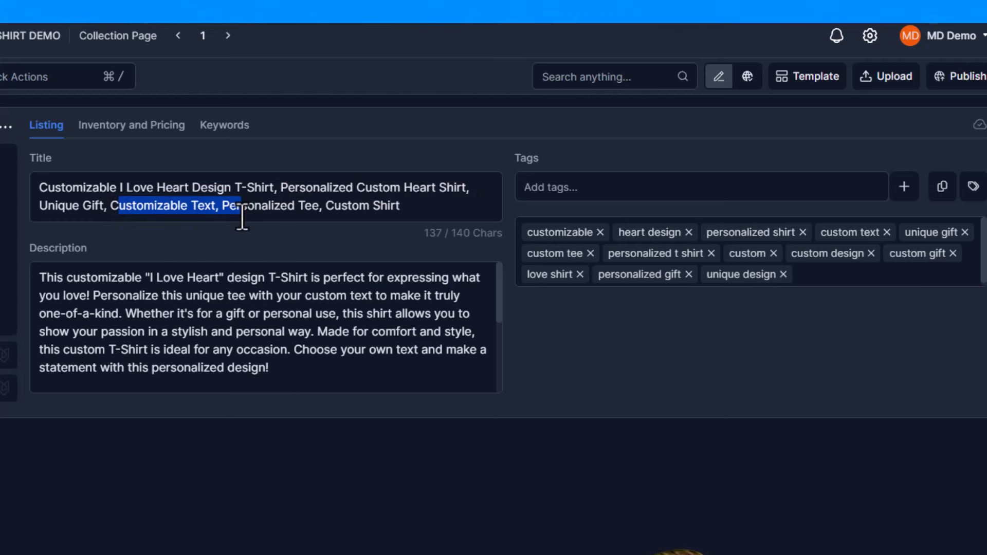
pyautogui.click(415, 206)
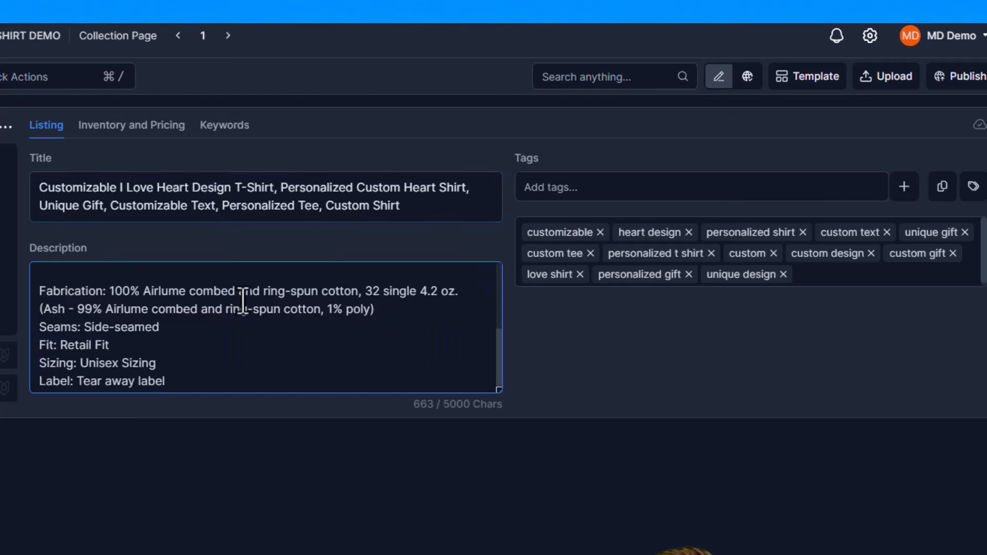
pyautogui.moveTo(40, 291); pyautogui.dragTo(165, 381)
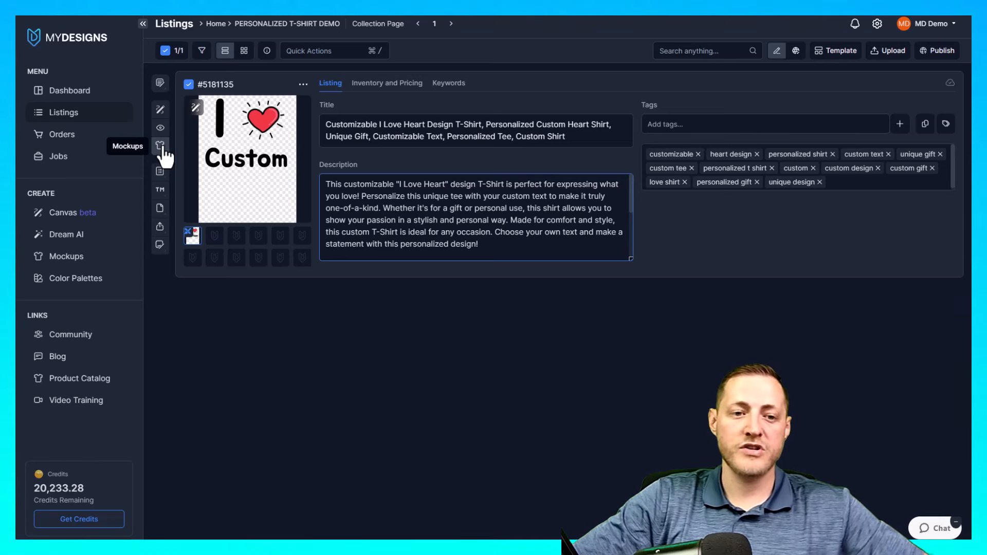
pyautogui.click(160, 146)
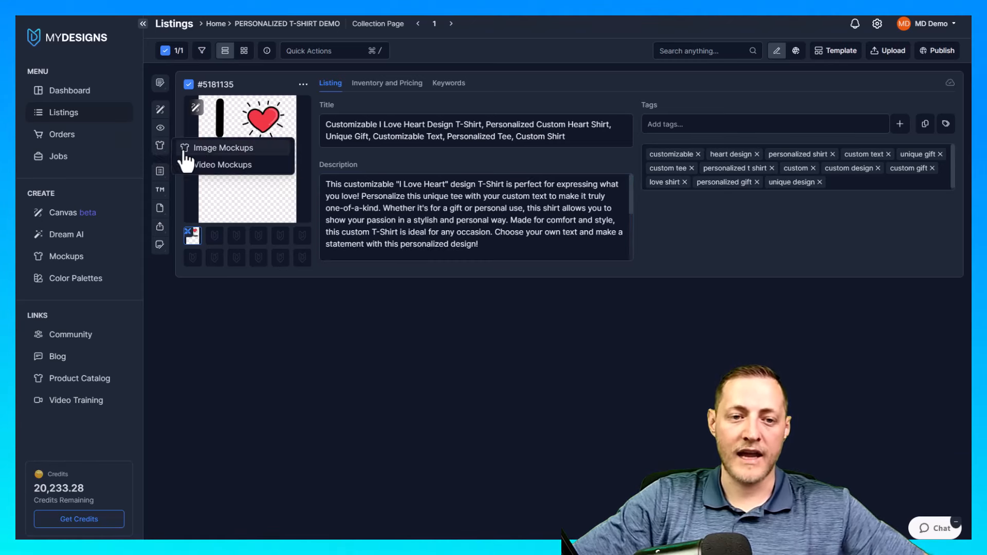
pyautogui.click(223, 148)
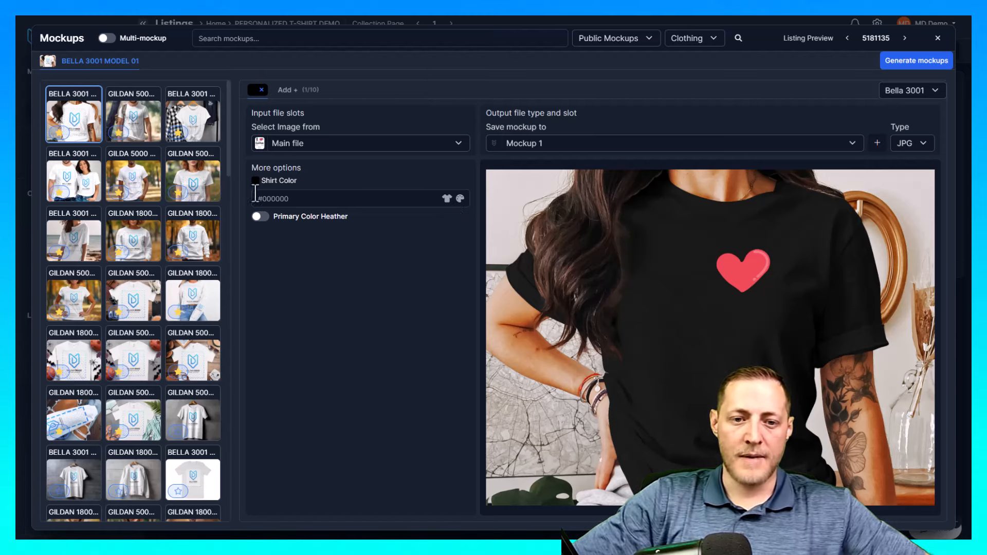
pyautogui.click(272, 199)
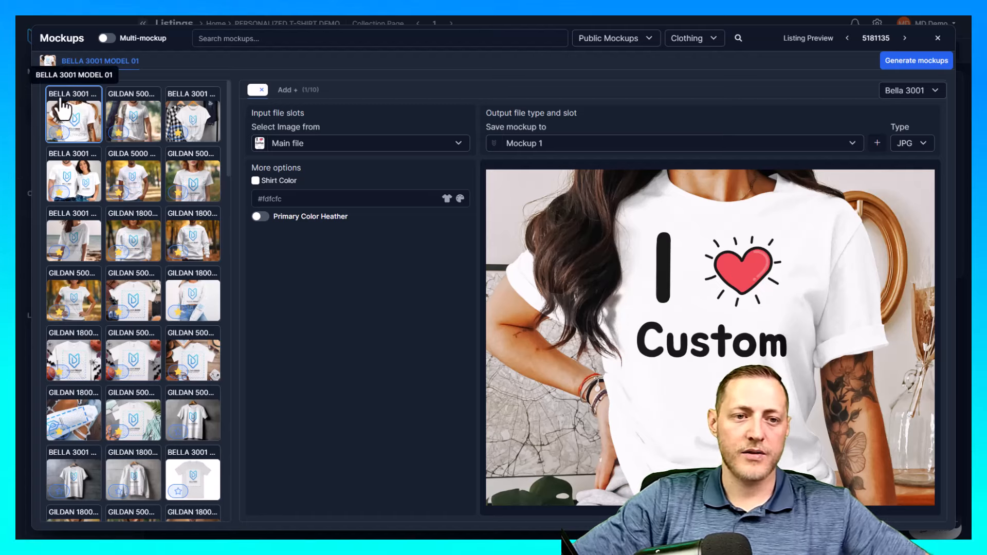
pyautogui.write('B')
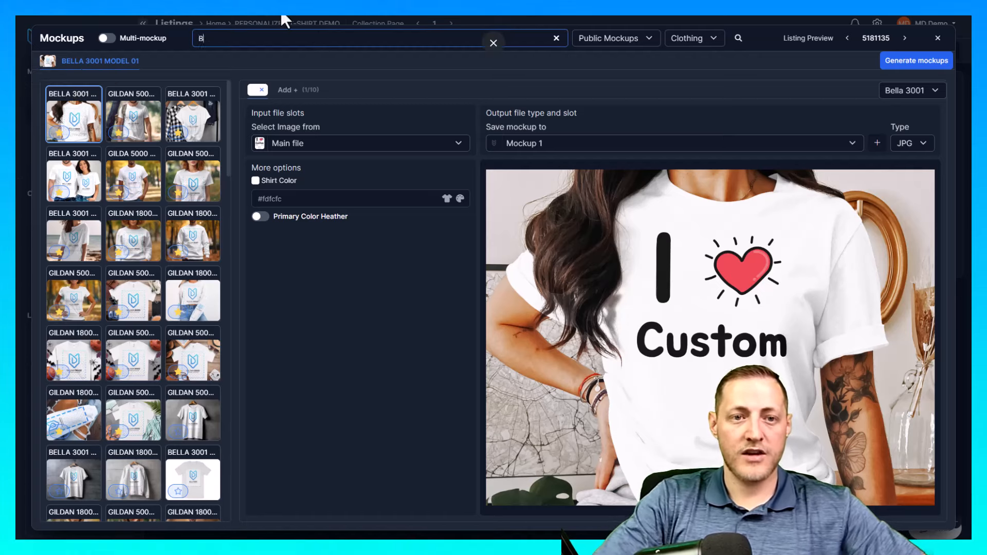
pyautogui.write('Bella 3001')
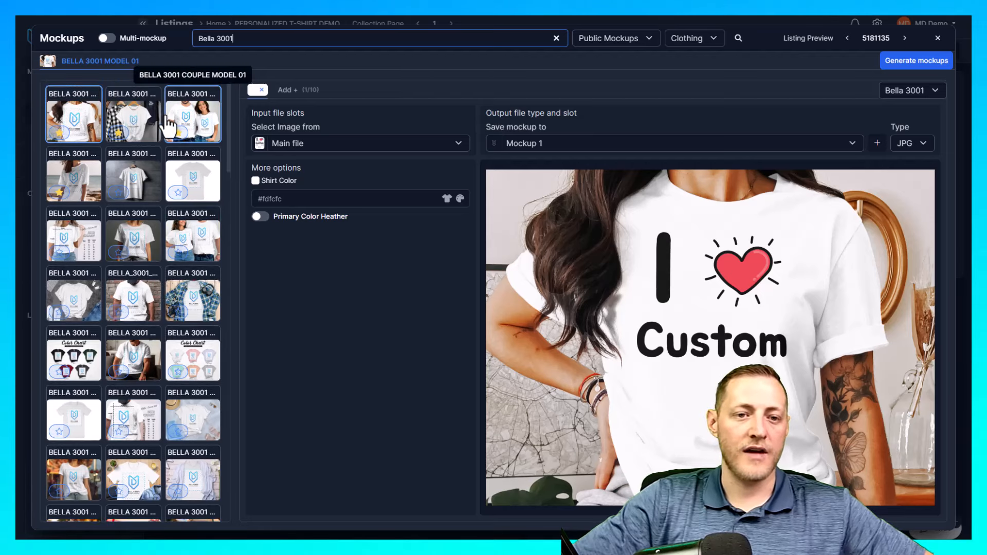
pyautogui.moveTo(967, 142)
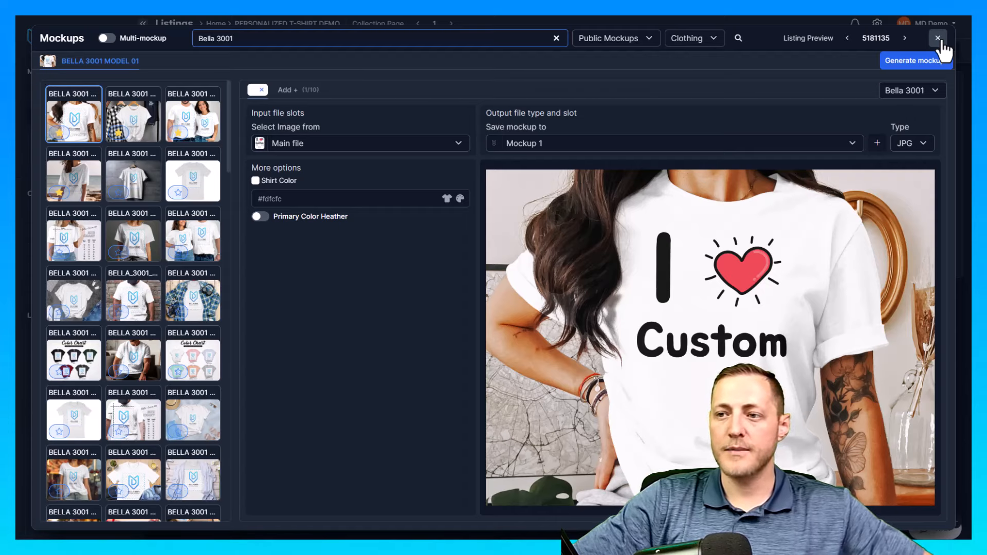
pyautogui.click(937, 37)
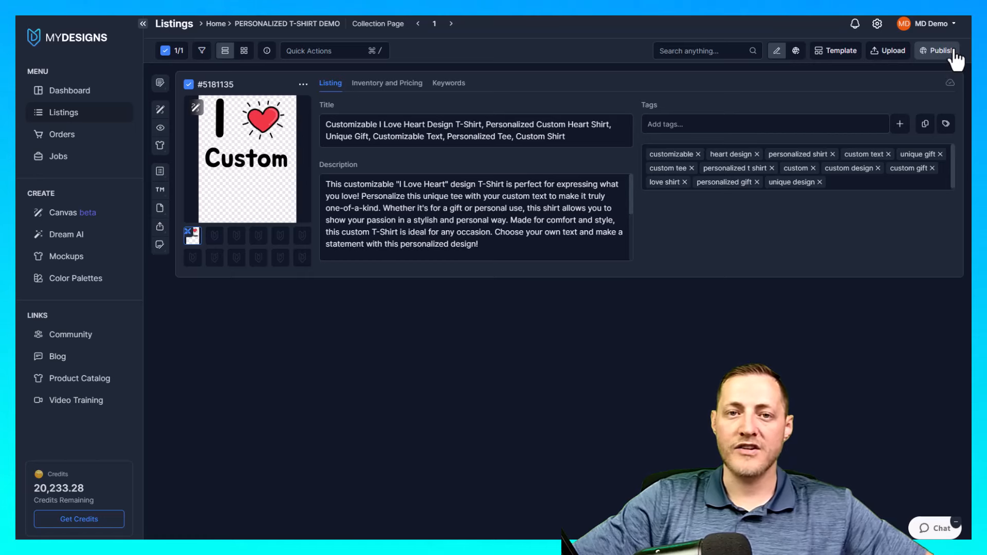
pyautogui.moveTo(925, 85)
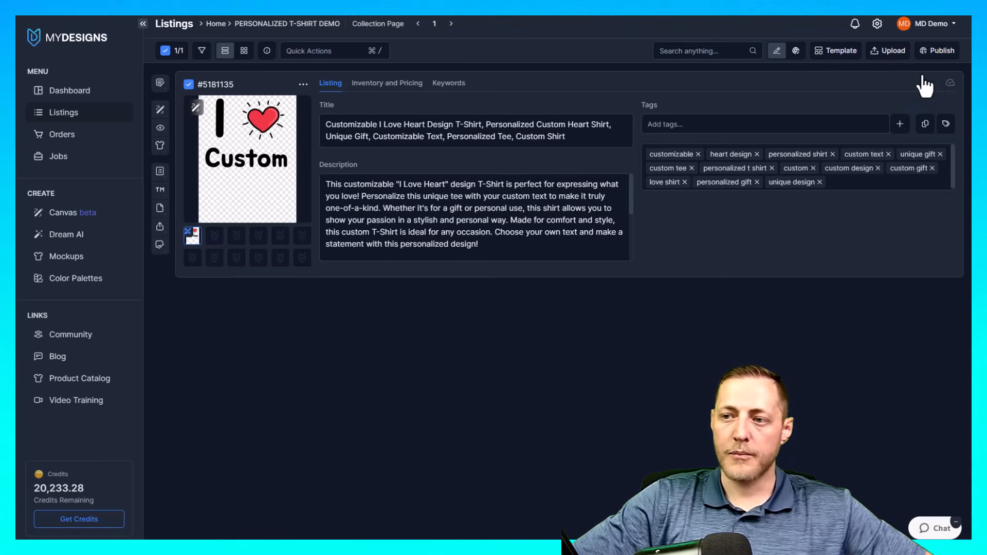
# Step: Begin publishing to Etsy, check prefilled store data, and proceed to product selection
pyautogui.click(939, 51)
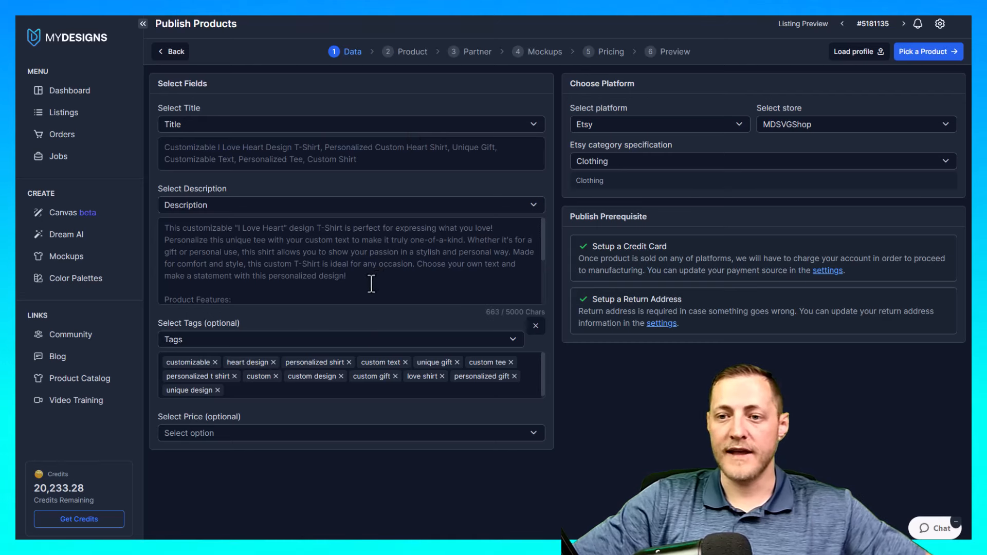
pyautogui.click(350, 432)
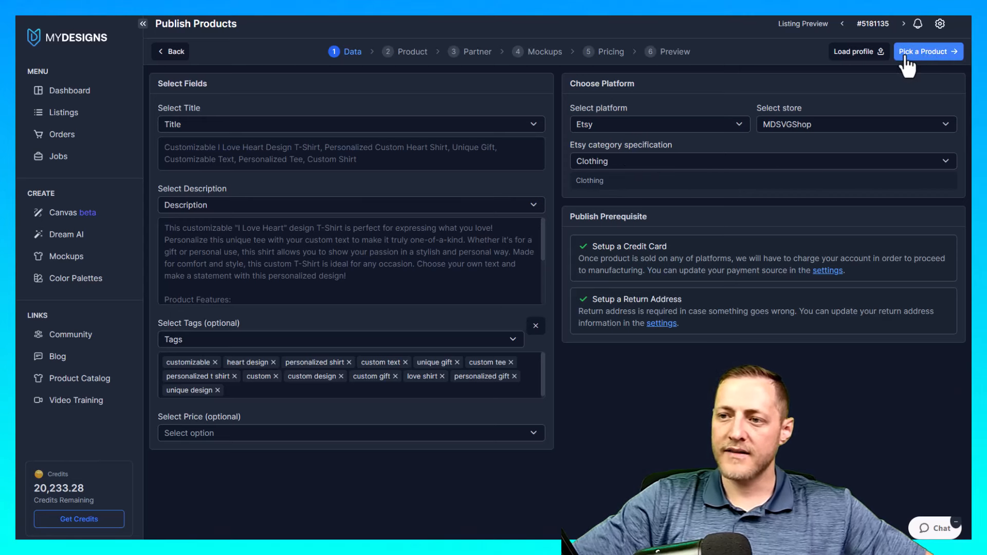
pyautogui.click(926, 51)
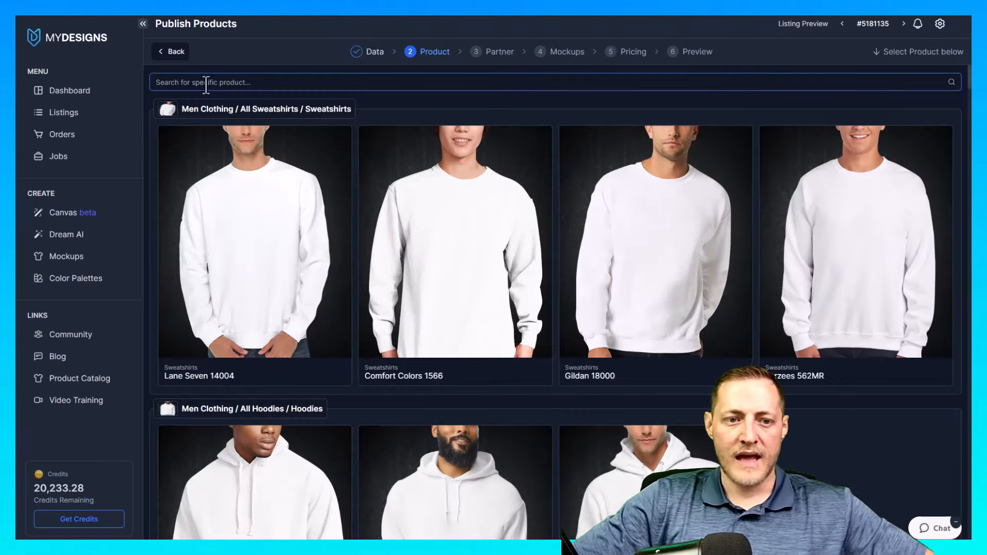
# Step: Search for the Bella 3001 shirt and select it as the product
pyautogui.write('Bella')
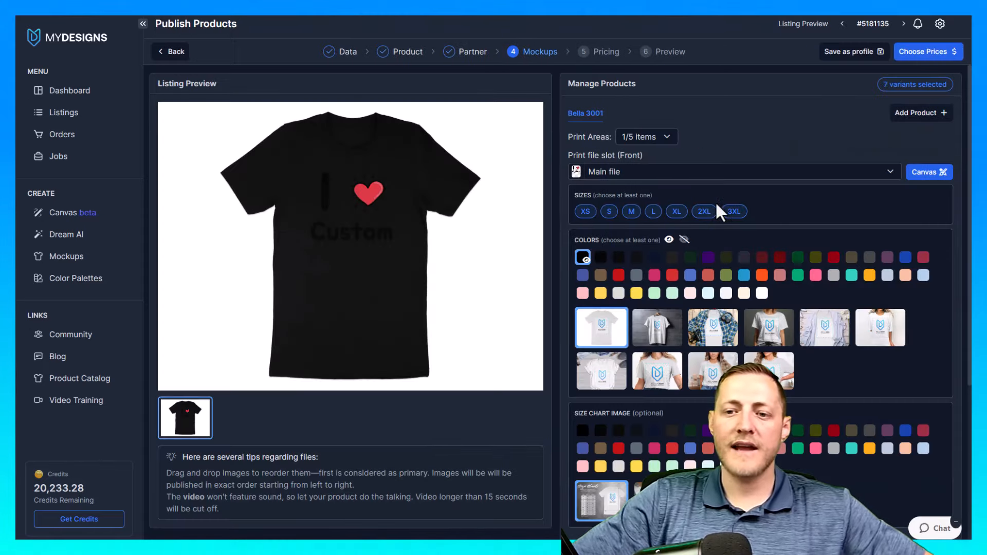
pyautogui.moveTo(743, 195)
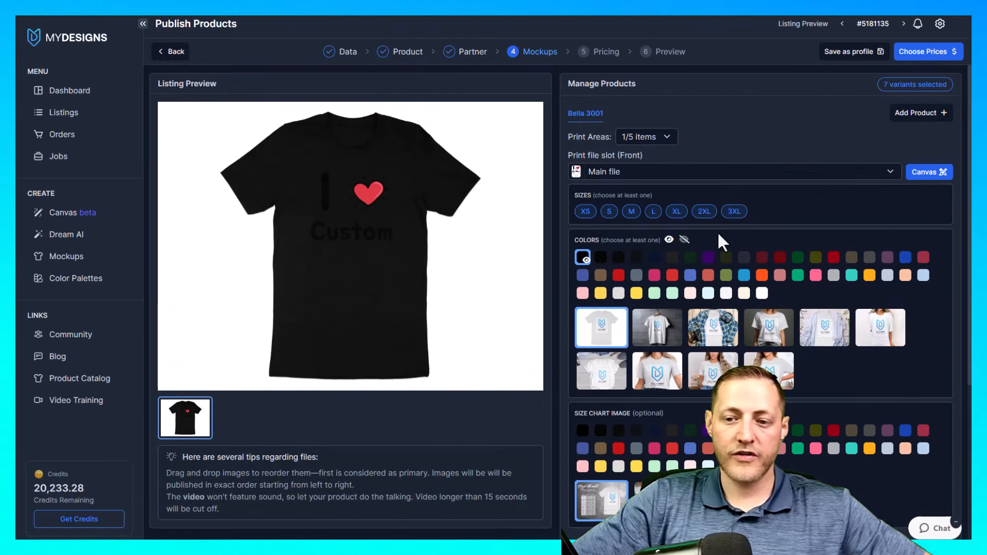
# Step: Deselect black and add white, Heather Ice Blue, pink and Yellow shirt colours
pyautogui.click(582, 257)
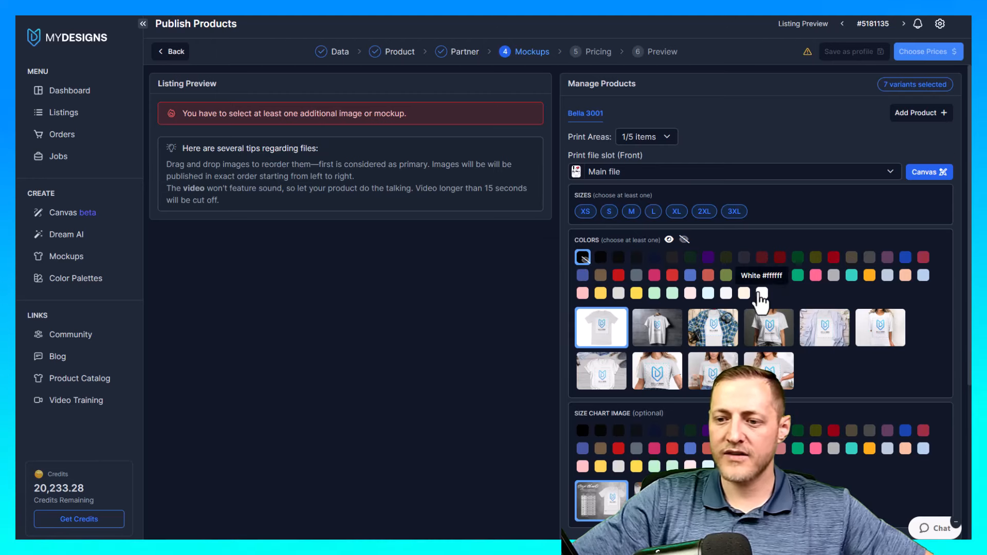
pyautogui.click(762, 294)
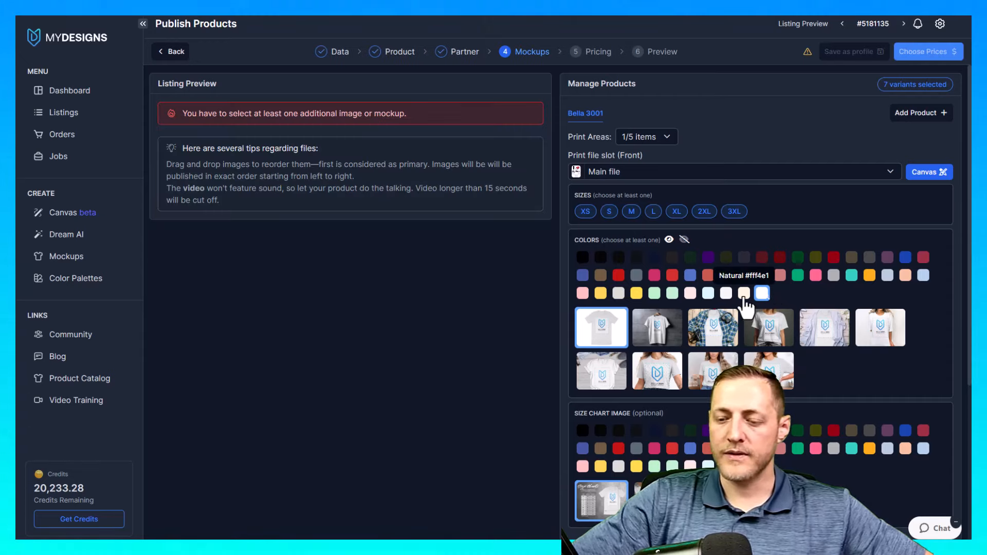
pyautogui.moveTo(726, 293)
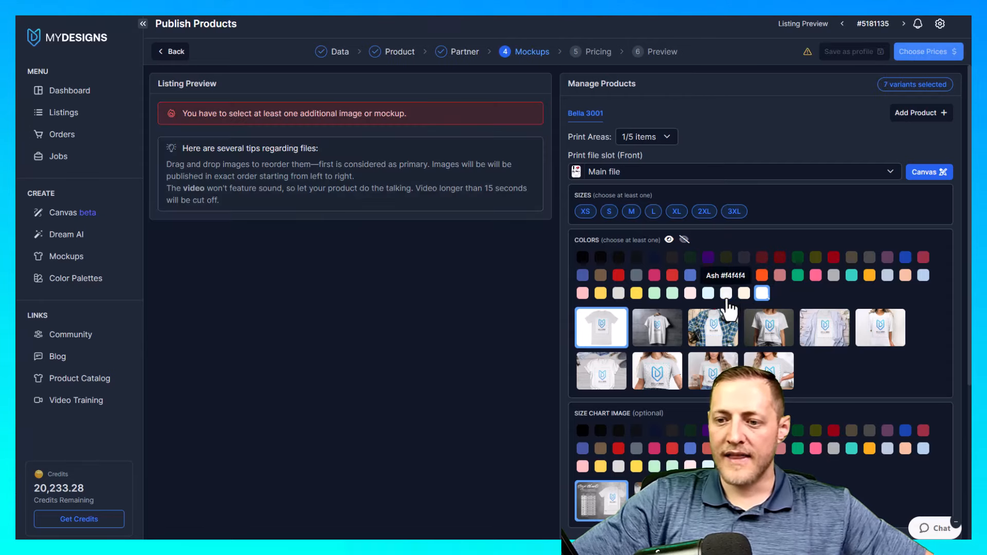
pyautogui.click(707, 292)
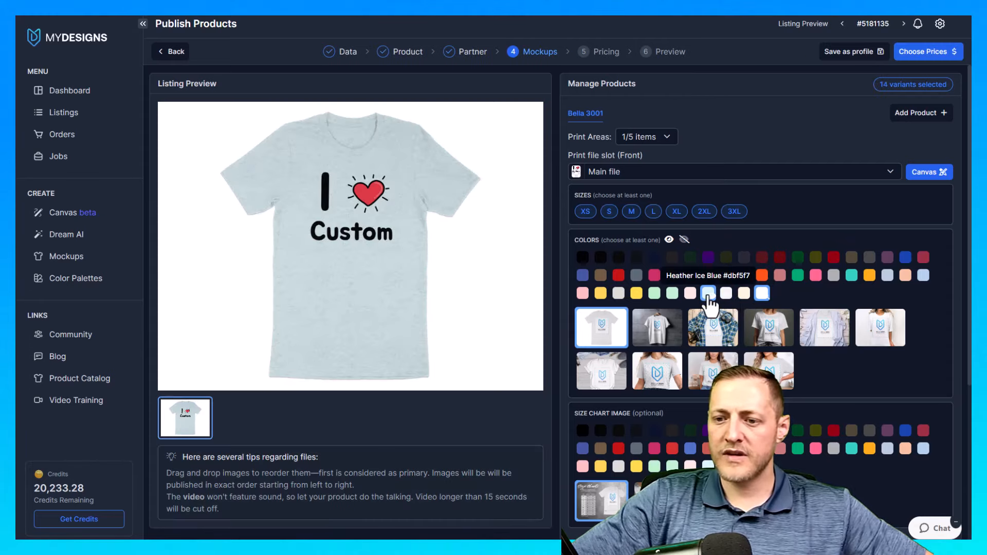
pyautogui.click(689, 292)
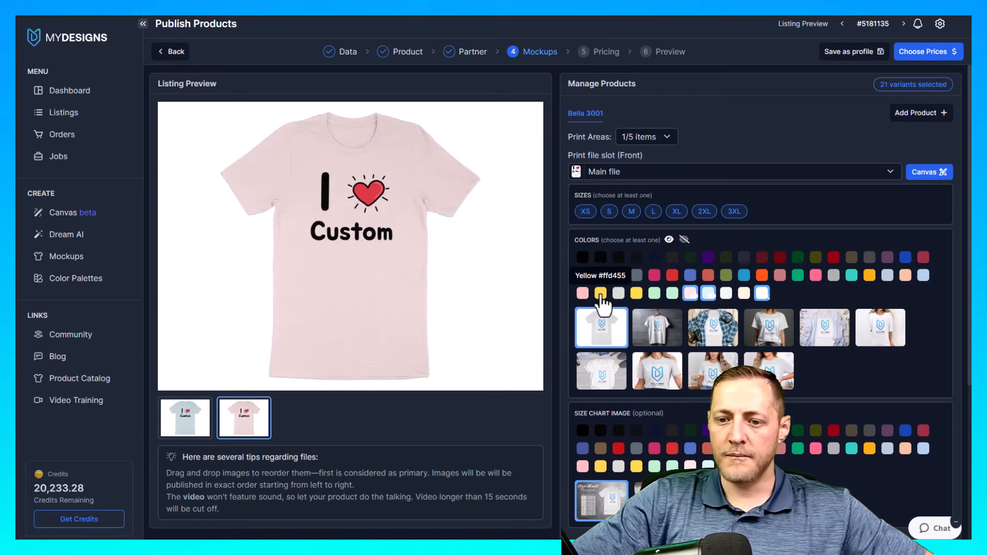
pyautogui.click(600, 294)
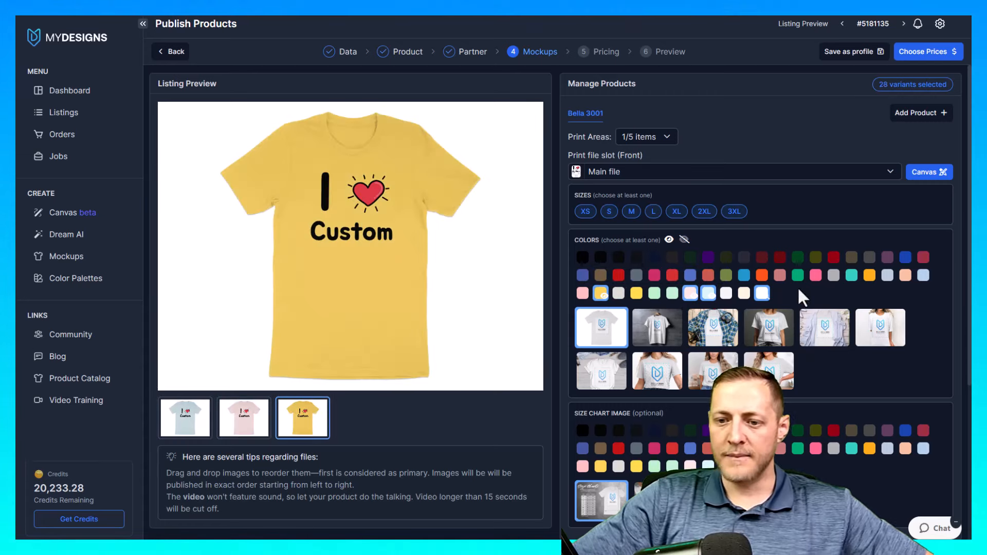
pyautogui.moveTo(657, 327)
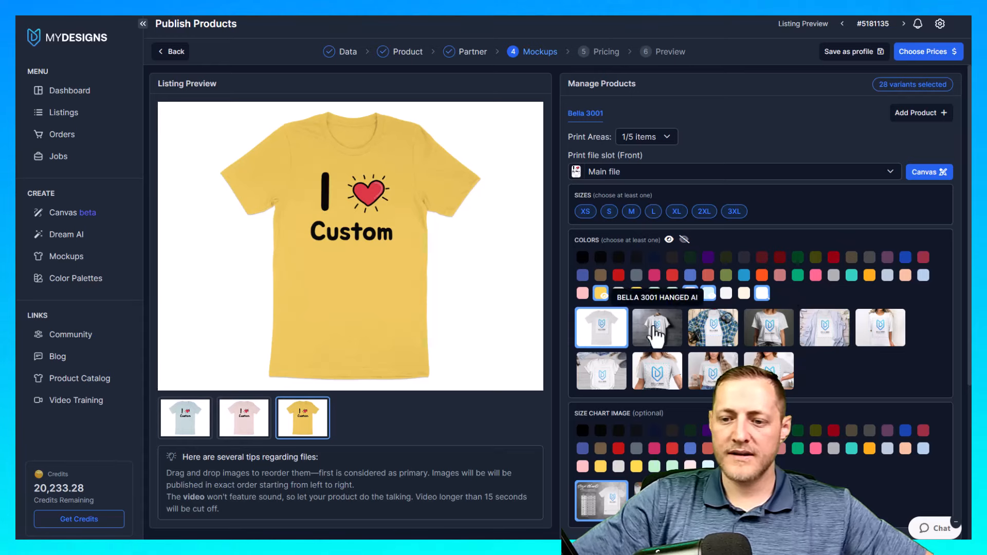
# Step: Swap the plain front mockup for plaid flat-lay, model and oversized-model mockups on white
pyautogui.click(689, 294)
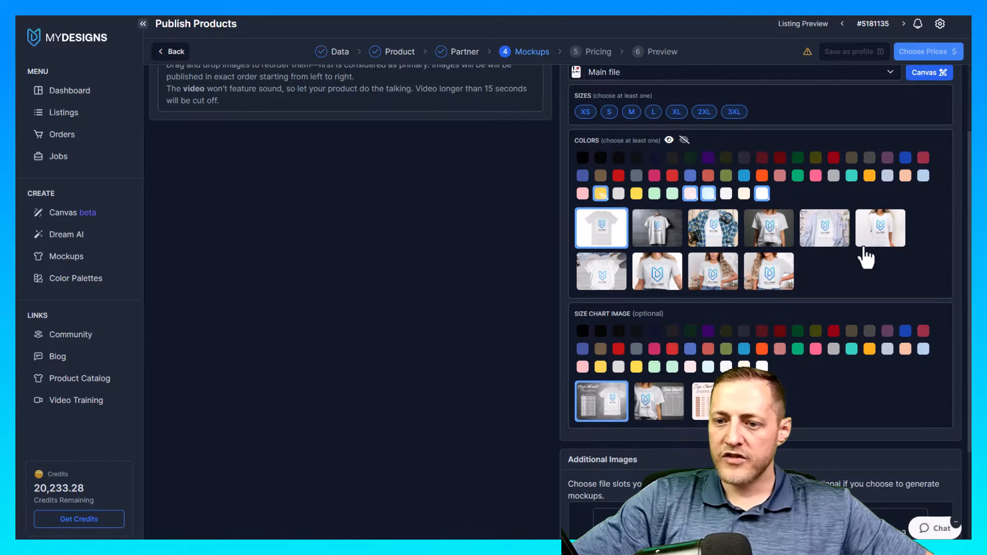
pyautogui.moveTo(631, 249)
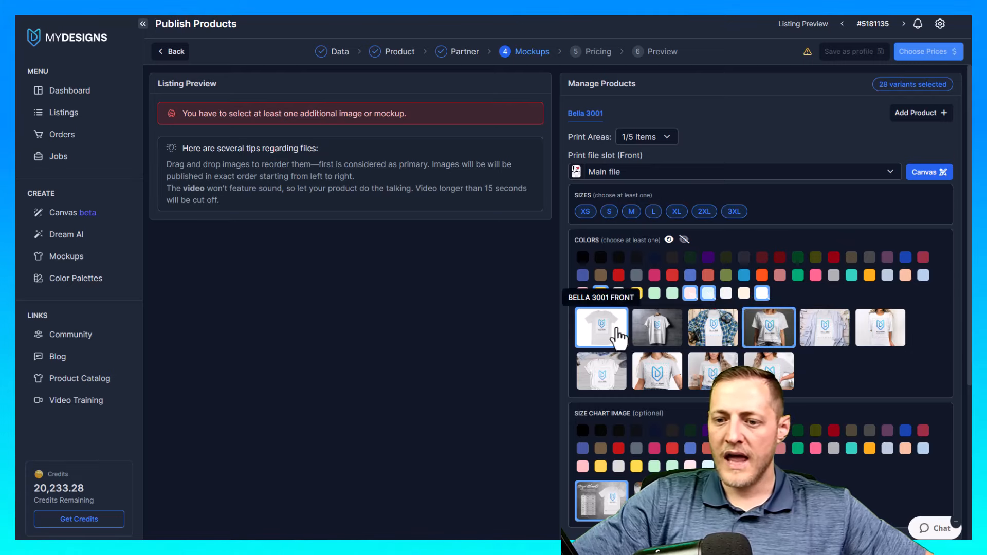
pyautogui.moveTo(712, 327)
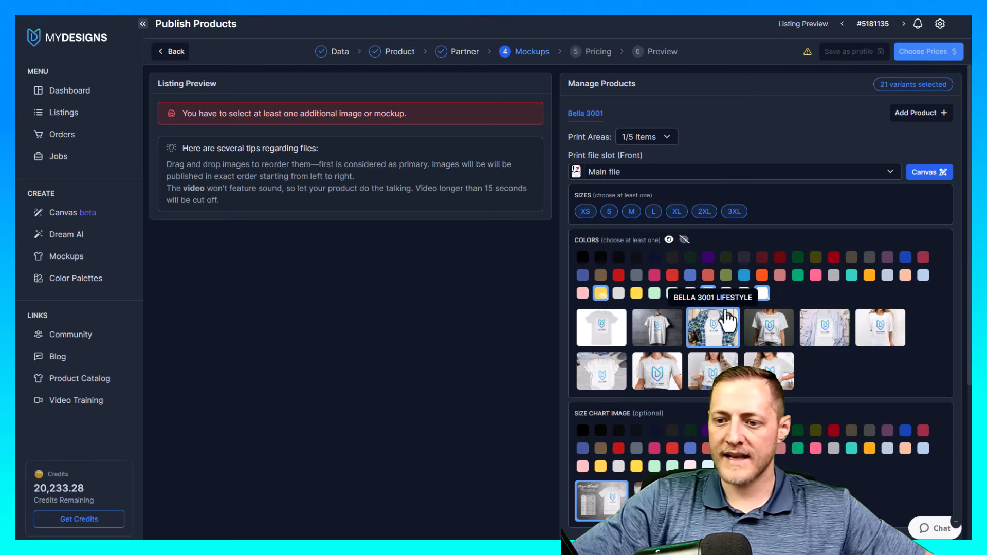
pyautogui.click(712, 327)
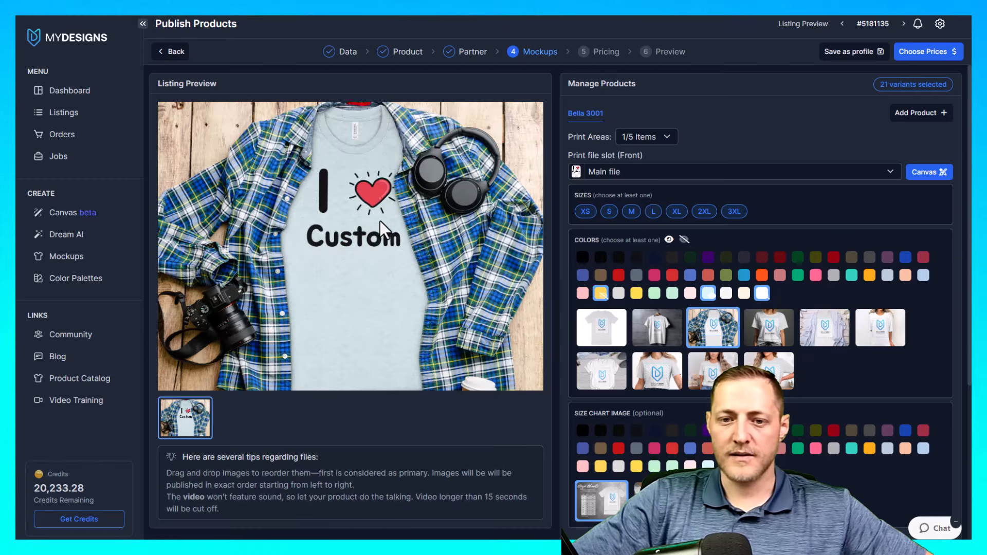
pyautogui.moveTo(331, 271)
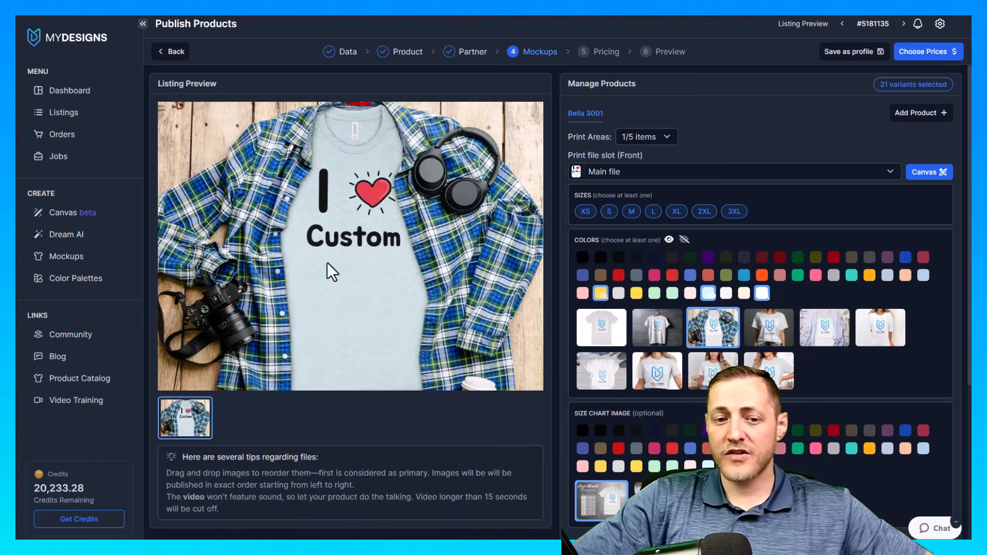
pyautogui.click(768, 328)
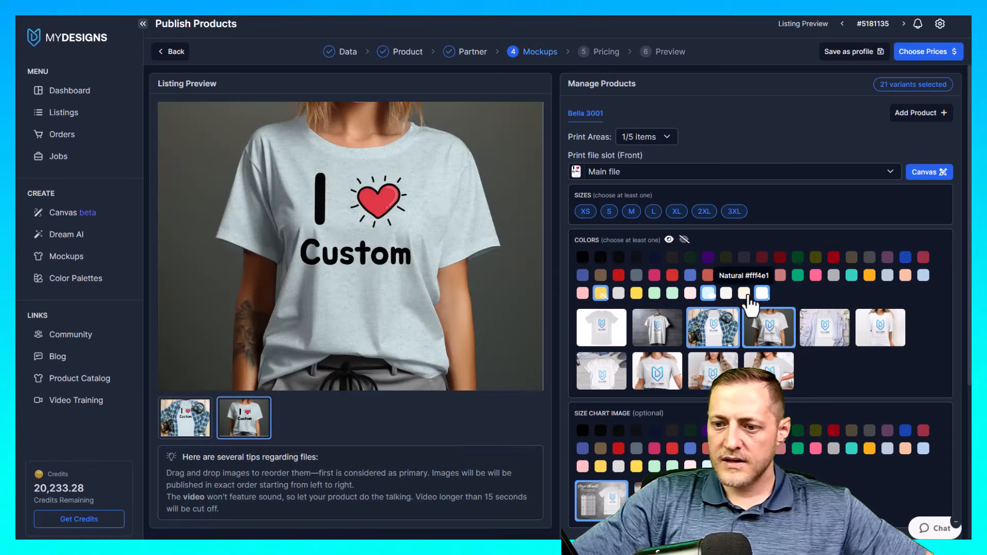
pyautogui.click(761, 293)
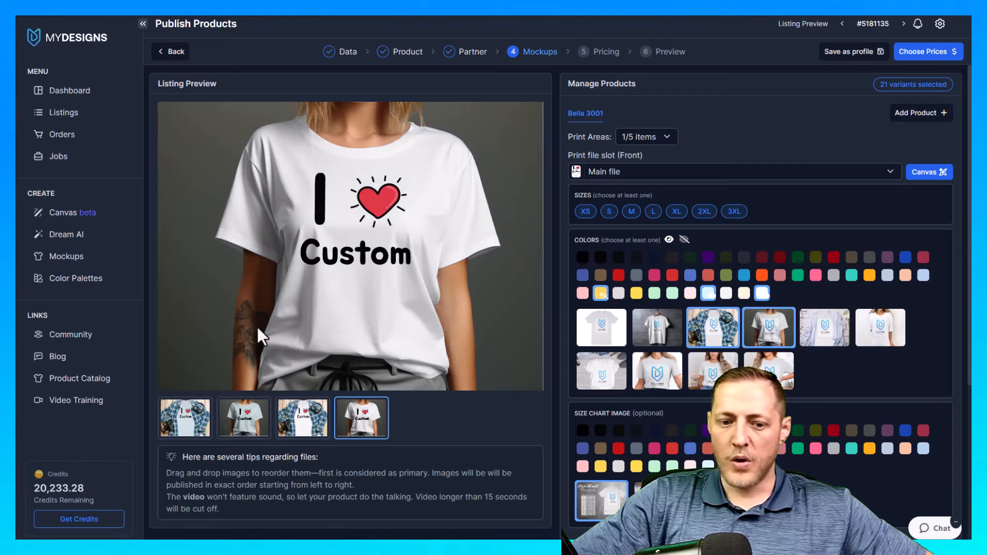
pyautogui.moveTo(769, 327)
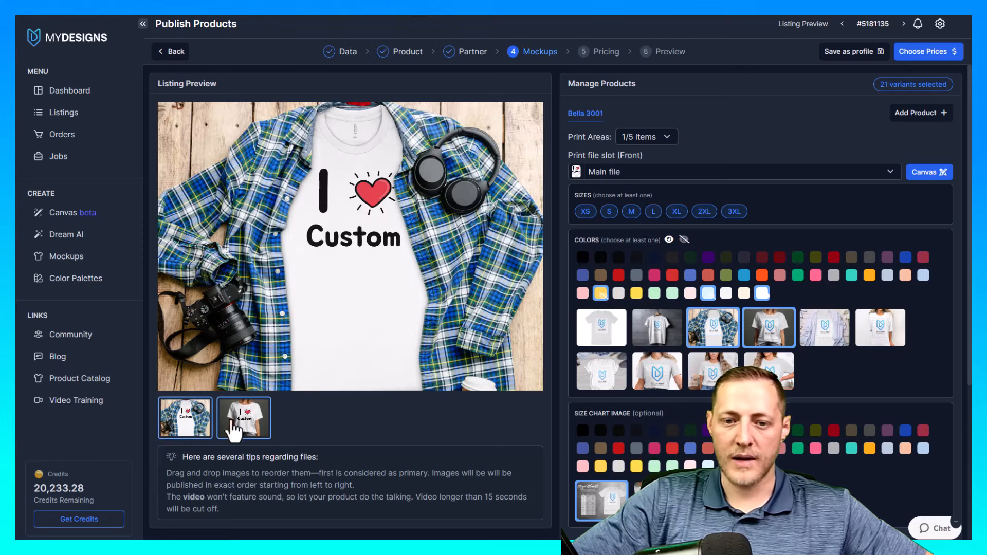
pyautogui.click(243, 417)
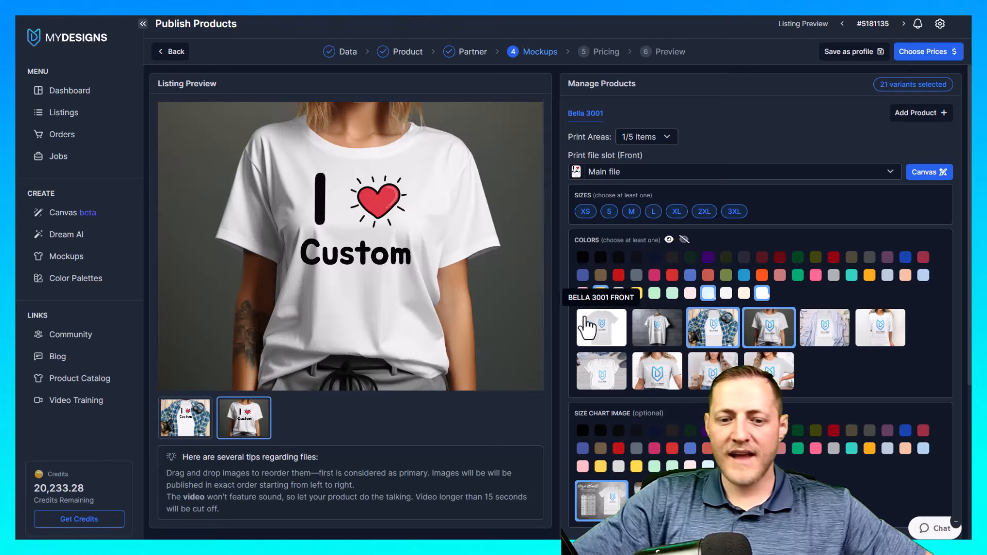
pyautogui.moveTo(879, 353)
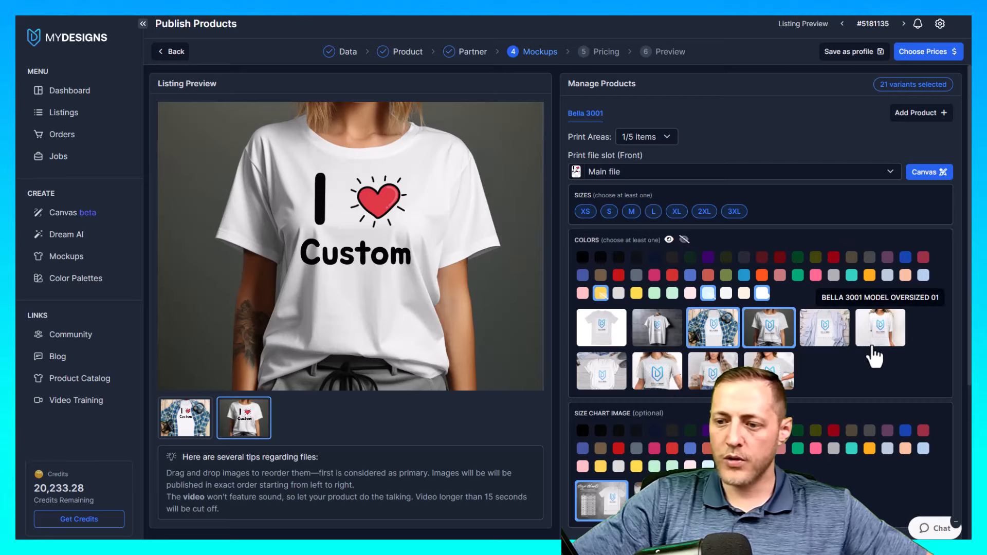
pyautogui.click(879, 328)
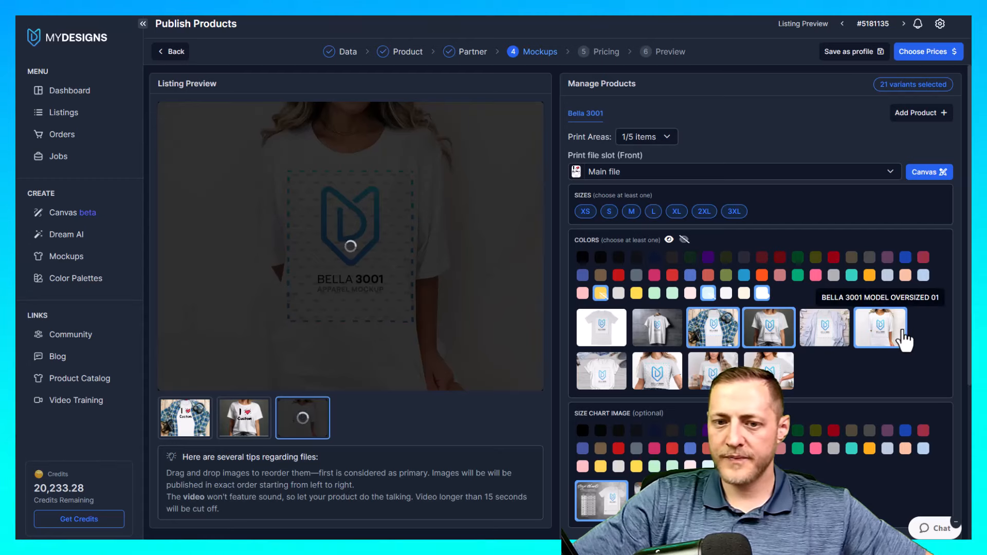
# Step: Review the flat-lay and model listing images in the preview
pyautogui.scroll(-3)
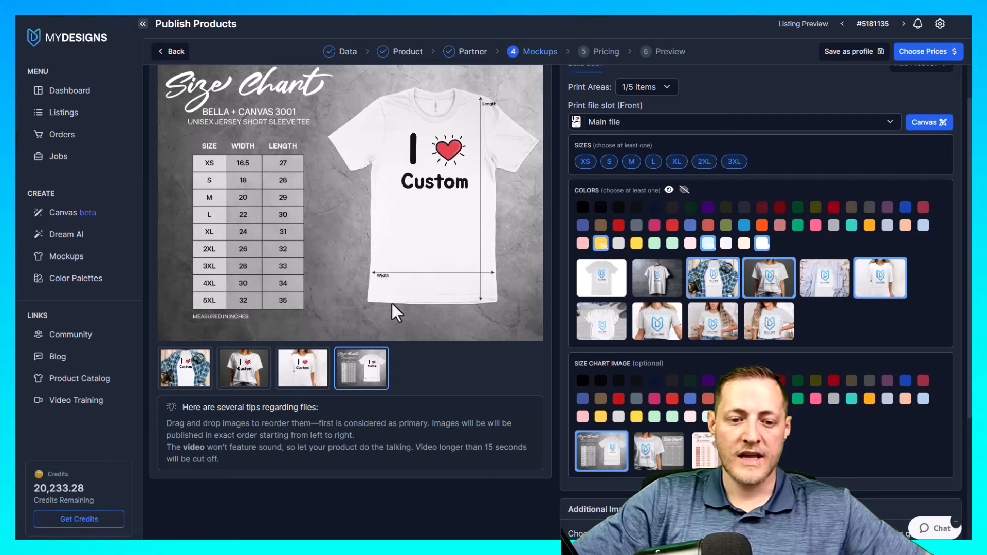
pyautogui.click(243, 368)
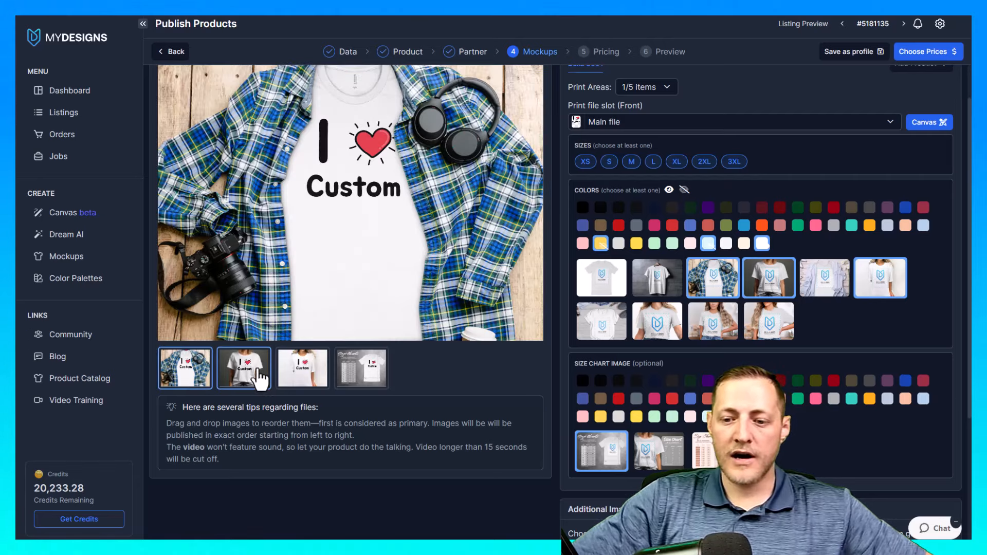
pyautogui.click(243, 368)
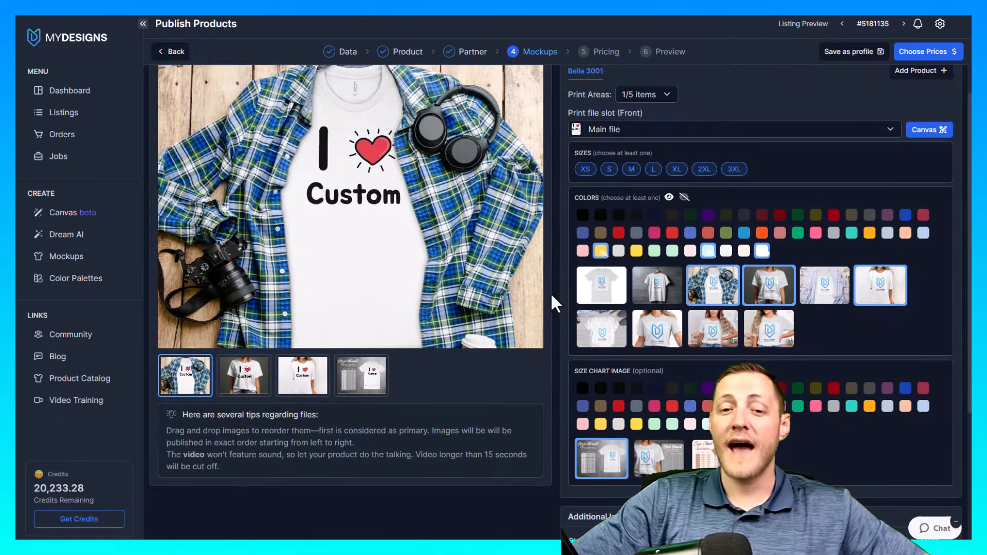
pyautogui.moveTo(484, 292)
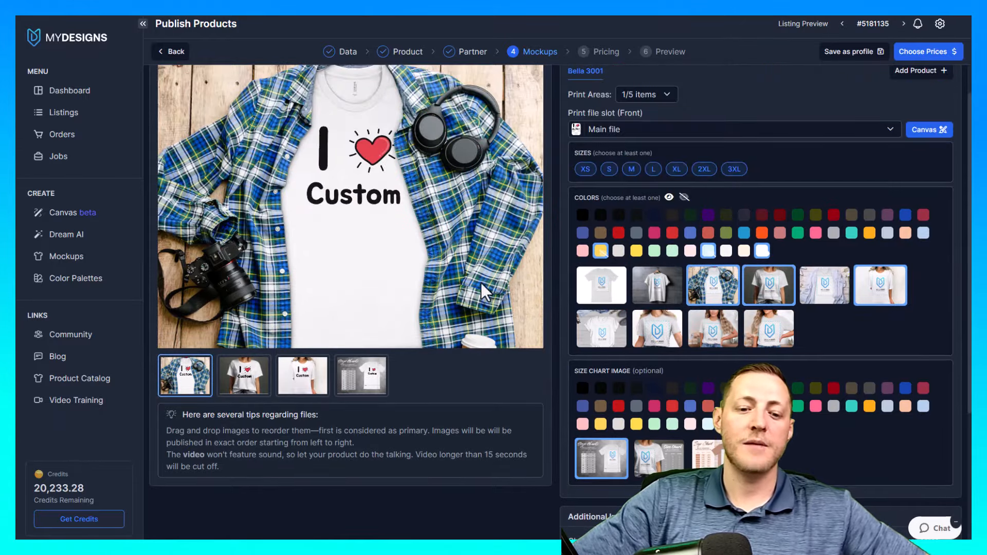
pyautogui.click(244, 376)
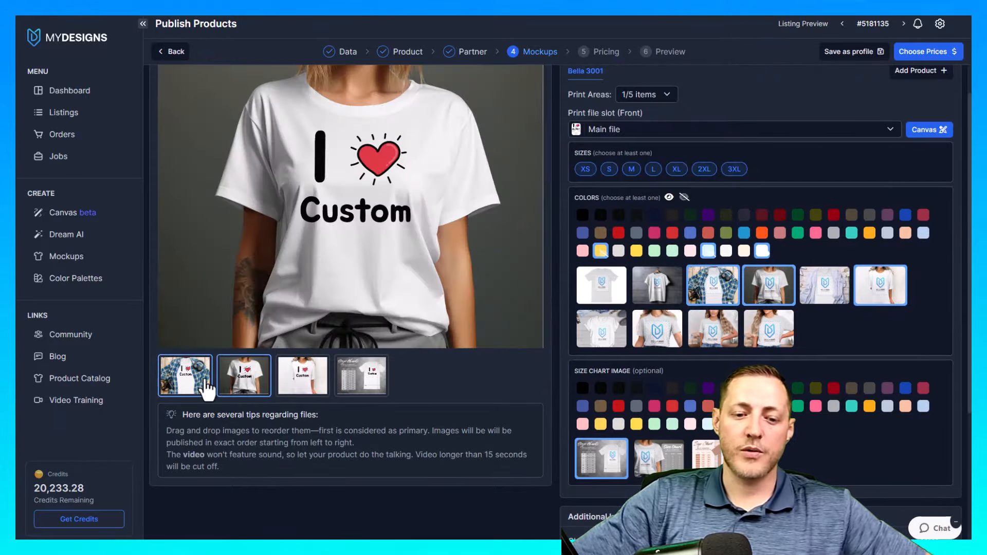
pyautogui.click(185, 375)
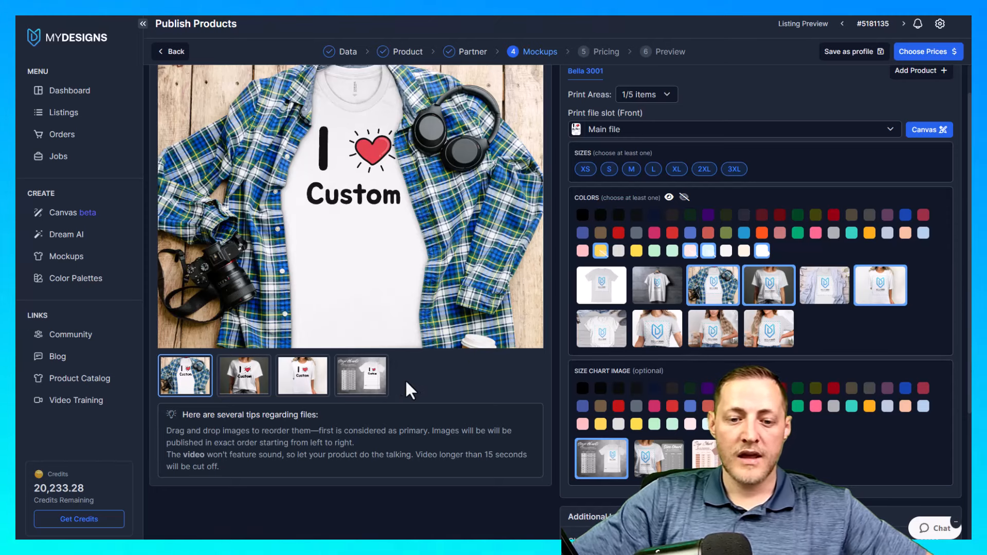
pyautogui.moveTo(466, 333)
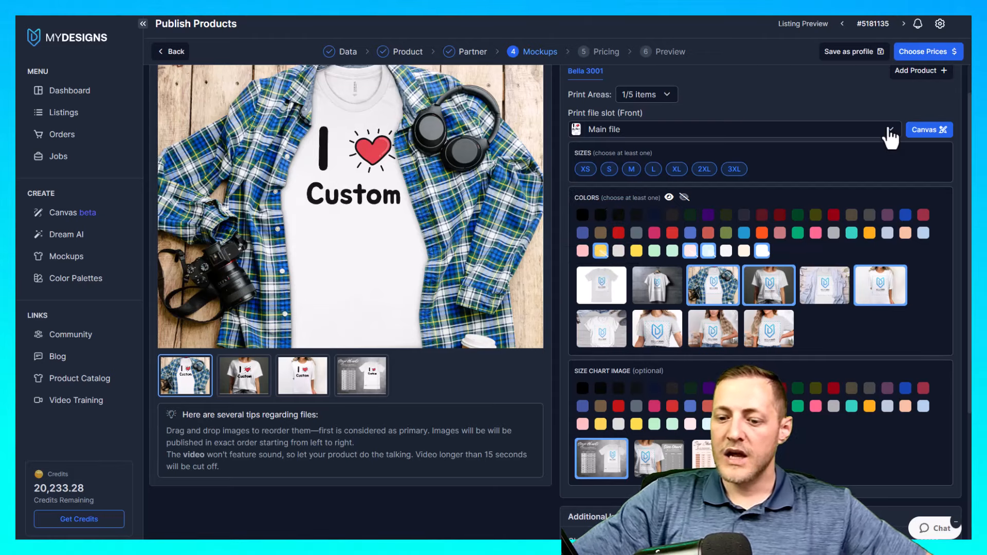
pyautogui.scroll(-3)
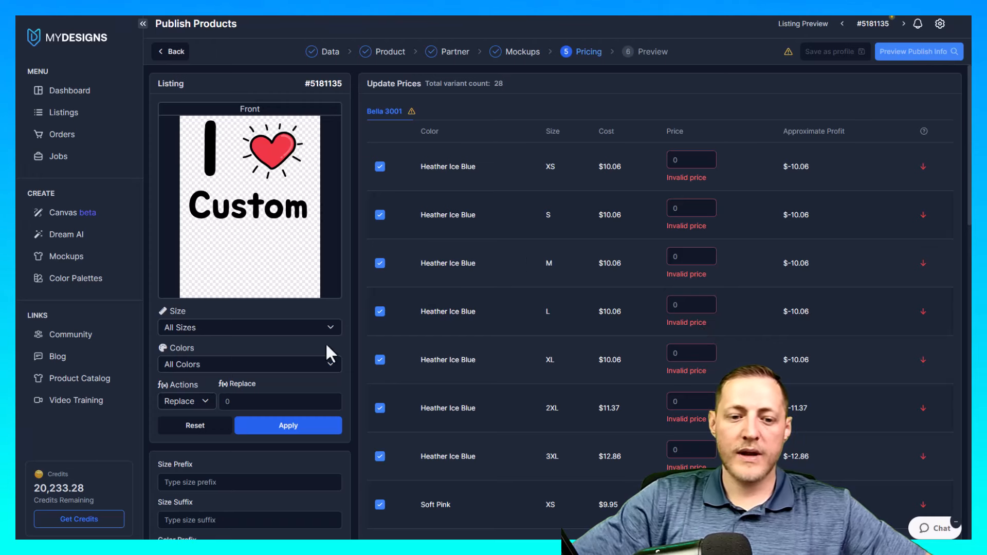
# Step: Set every variant's price to 29.99
pyautogui.write('11.2')
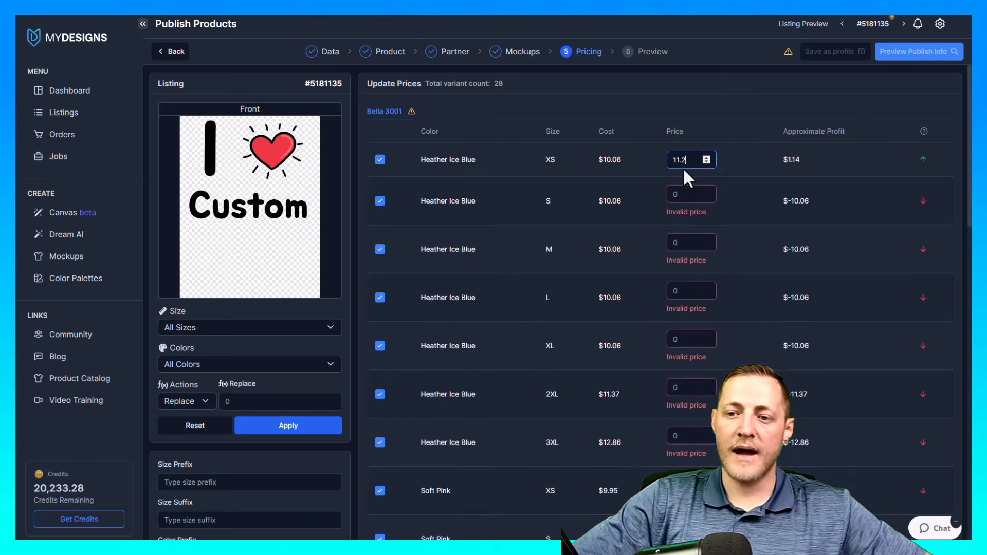
pyautogui.write('23.2')
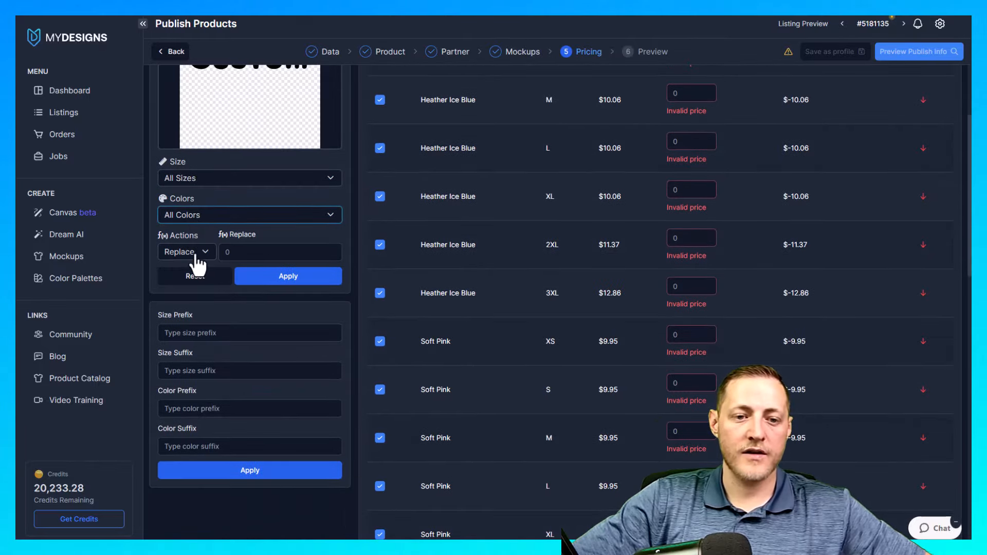
pyautogui.write('29.0')
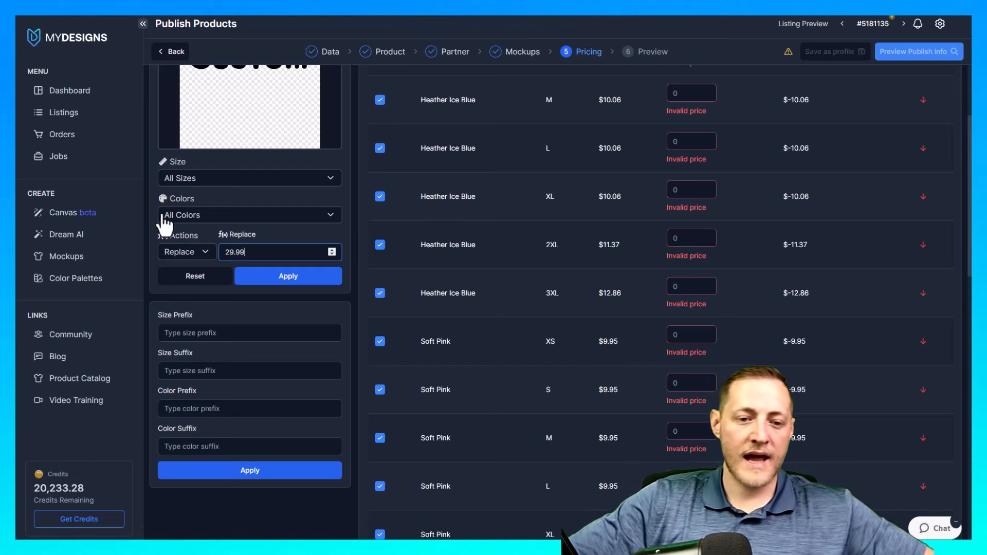
pyautogui.click(288, 276)
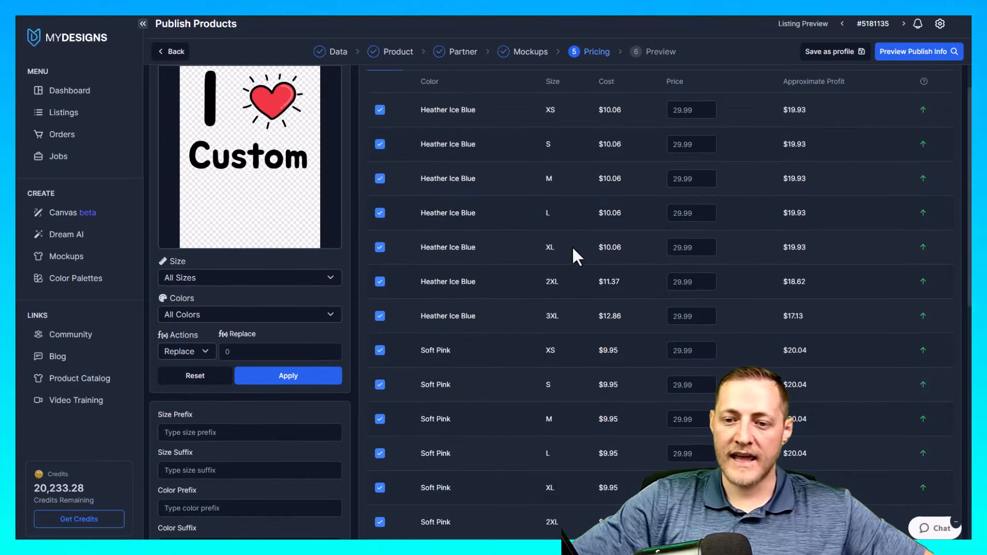
pyautogui.doubleClick(551, 315)
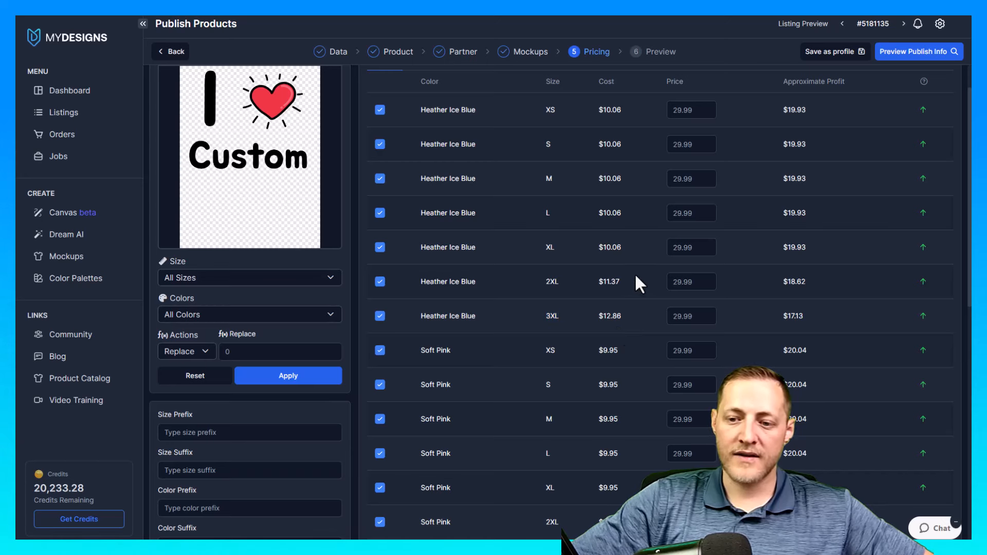
pyautogui.doubleClick(794, 281)
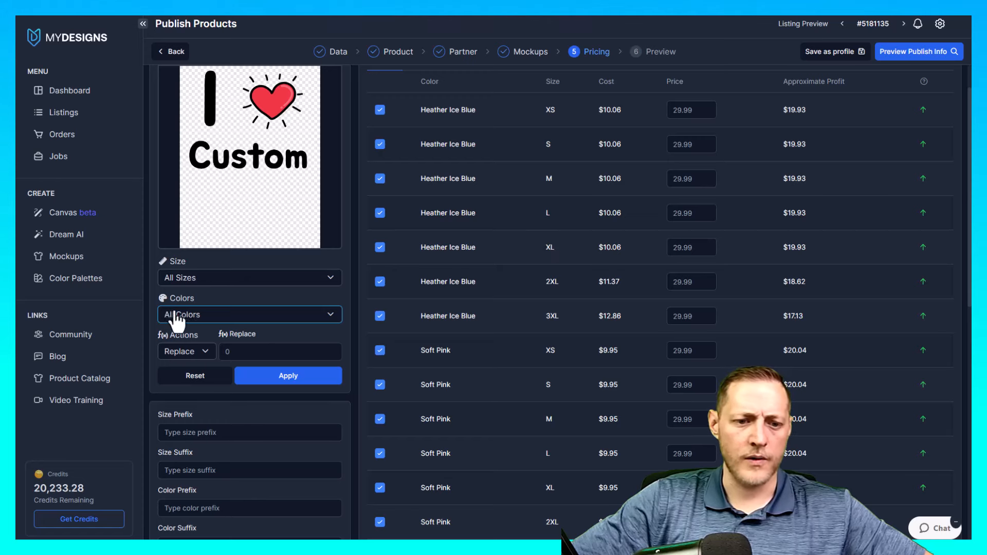
# Step: Price the 2XL variants at 31.99 and the 3XL variants at 33.99
pyautogui.click(249, 278)
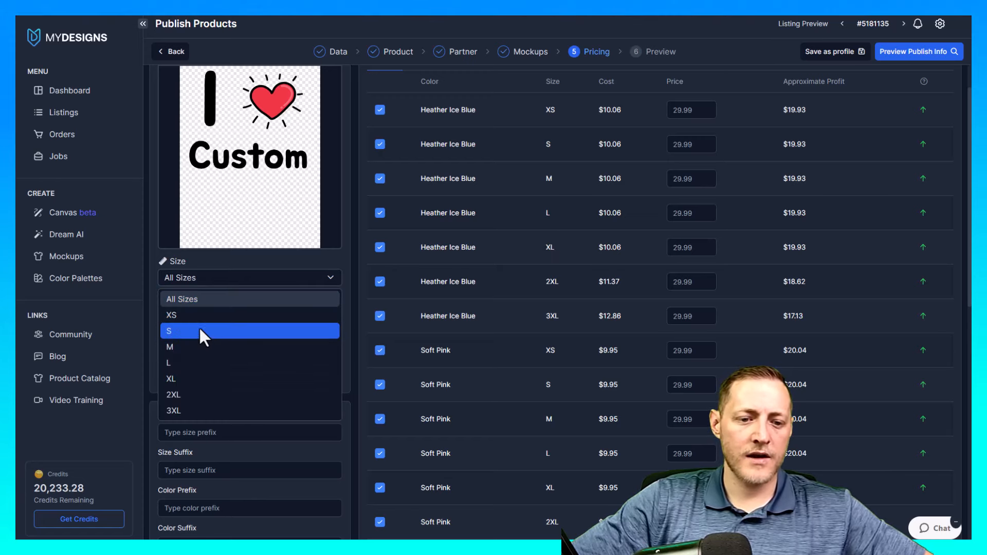
pyautogui.click(173, 395)
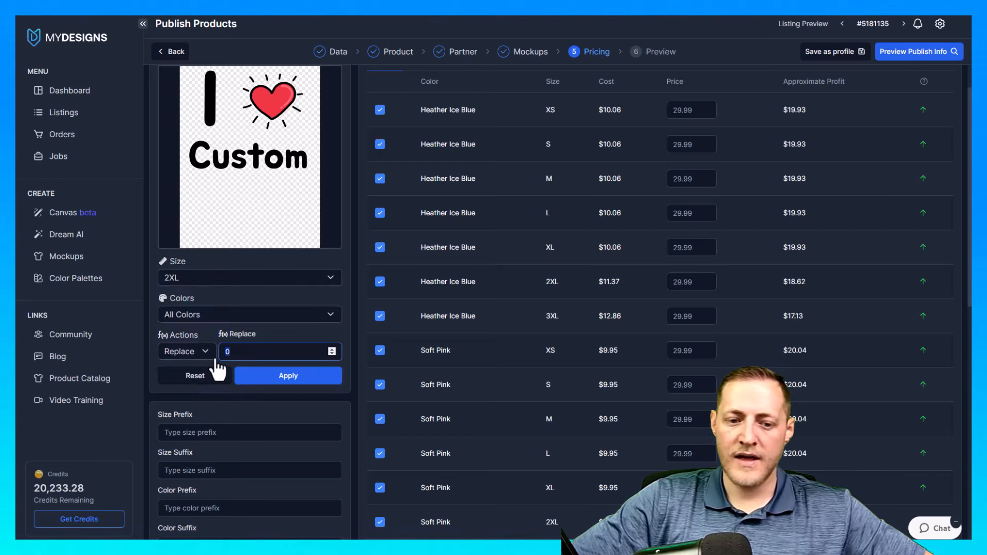
pyautogui.write('31.99')
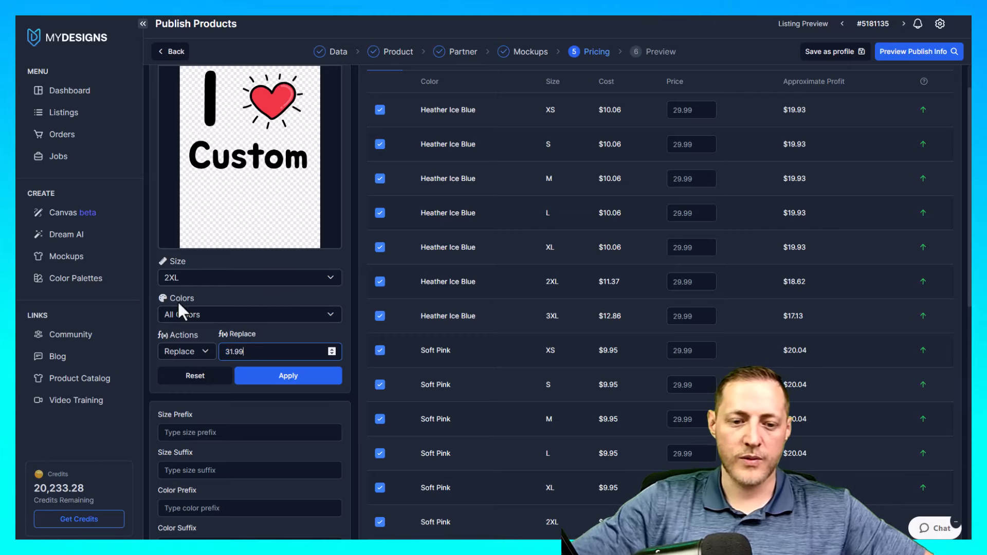
pyautogui.click(248, 278)
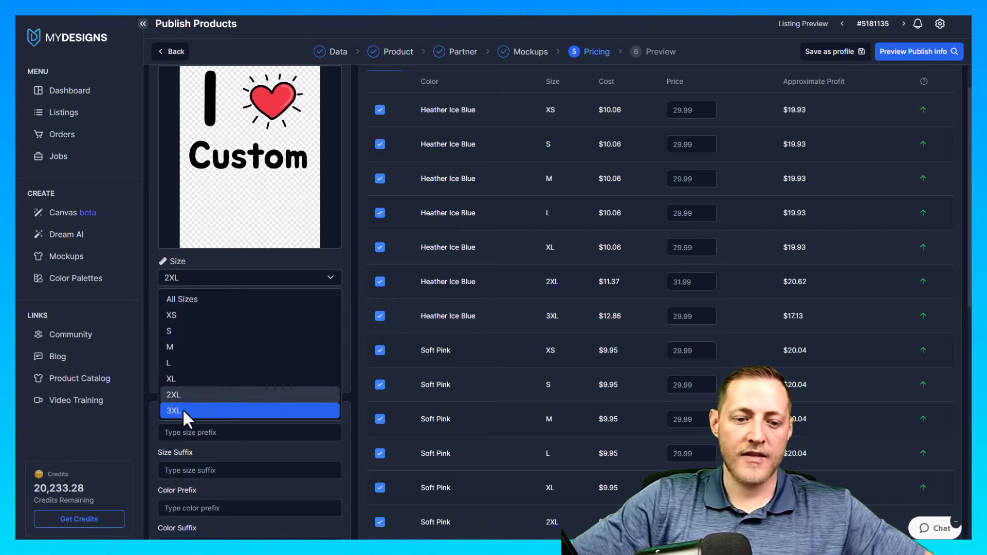
pyautogui.click(173, 410)
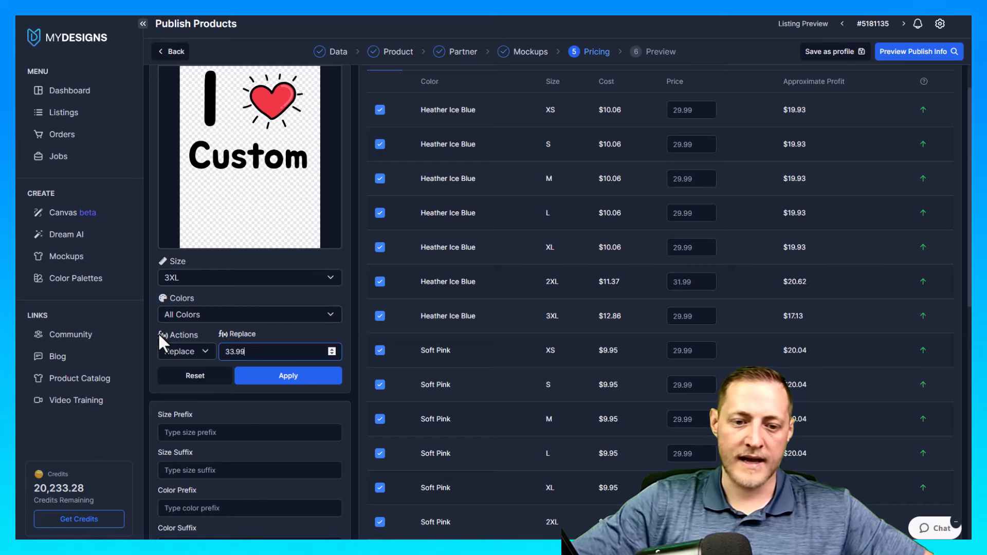
pyautogui.click(288, 375)
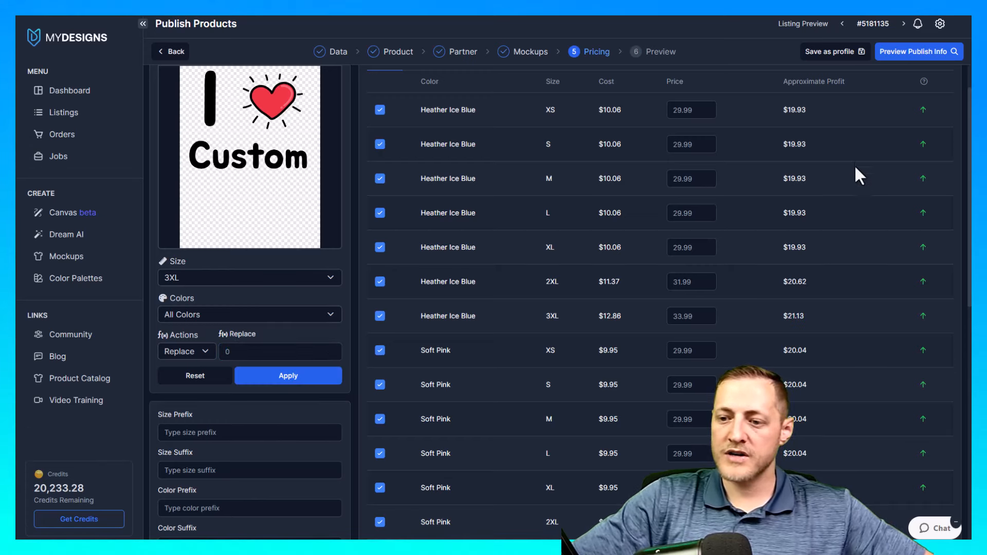
pyautogui.moveTo(799, 294)
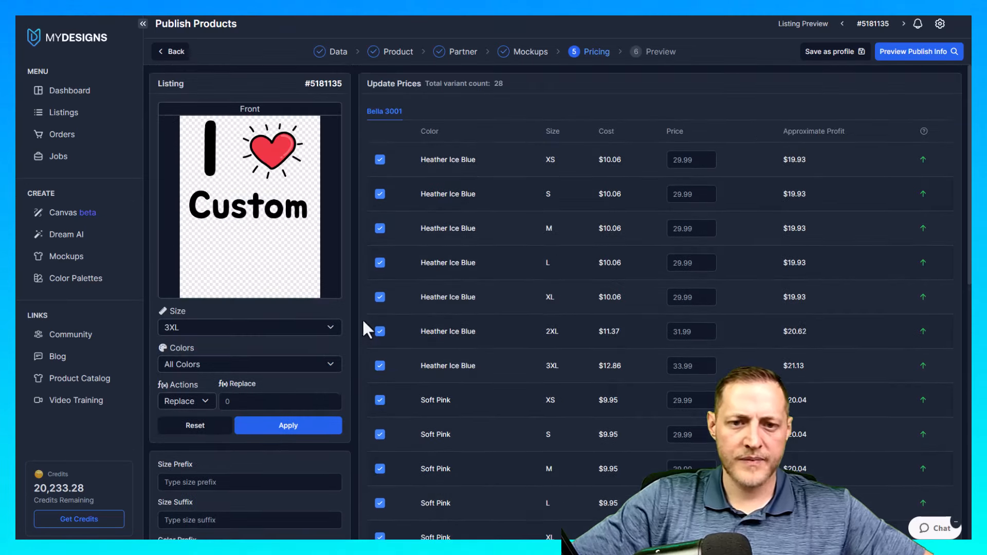
pyautogui.moveTo(431, 368)
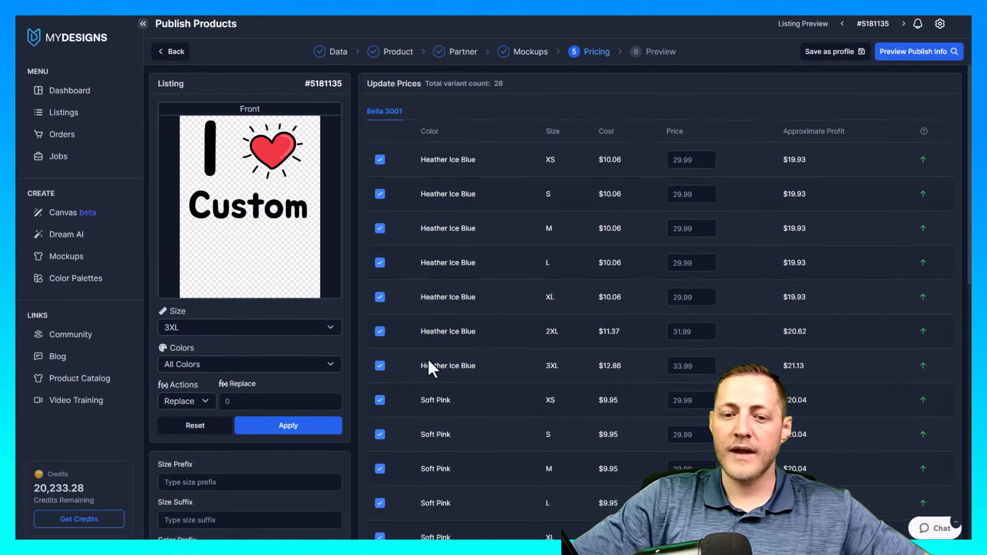
# Step: Scroll through the priced variants and bring up the publishing preview
pyautogui.scroll(-3)
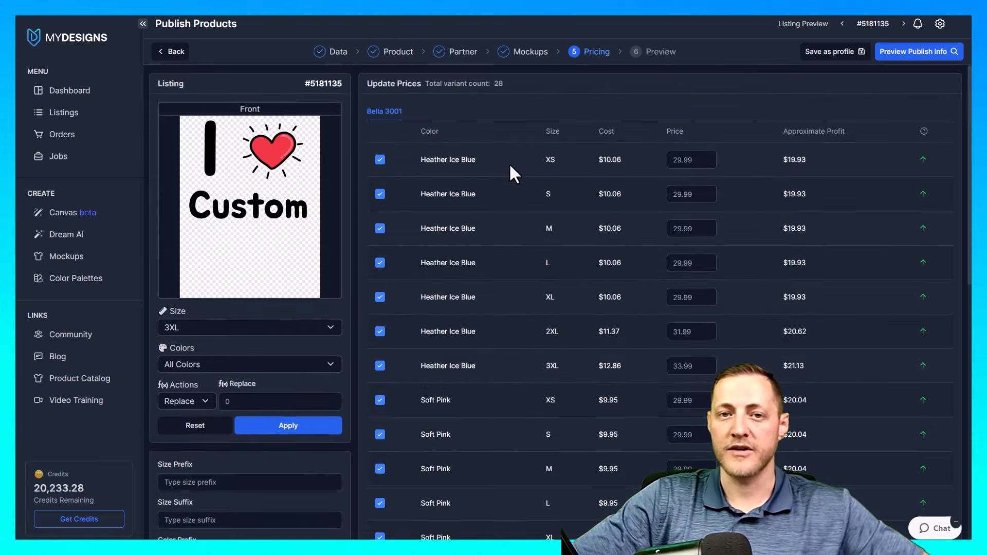
pyautogui.scroll(-3)
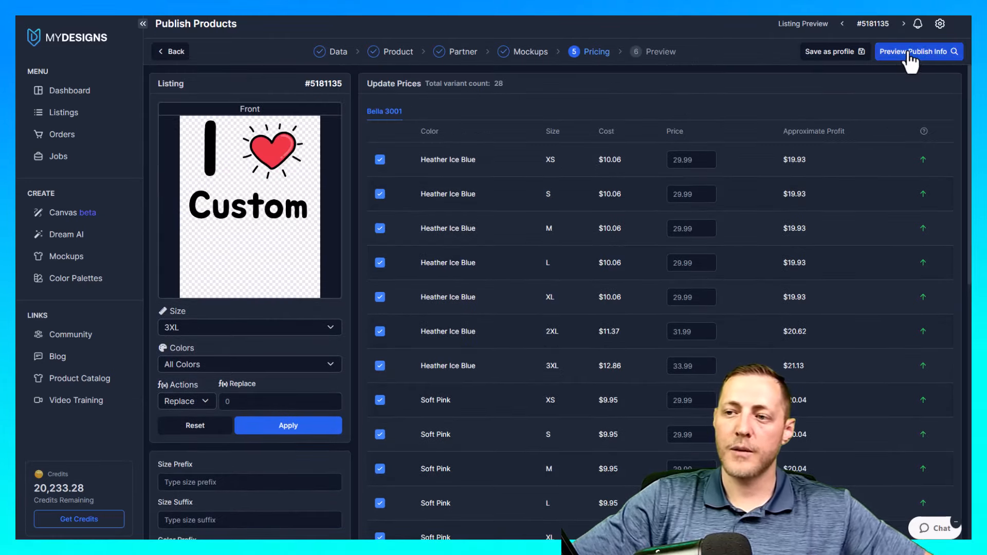
pyautogui.click(914, 52)
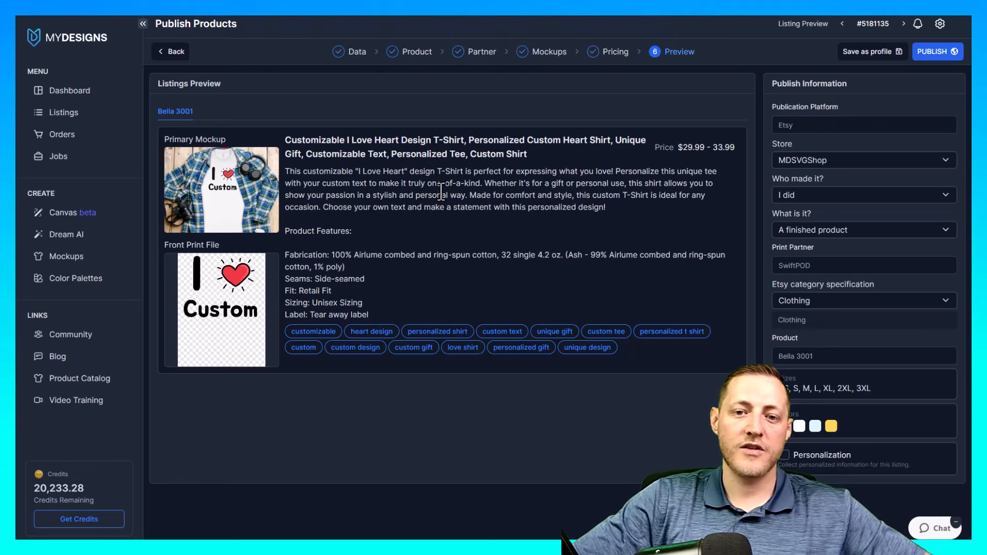
pyautogui.moveTo(221, 207)
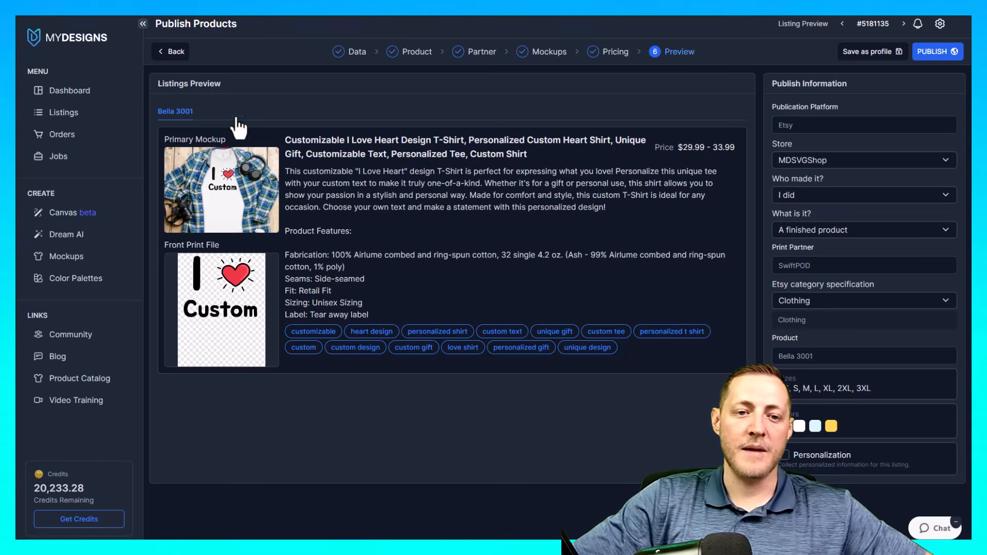
pyautogui.moveTo(238, 157)
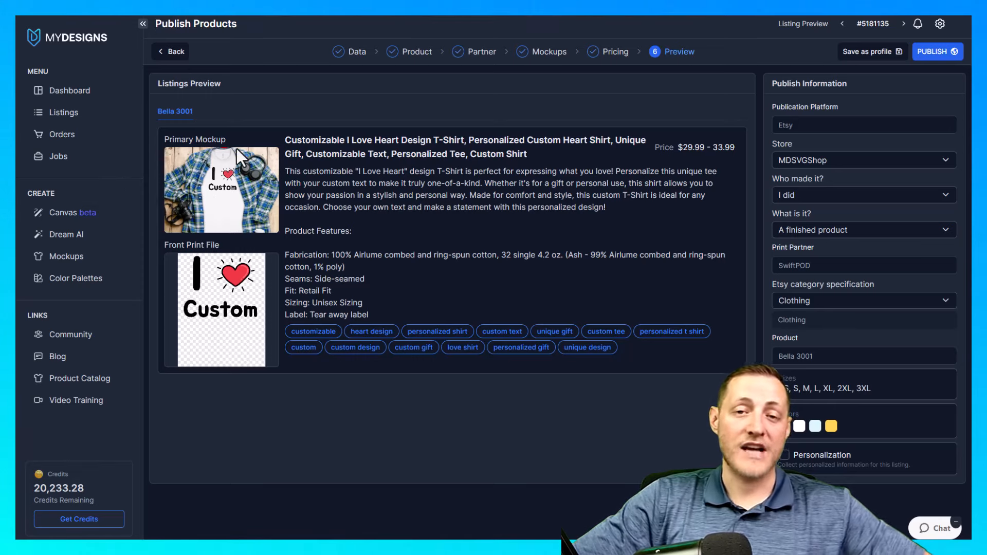
pyautogui.moveTo(251, 163)
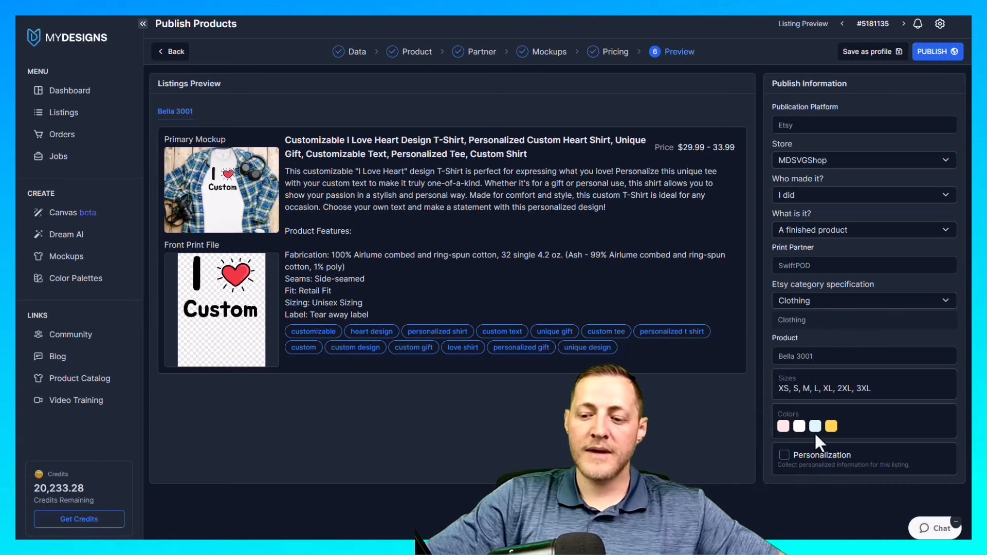
# Step: Enable personalization asking buyers for the text to replace "custom" with
pyautogui.click(783, 455)
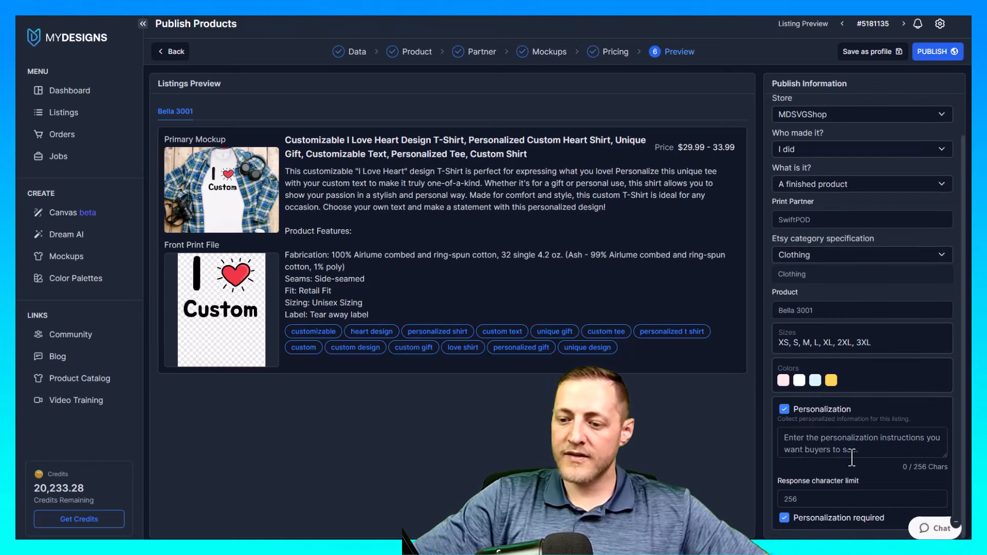
pyautogui.click(861, 442)
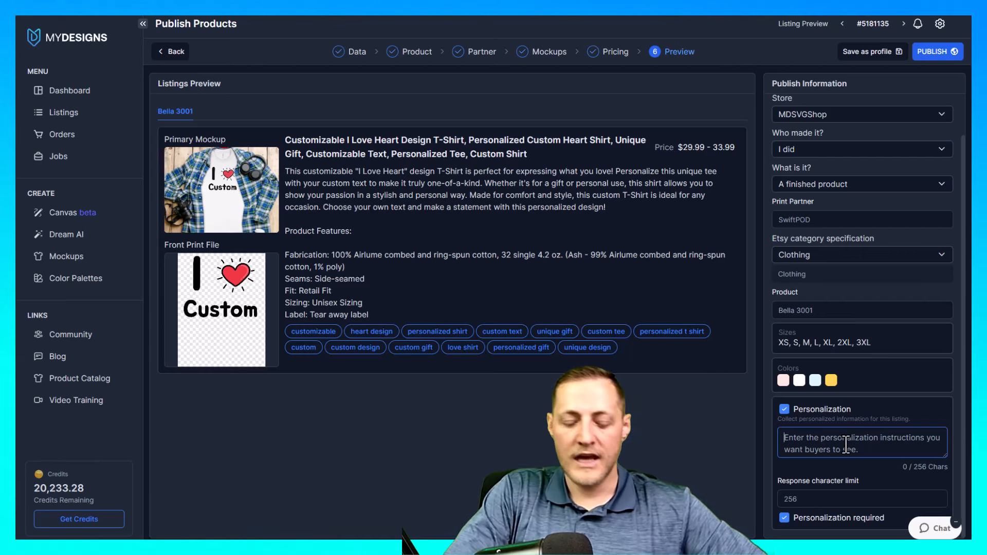
pyautogui.write('Include whatever tex')
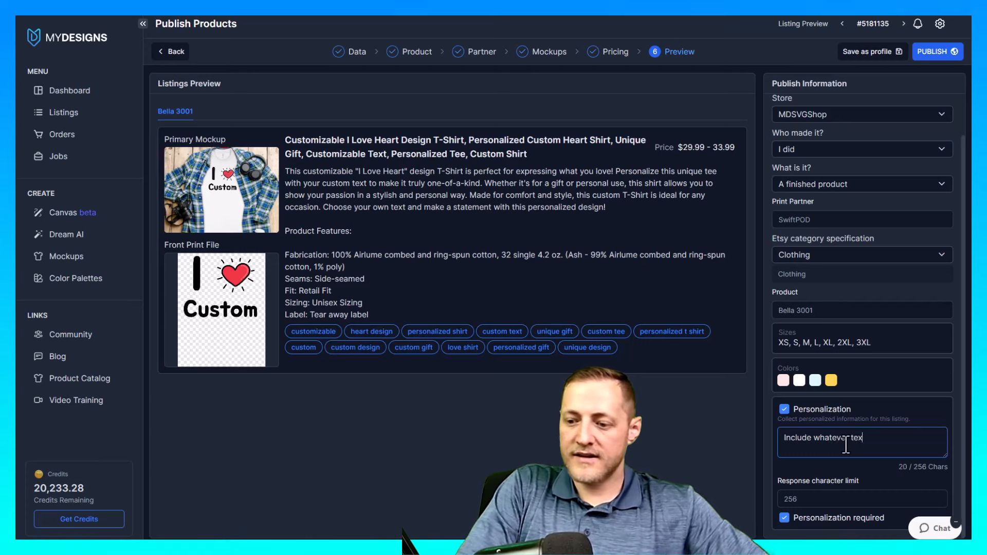
pyautogui.write('you would like t')
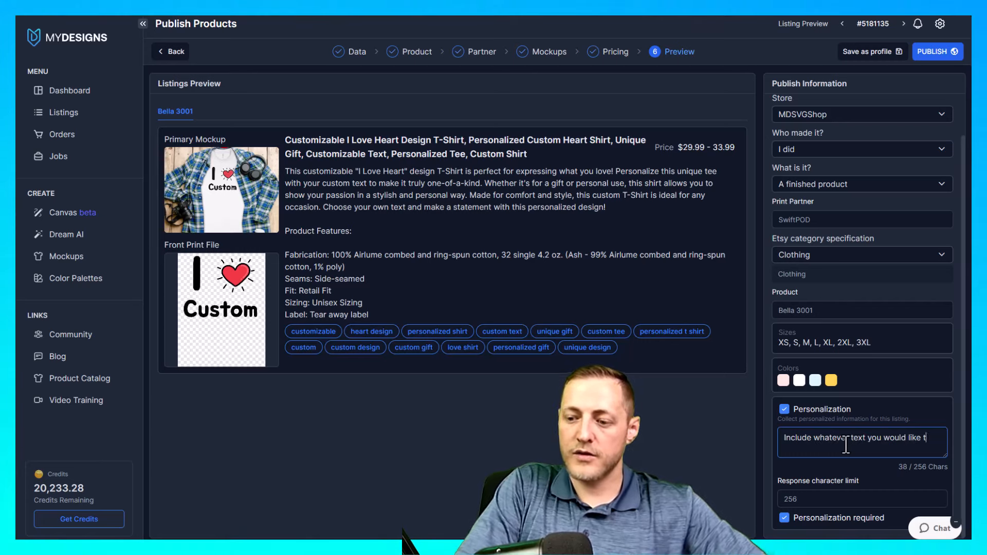
pyautogui.write('to replace the')
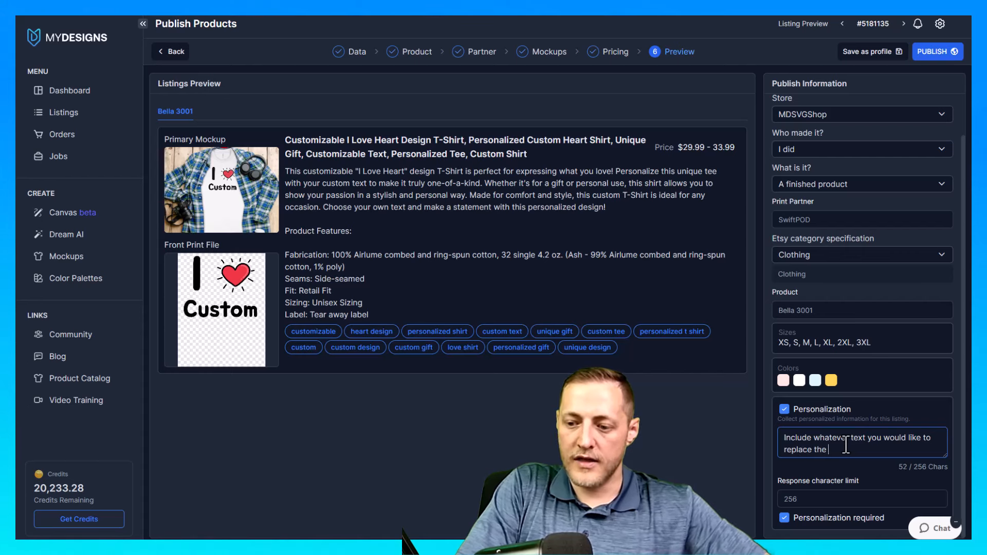
pyautogui.write('"custom" textw it')
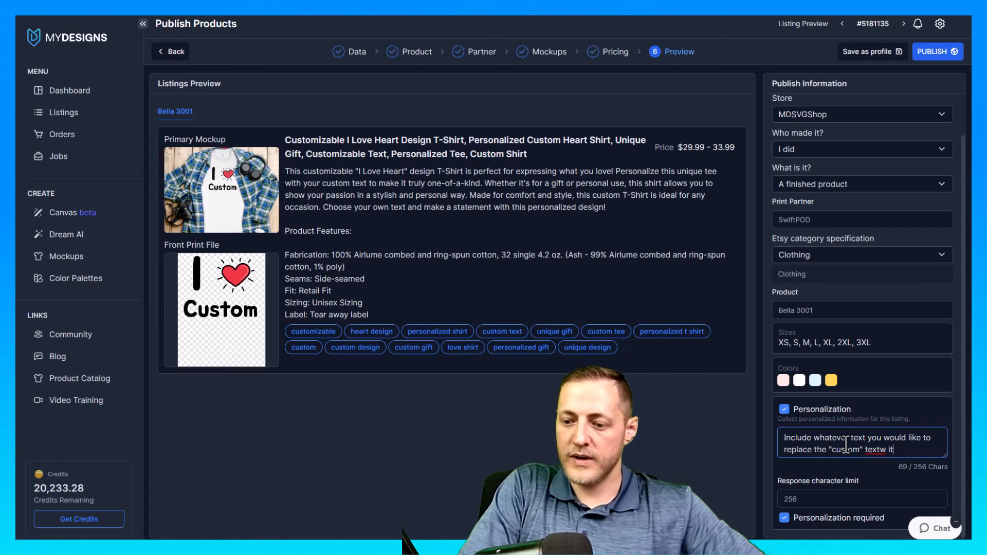
pyautogui.write('with.')
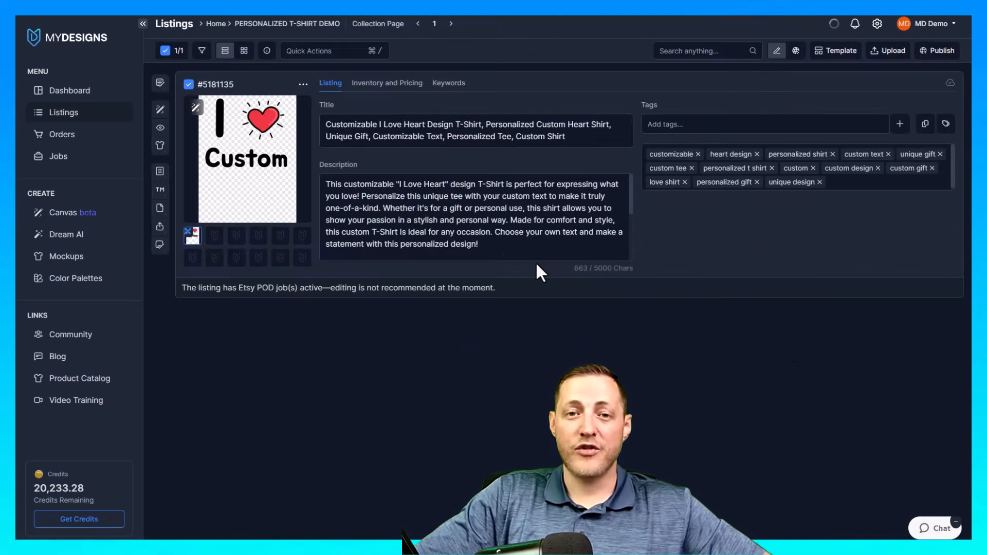
pyautogui.moveTo(505, 287)
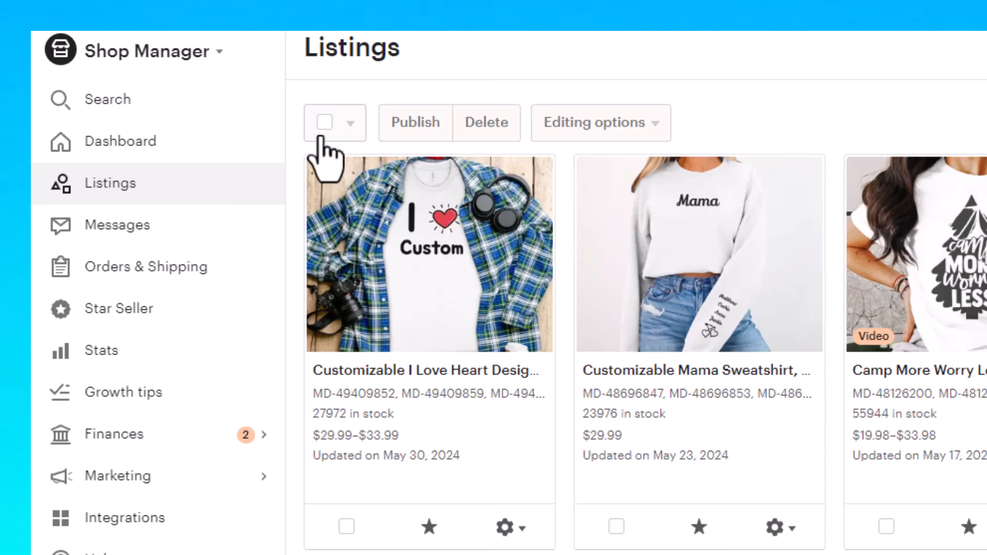
# Step: Clear the draft selection and select only the I ♥ Custom heart tee
pyautogui.click(324, 122)
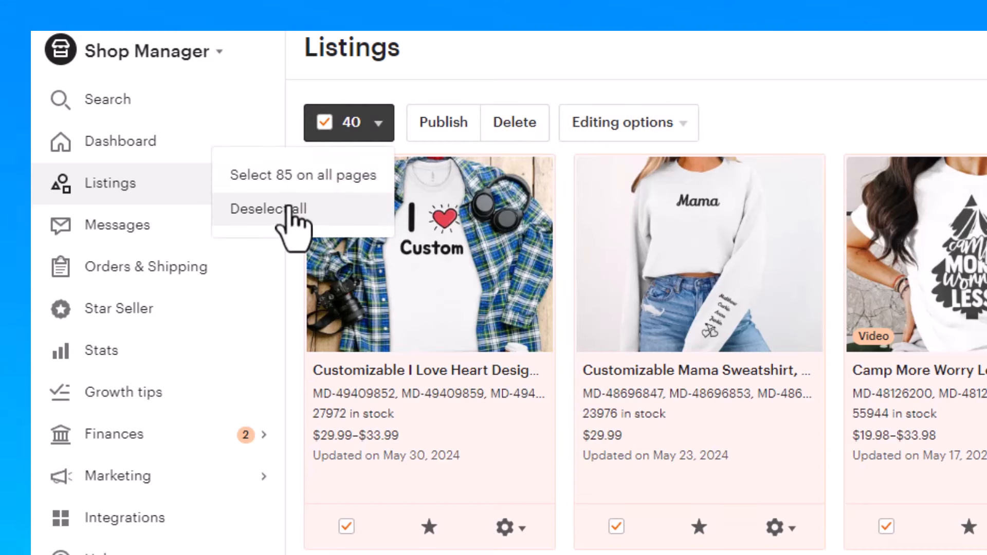
pyautogui.click(269, 208)
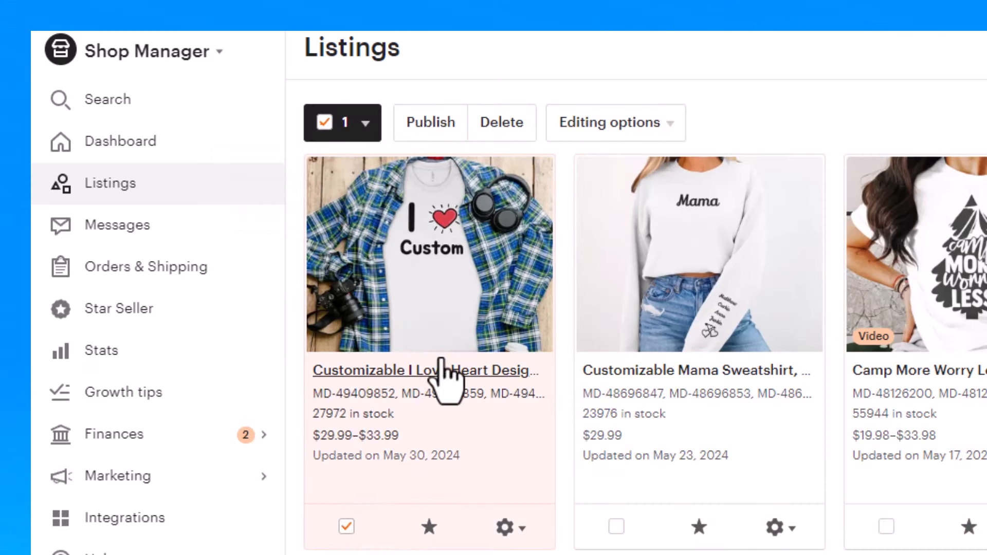
pyautogui.click(431, 122)
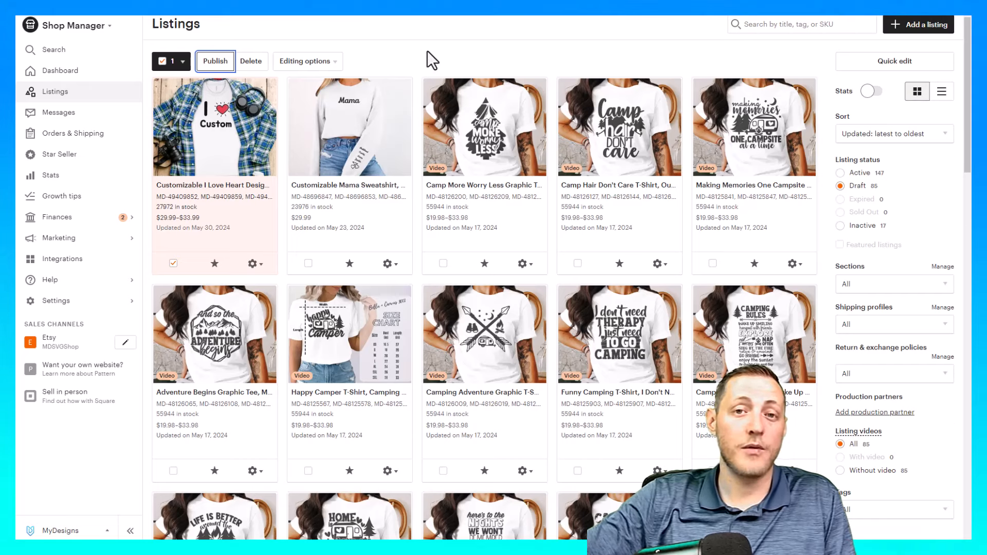
pyautogui.moveTo(415, 67)
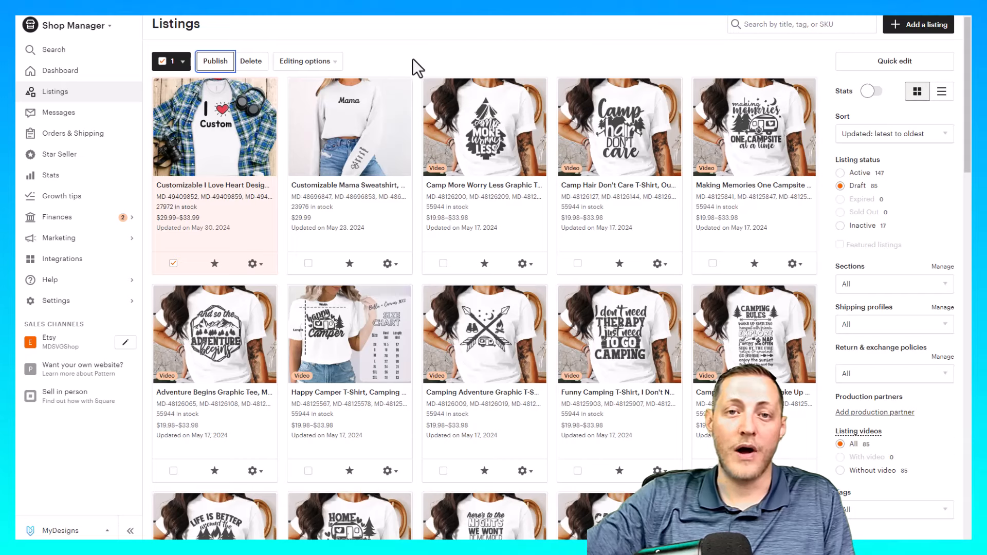